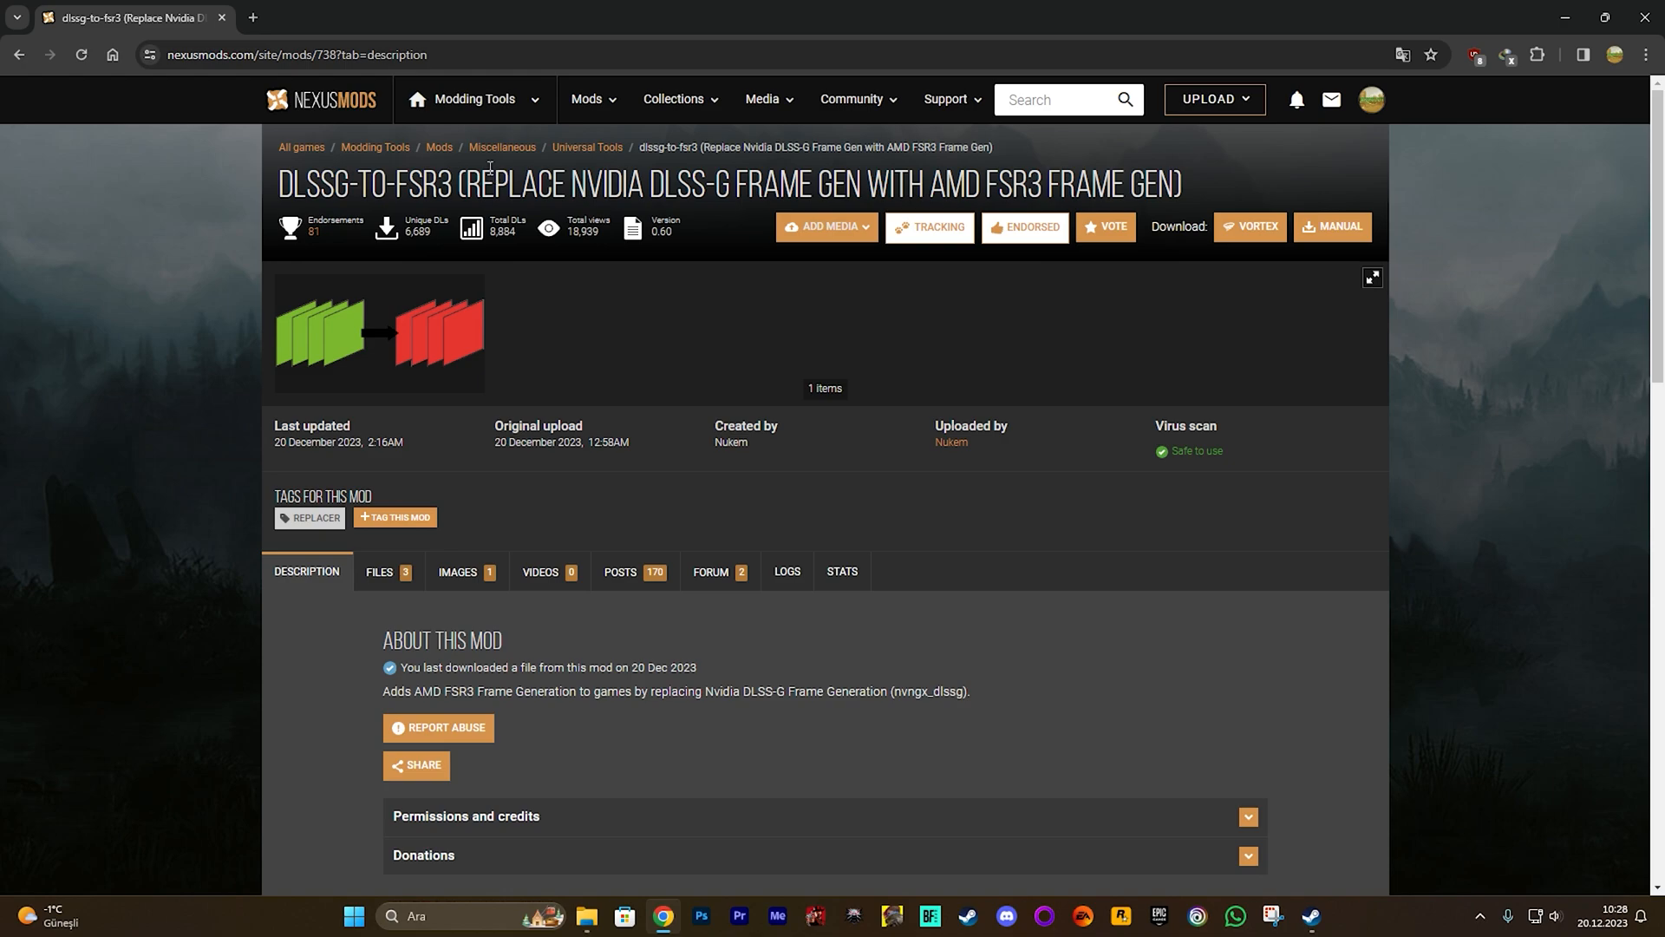
pyautogui.moveTo(477, 167)
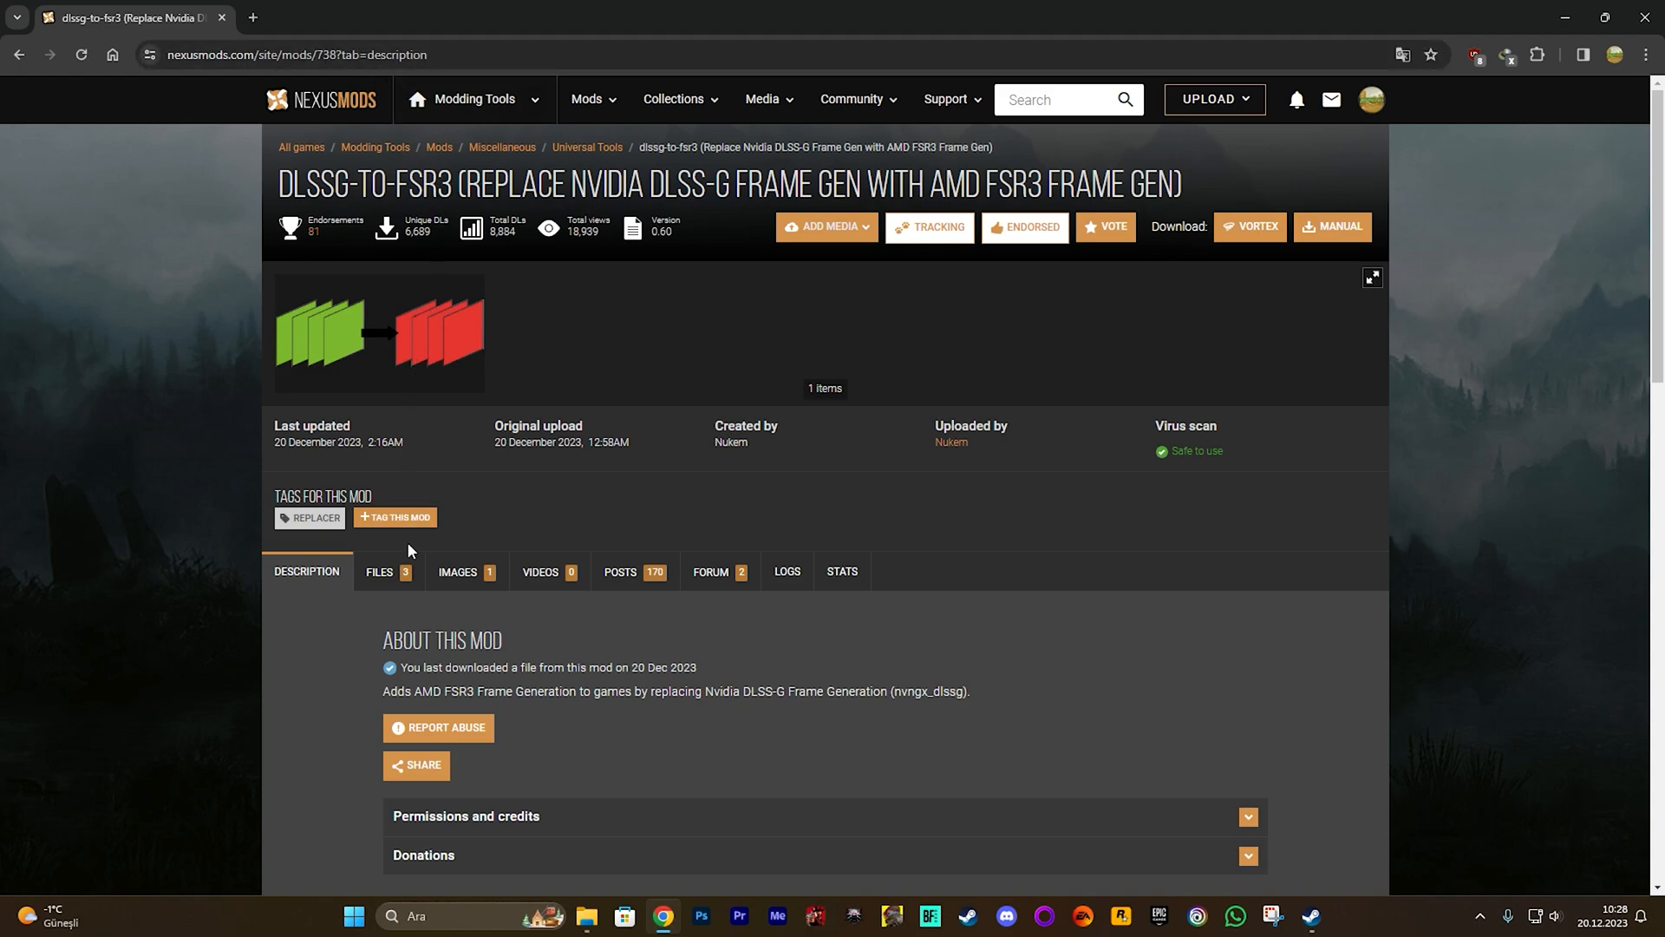
# Step: Find main file dlssg-to-fsr3-0.60 in the mod's files and choose manual download
pyautogui.click(379, 571)
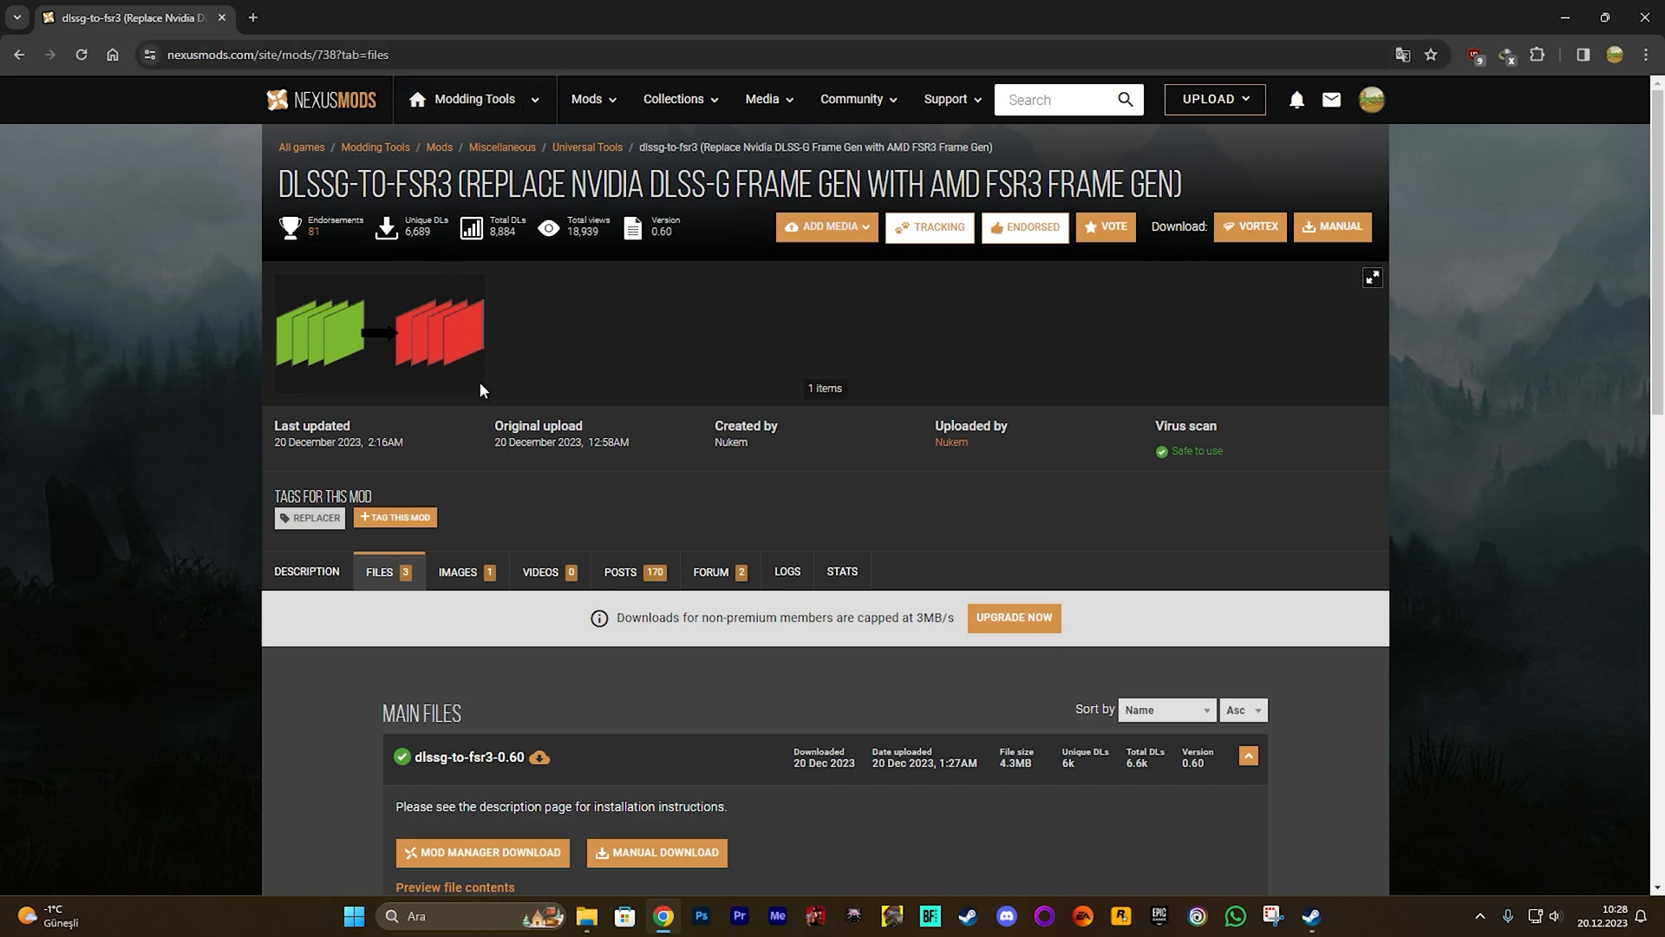
pyautogui.scroll(-3)
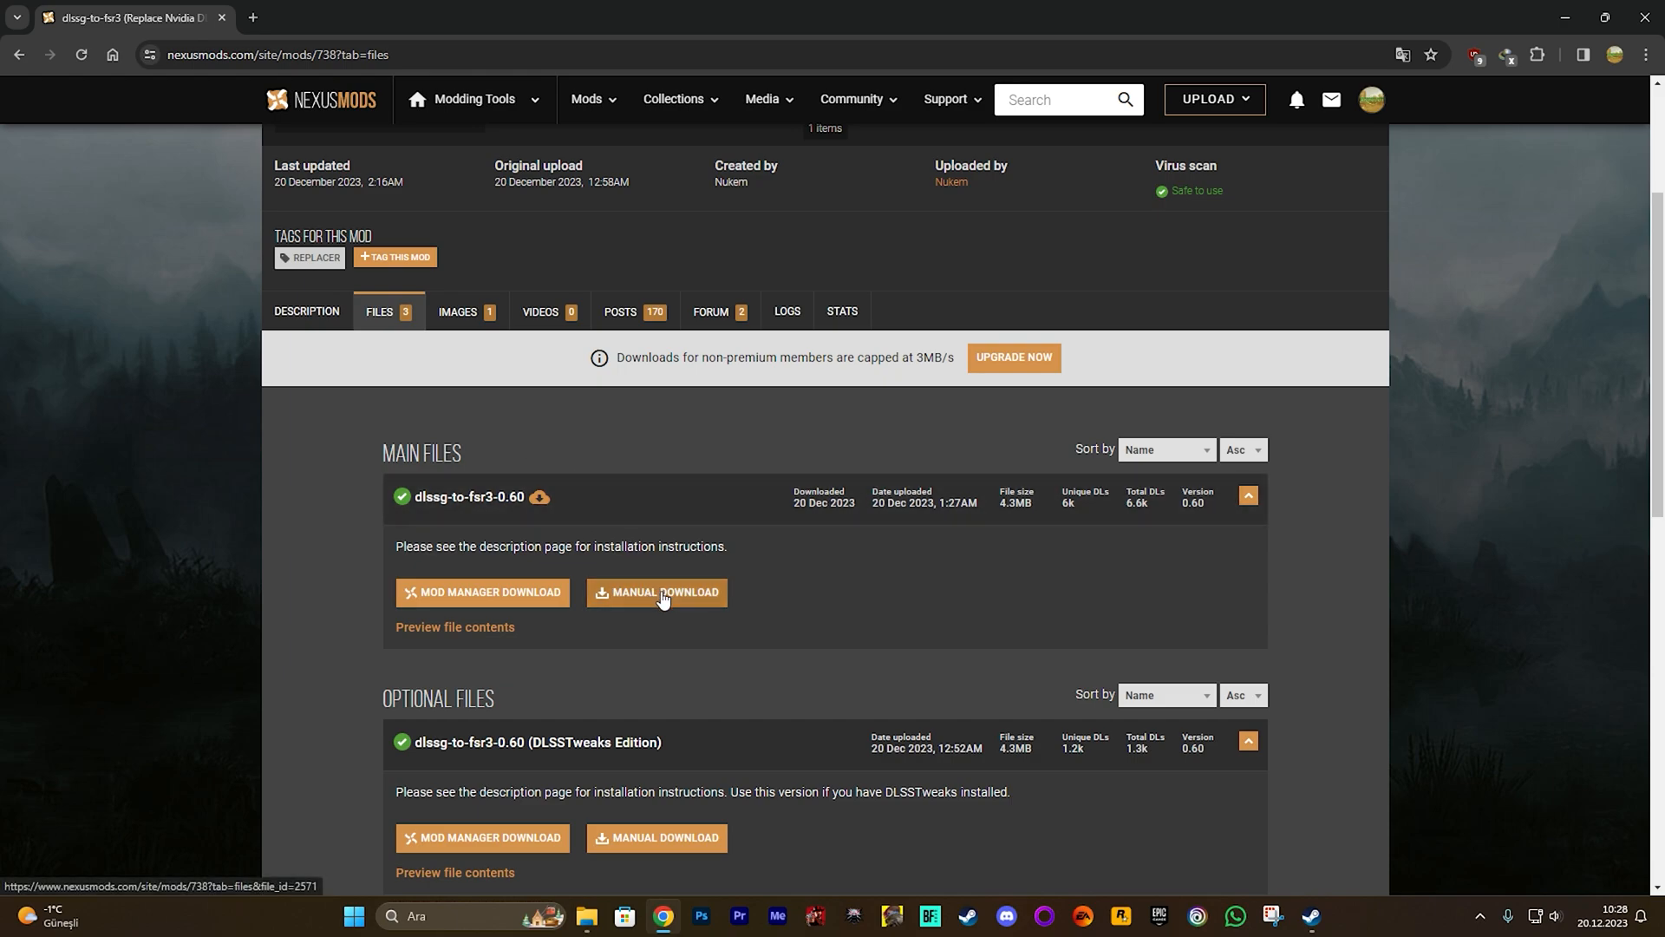
pyautogui.moveTo(629, 609)
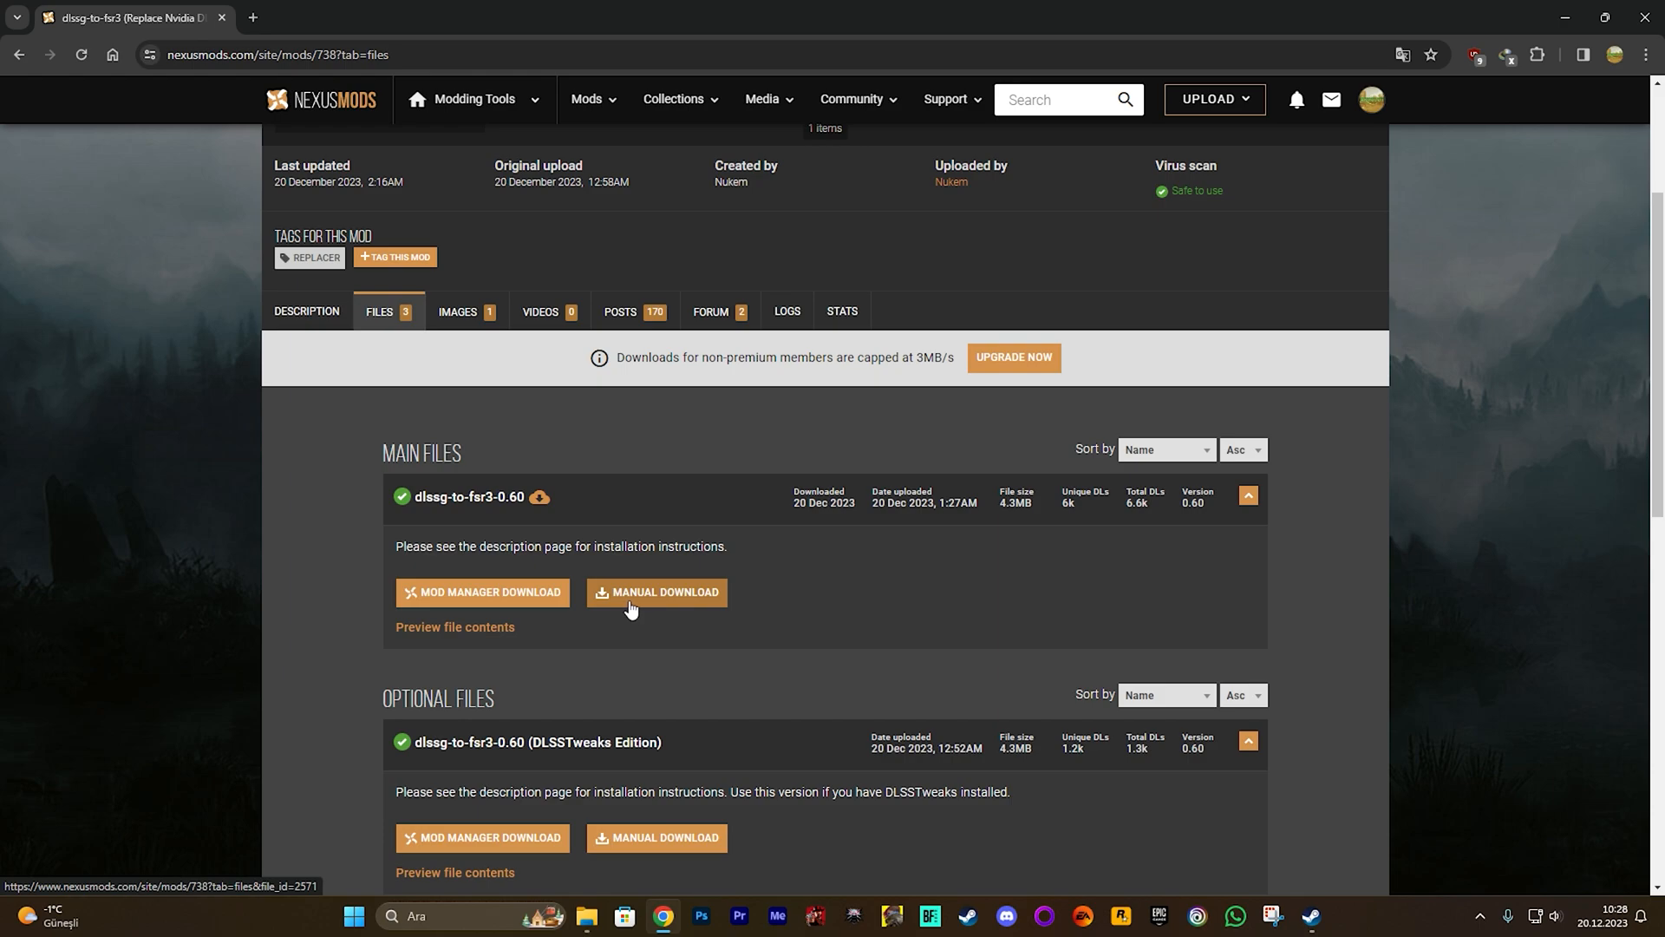
pyautogui.click(656, 592)
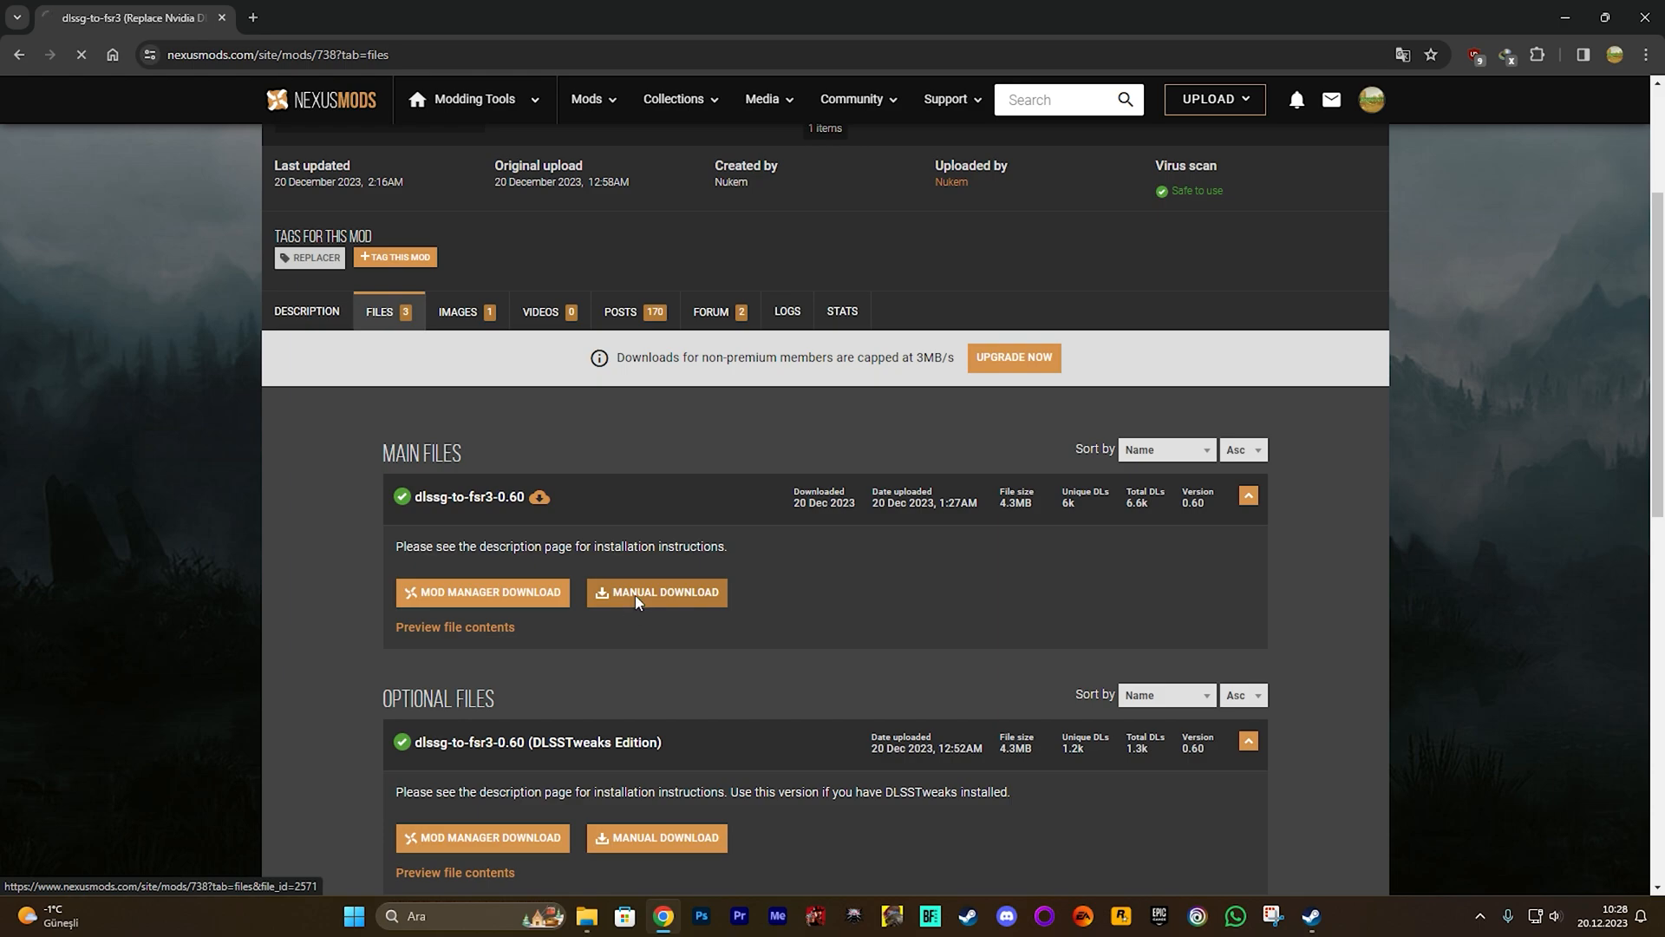
# Step: Start the free slow download of the dlssg-to-fsr3-0.60 zip
pyautogui.click(656, 592)
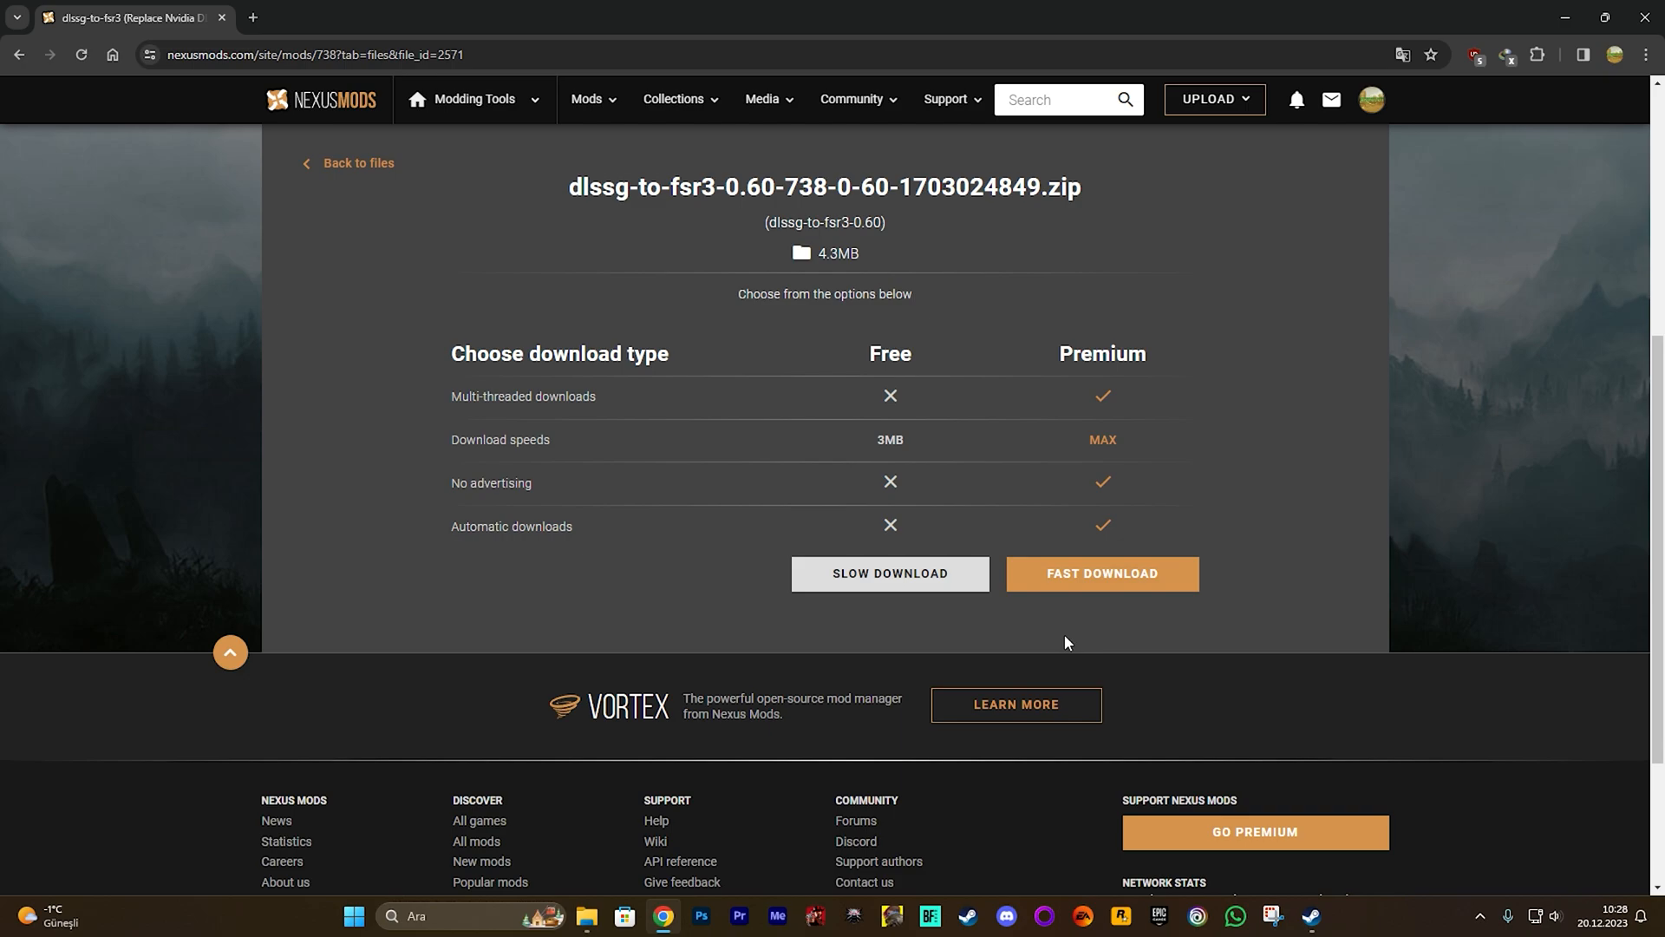
pyautogui.moveTo(975, 638)
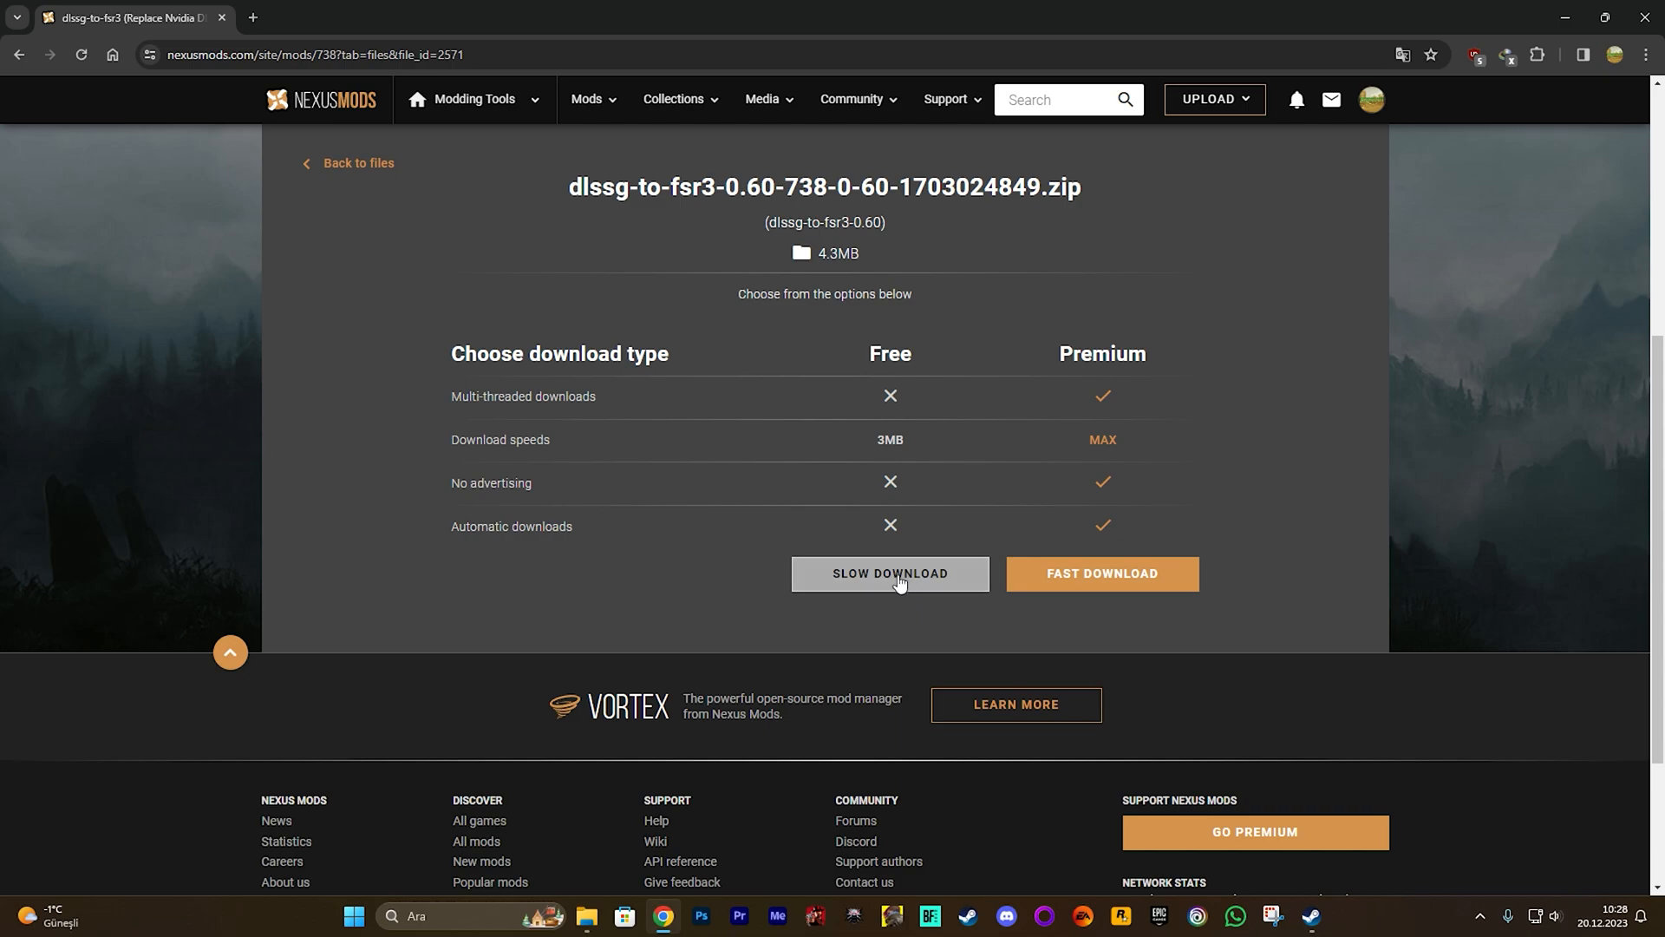
pyautogui.click(889, 574)
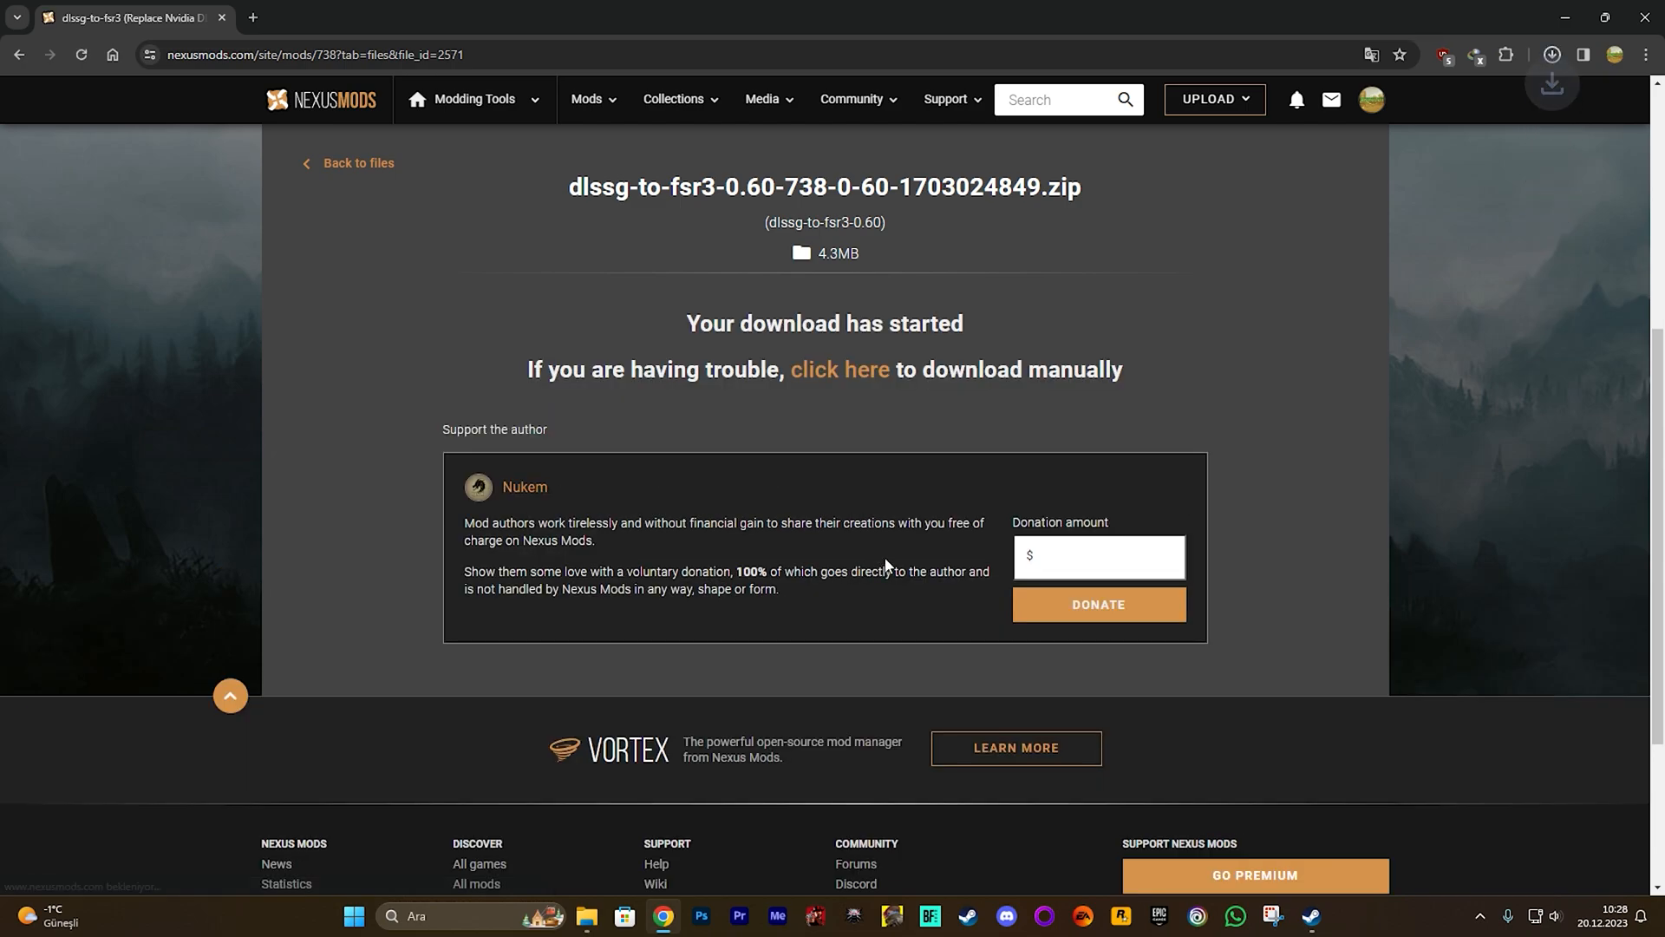
# Step: Keep the dlssg-to-fsr3 zip that Chrome flagged as suspicious
pyautogui.click(1550, 54)
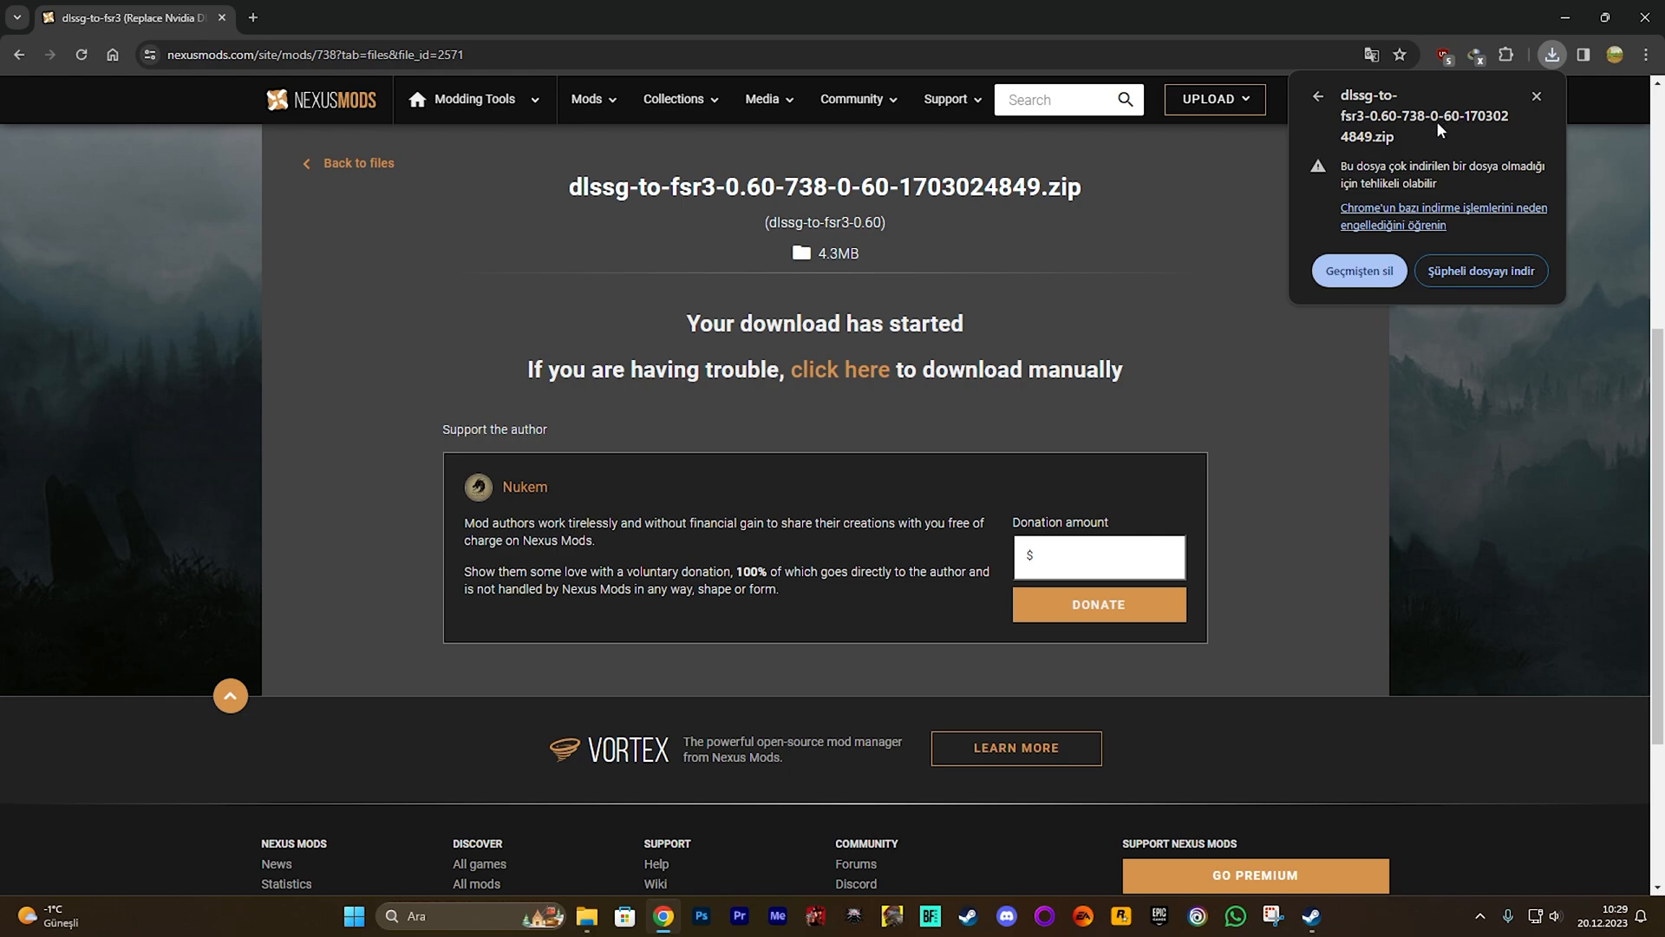
pyautogui.moveTo(1469, 264)
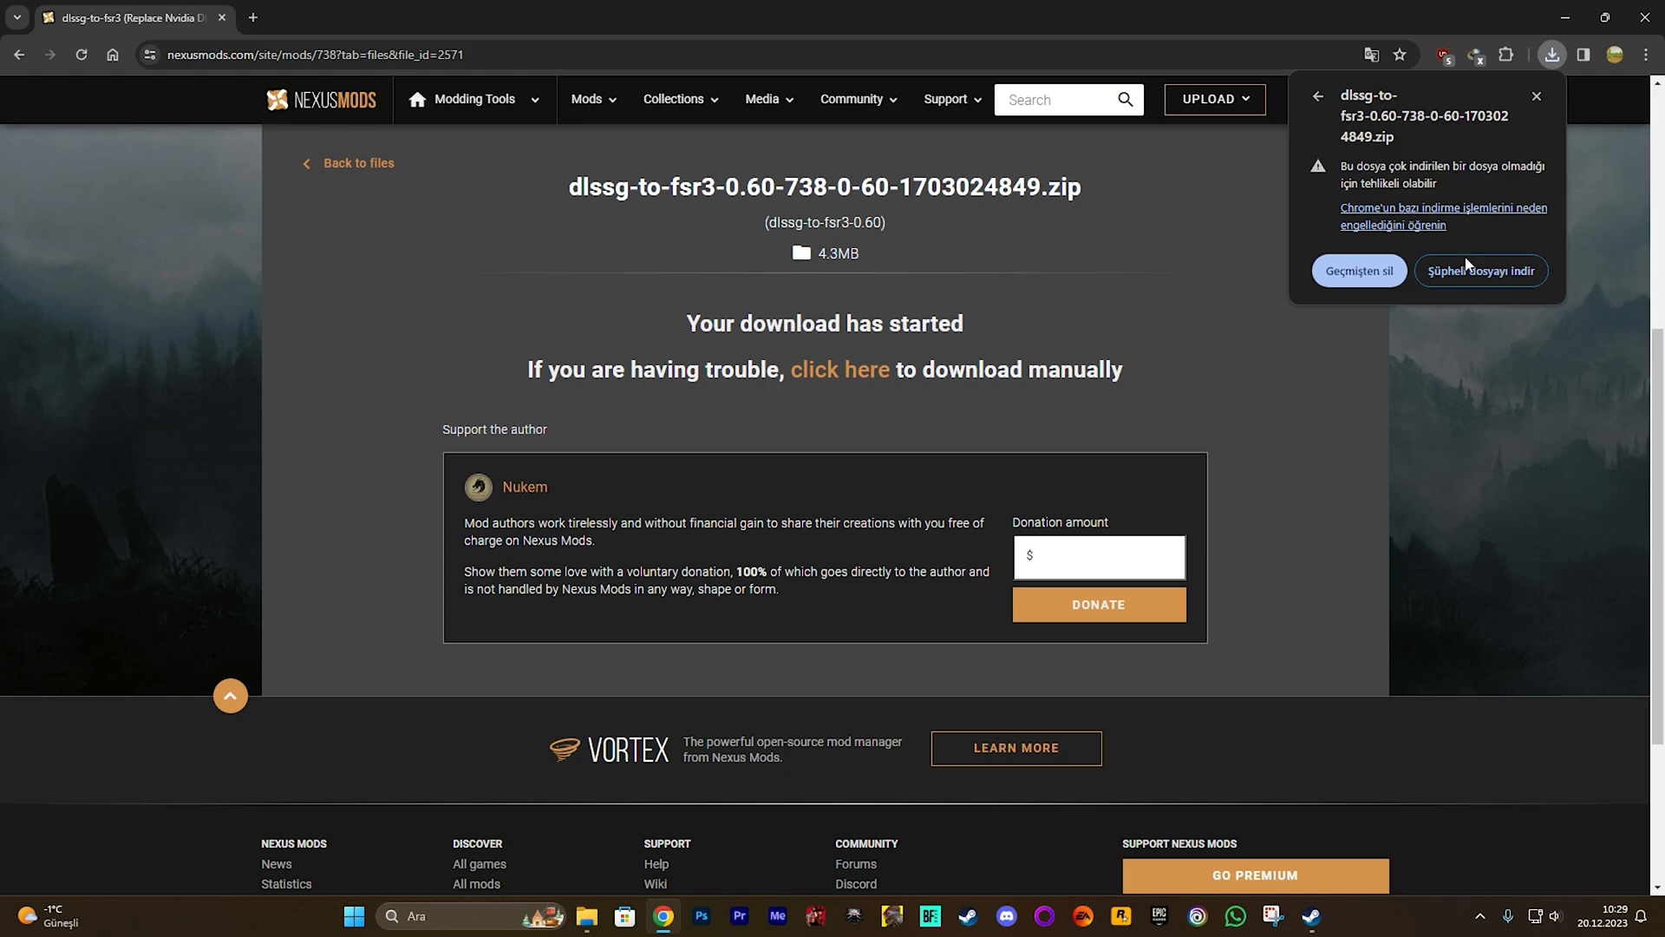
pyautogui.click(1535, 96)
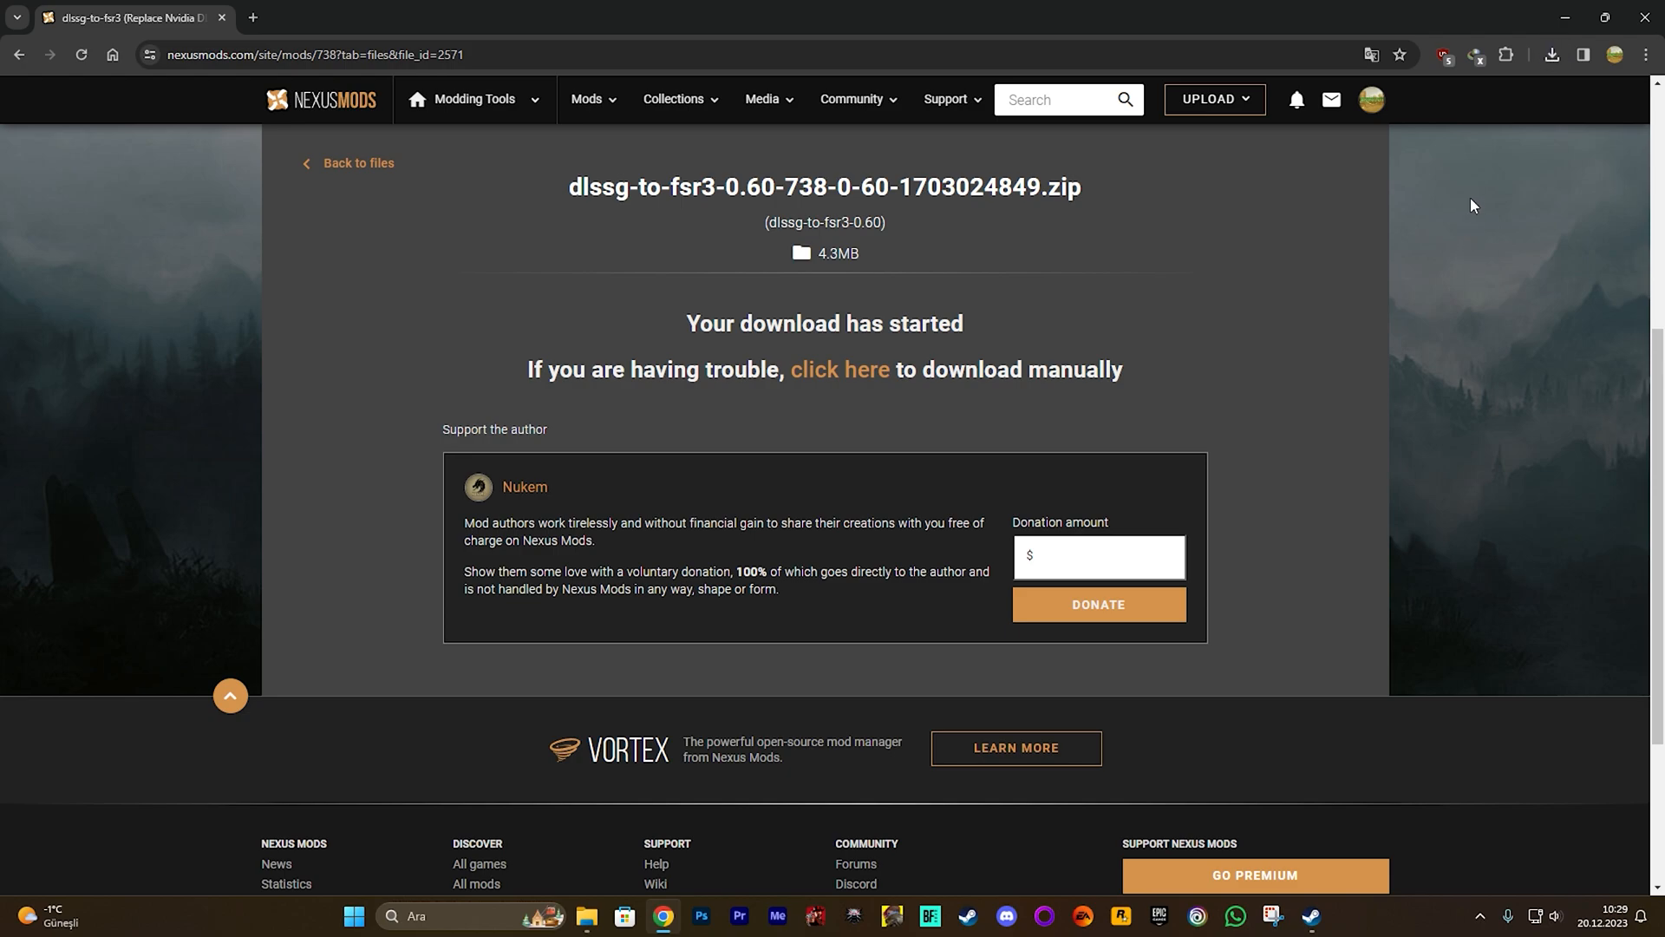
pyautogui.click(1550, 53)
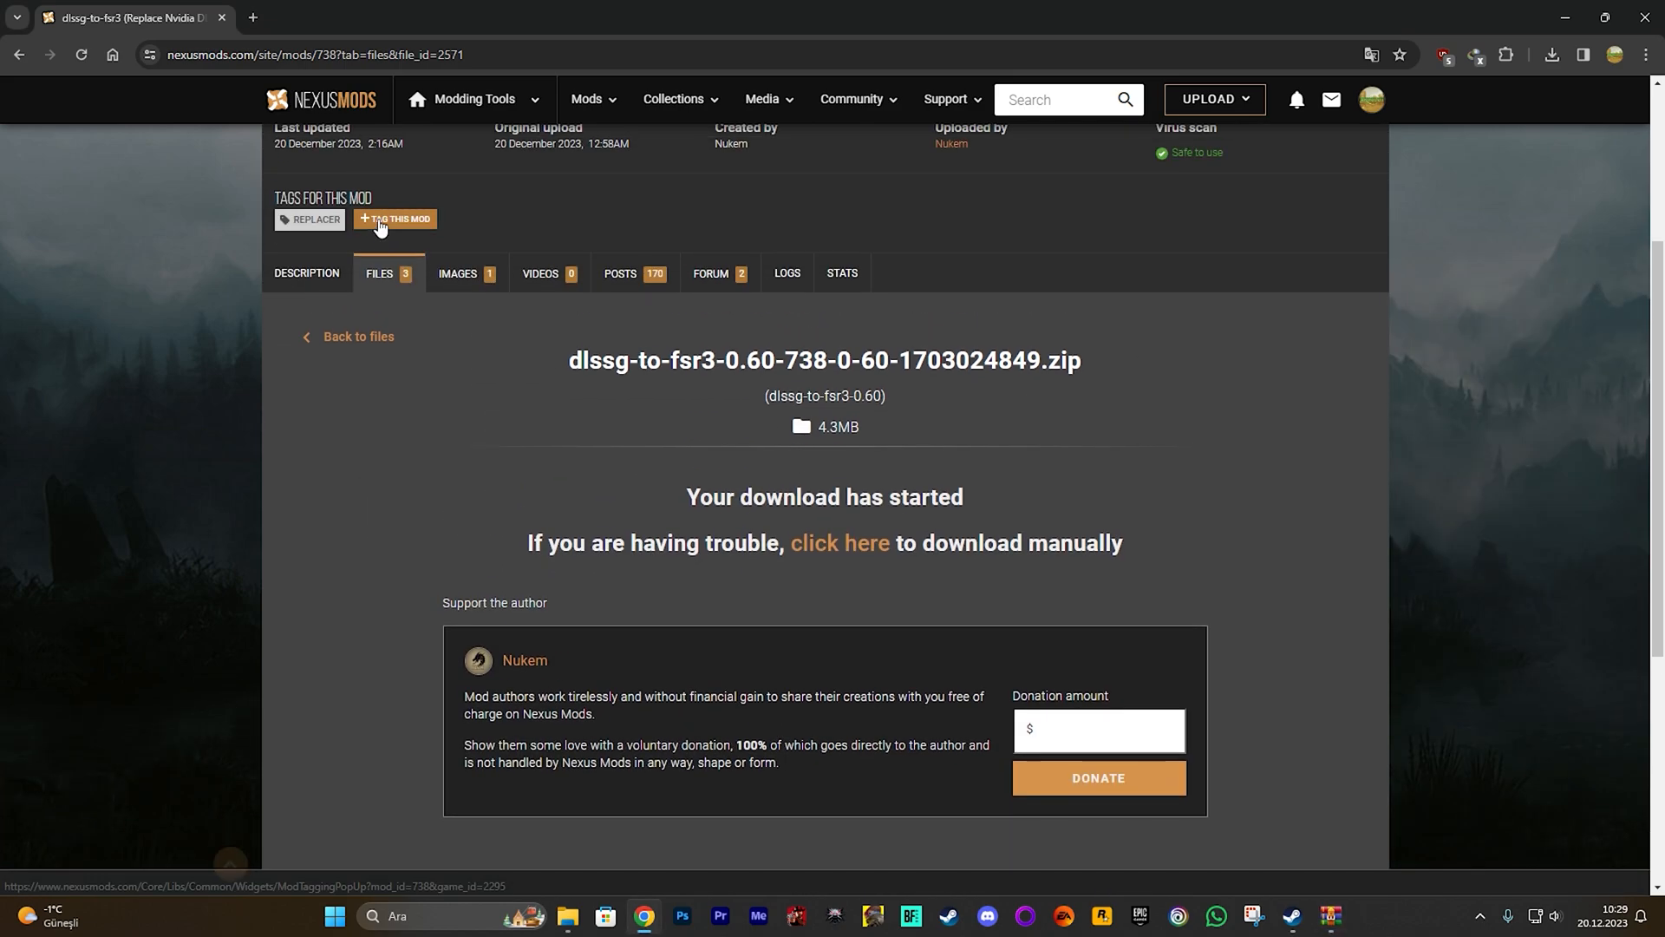
# Step: Return to the mod's files listing, now showing the 0.60 main file as downloaded
pyautogui.click(379, 278)
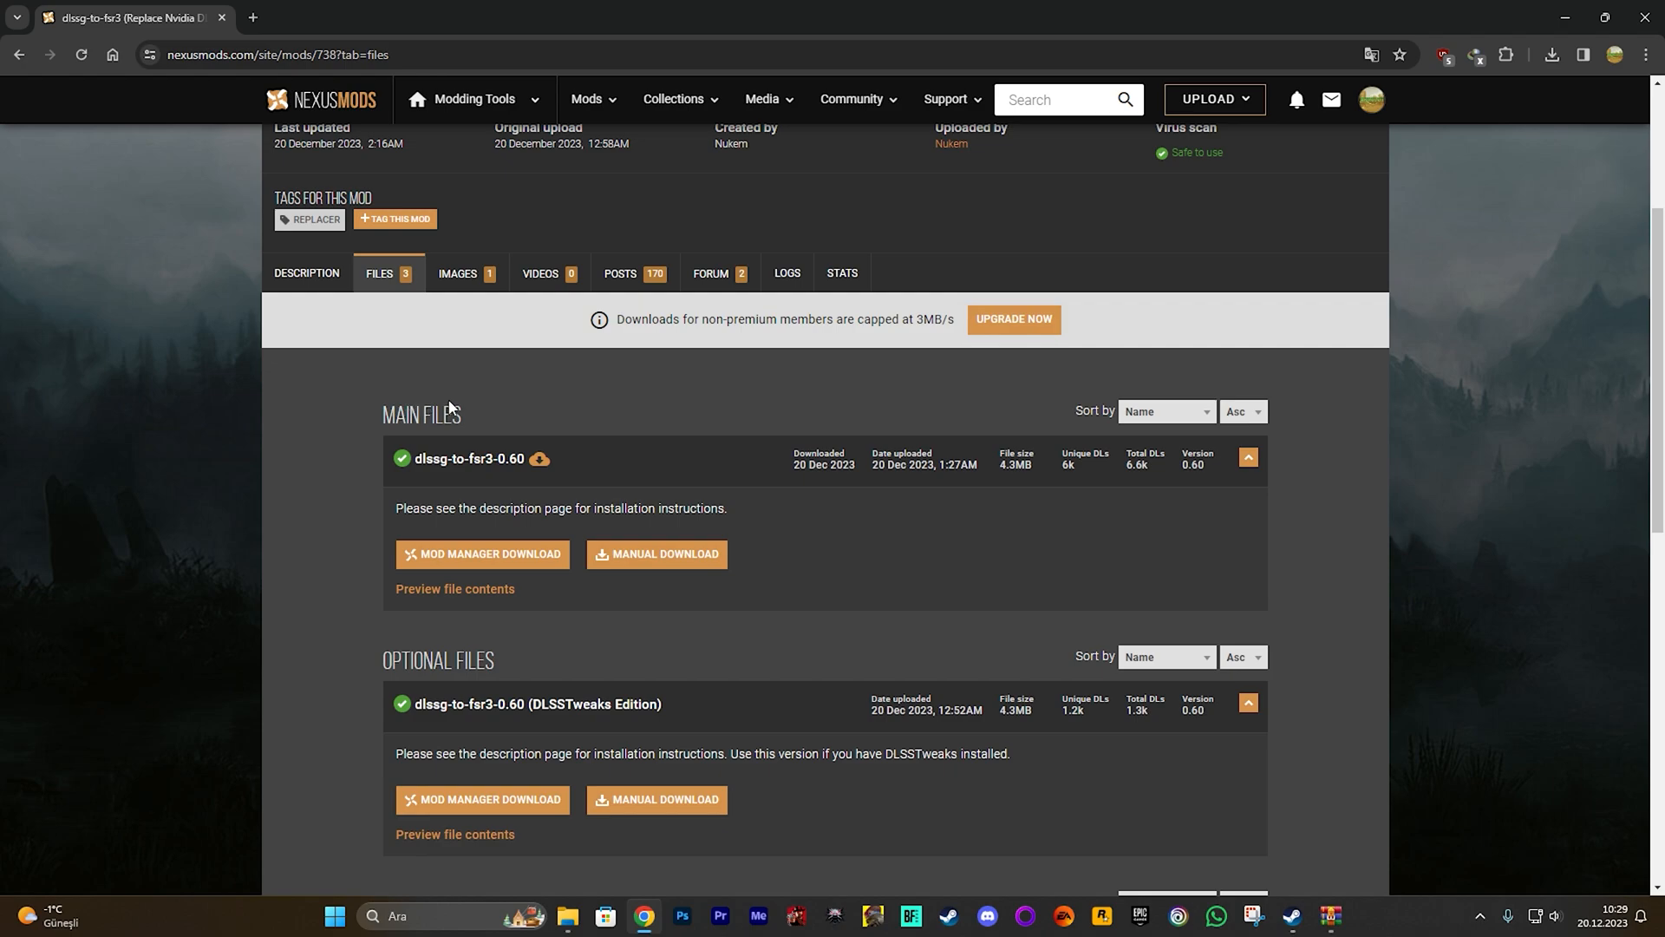
pyautogui.moveTo(402, 463)
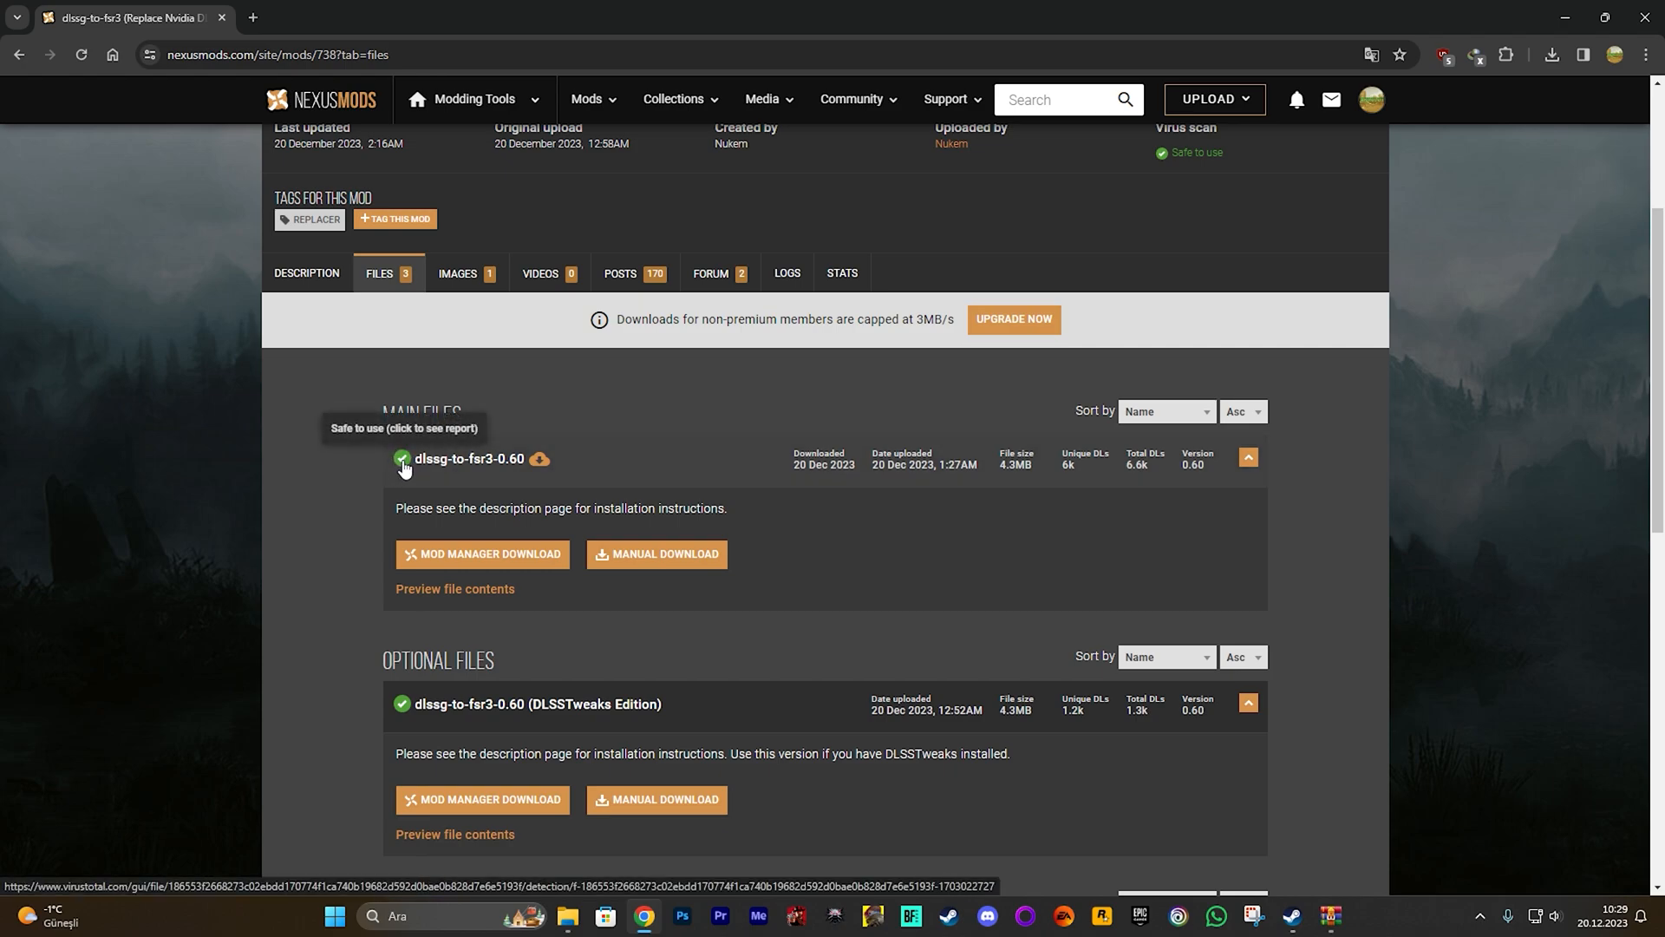
pyautogui.moveTo(445, 443)
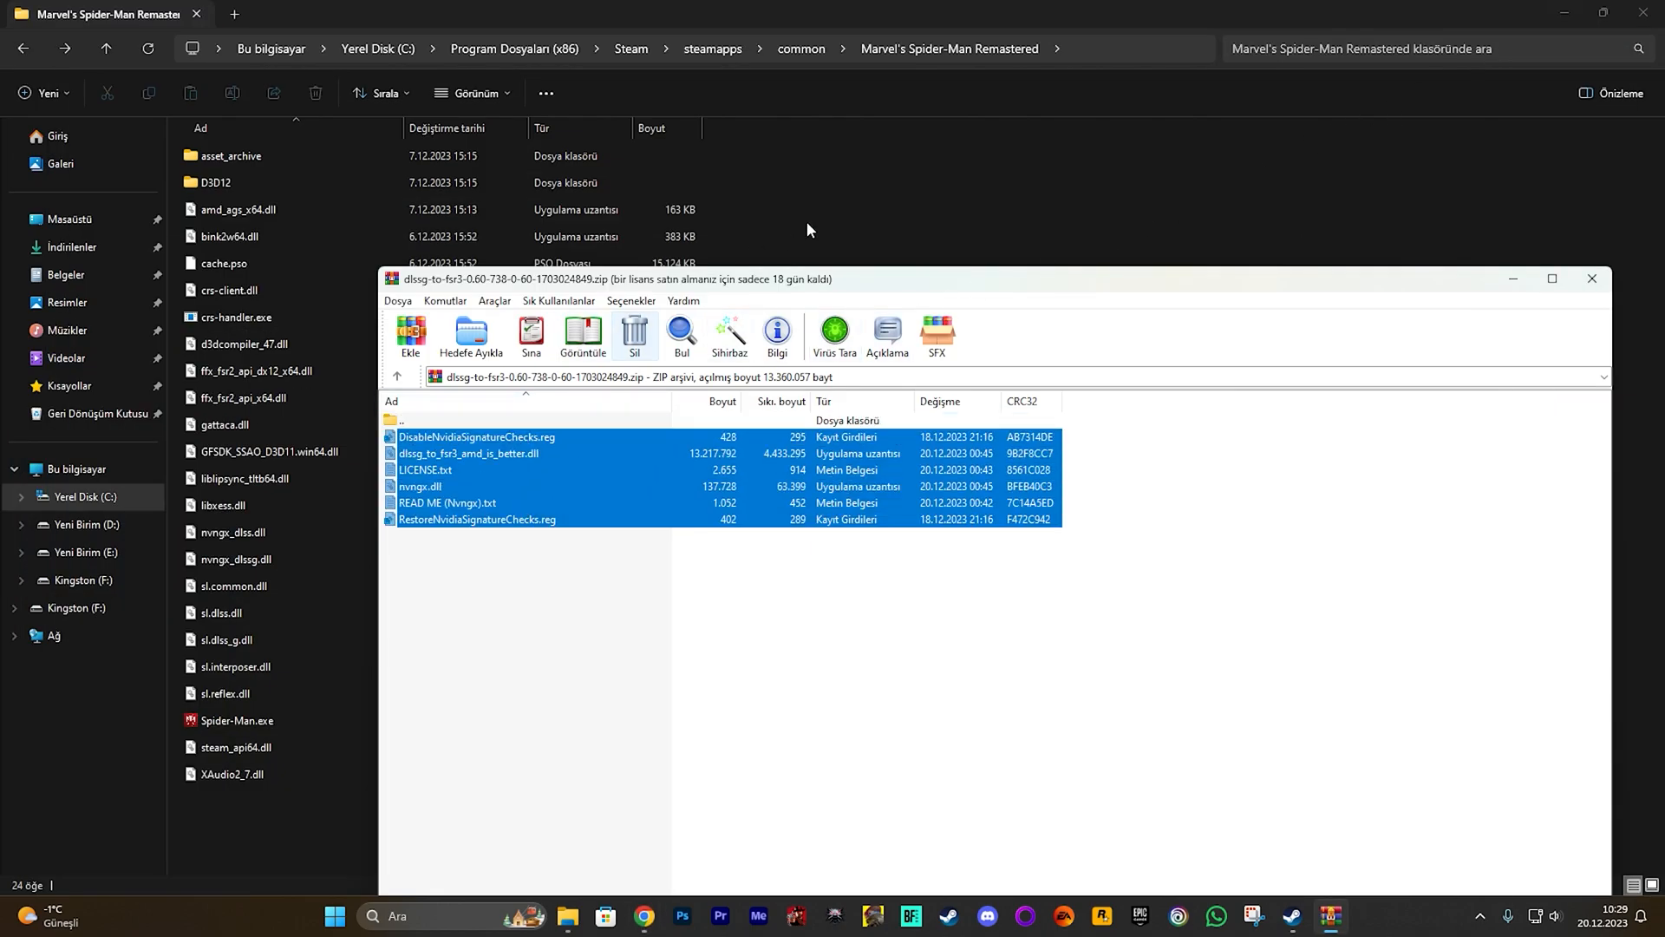
# Step: Bring the Steam Marvel's Spider-Man Remastered folder in File Explorer to the front
pyautogui.click(1590, 278)
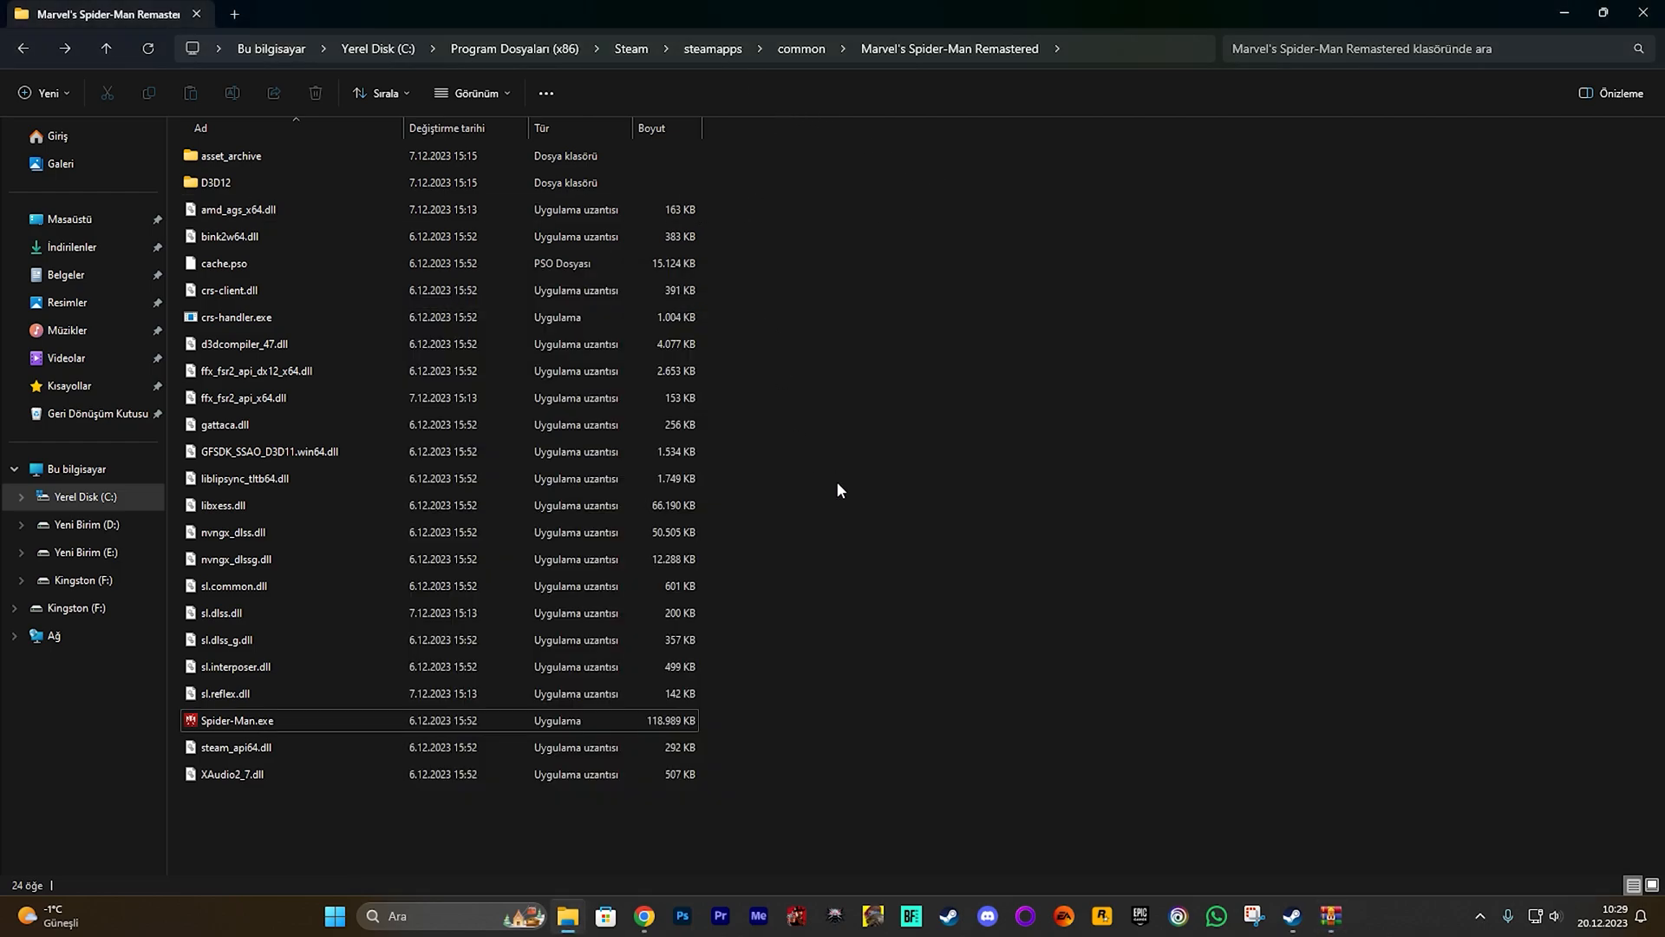
pyautogui.moveTo(779, 382)
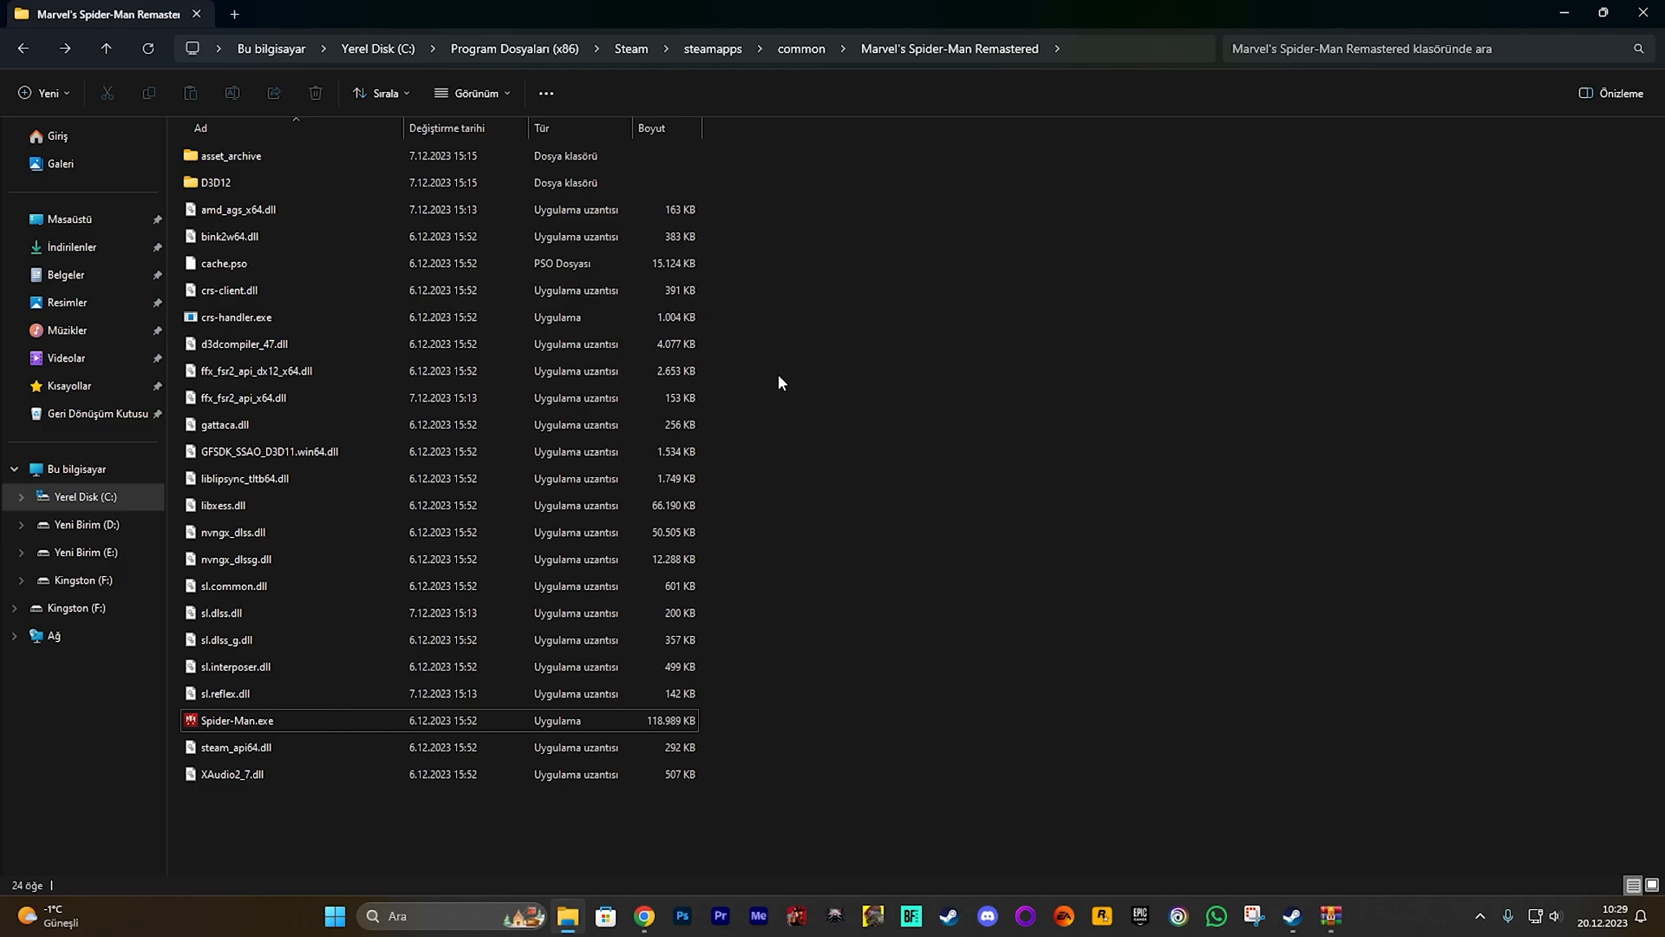
pyautogui.moveTo(744, 320)
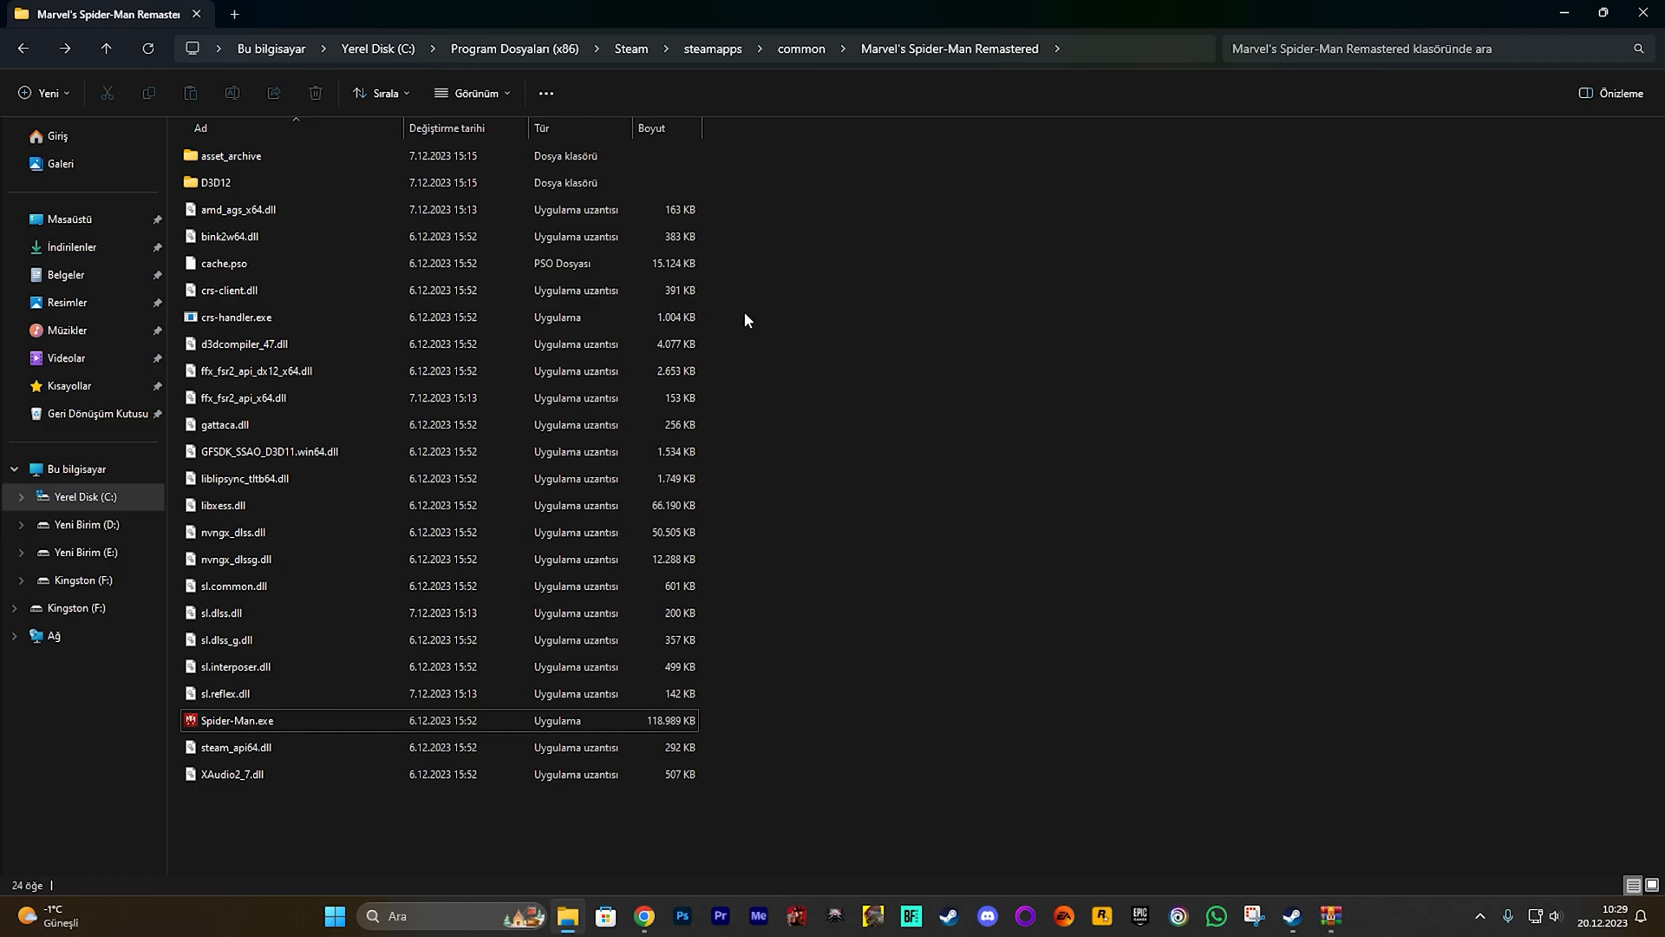
pyautogui.moveTo(856, 149)
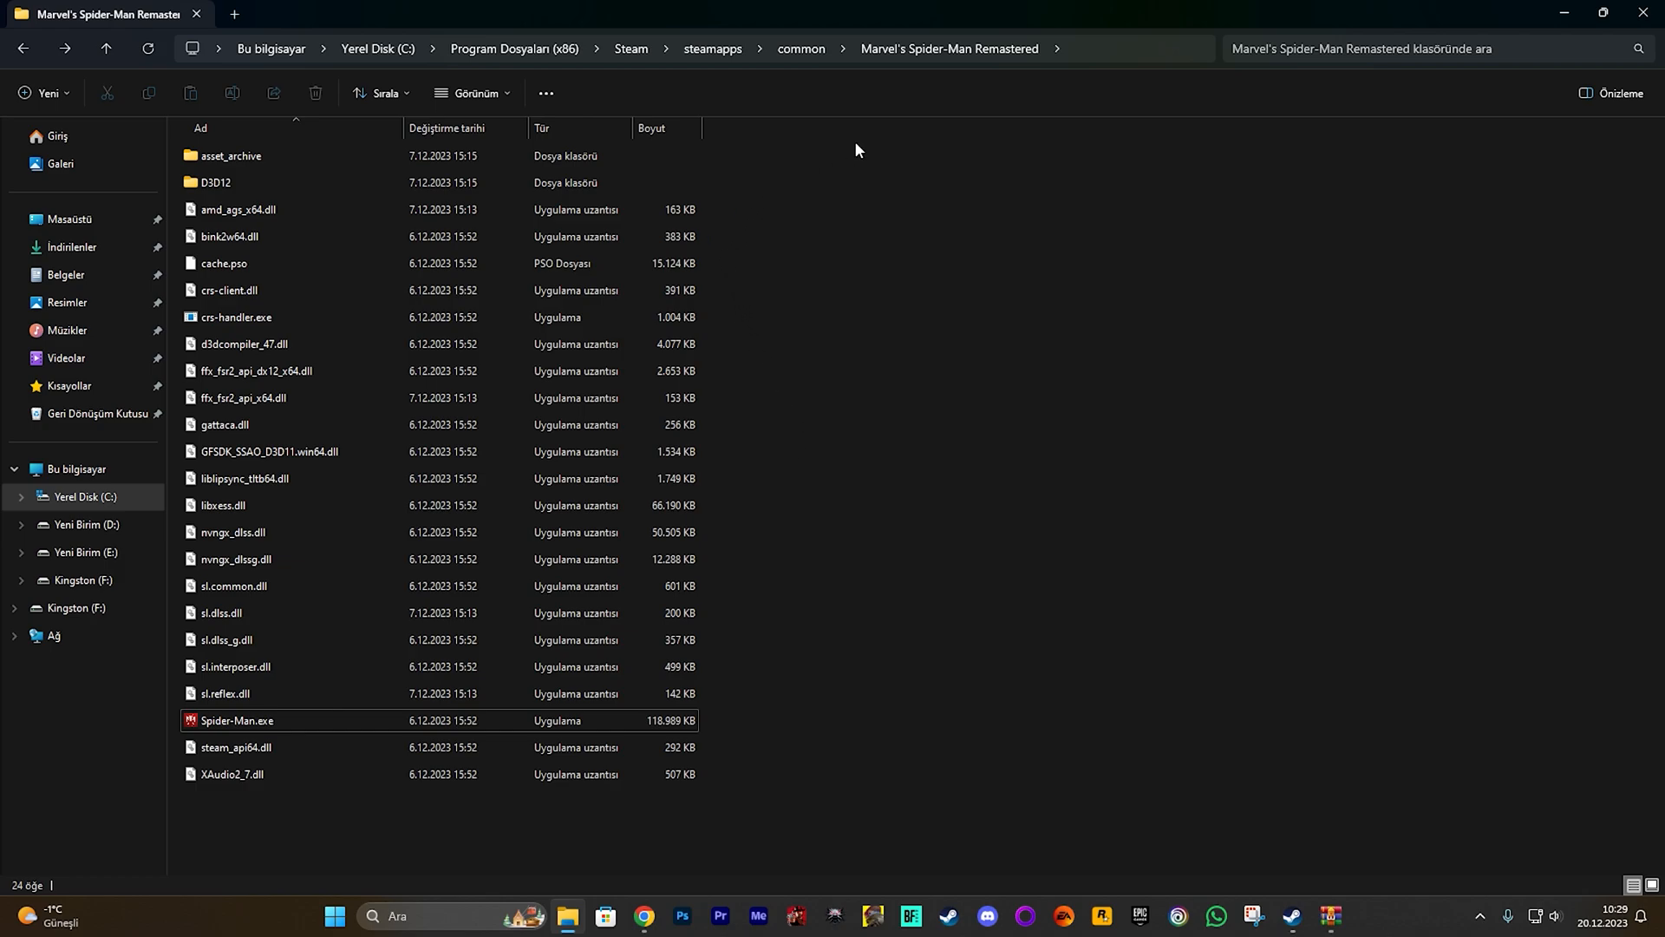
pyautogui.moveTo(1193, 716)
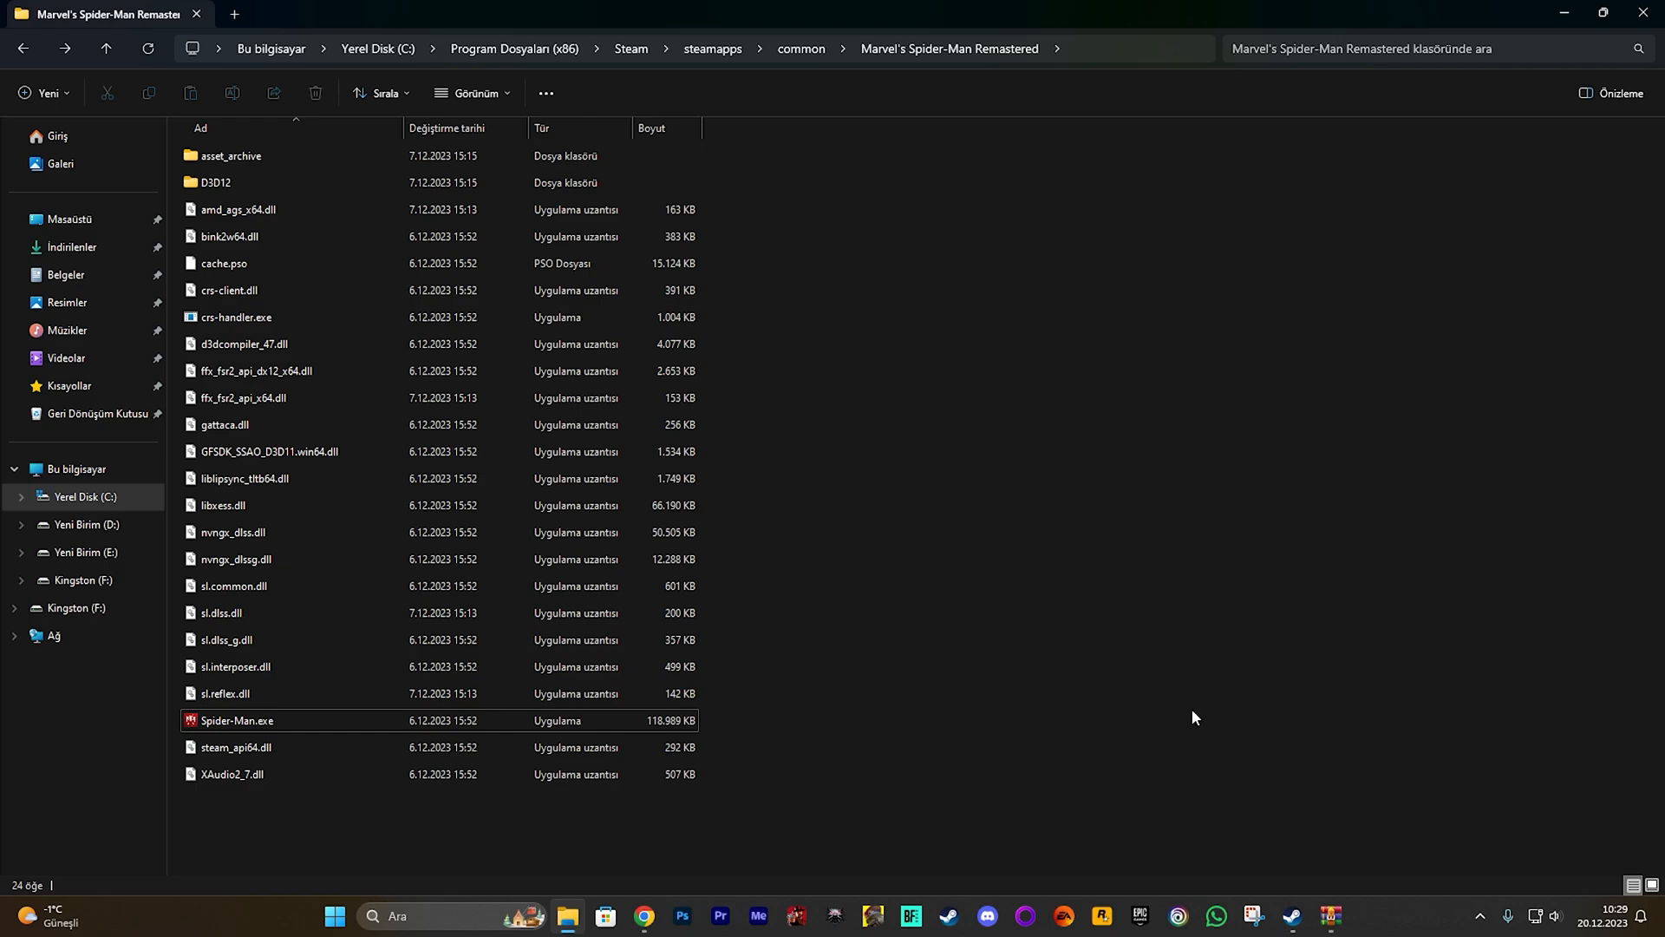
# Step: Restore the WinRAR window with the dlssg-to-fsr3 archive's six files over the folder
pyautogui.click(1331, 916)
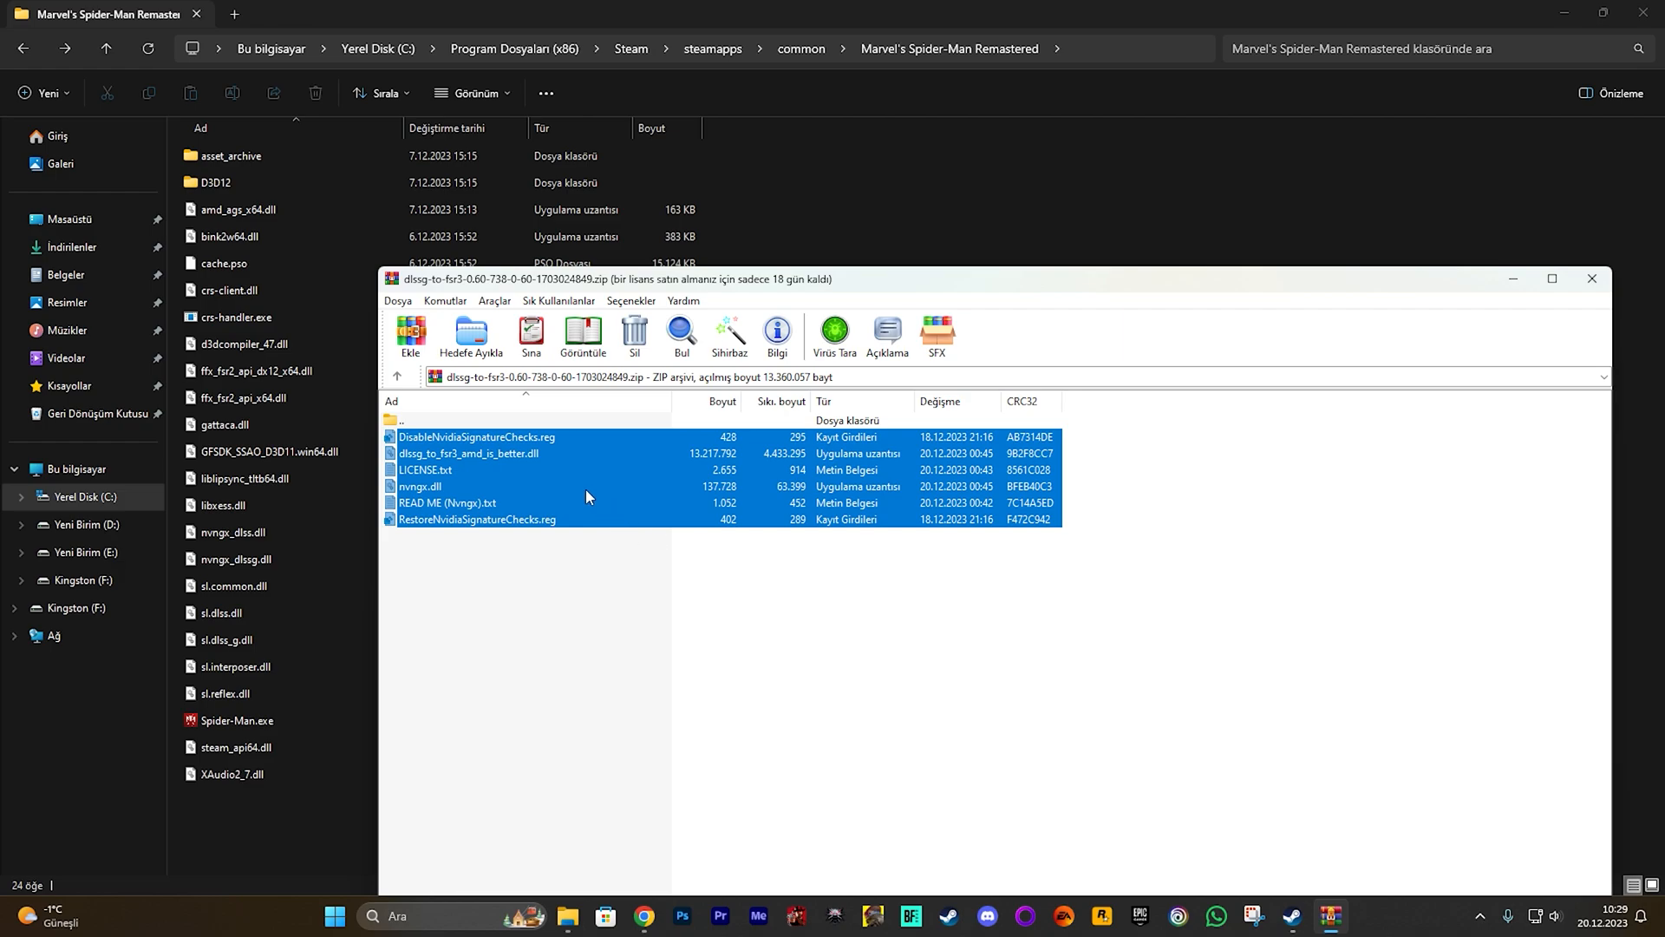
pyautogui.moveTo(510, 465)
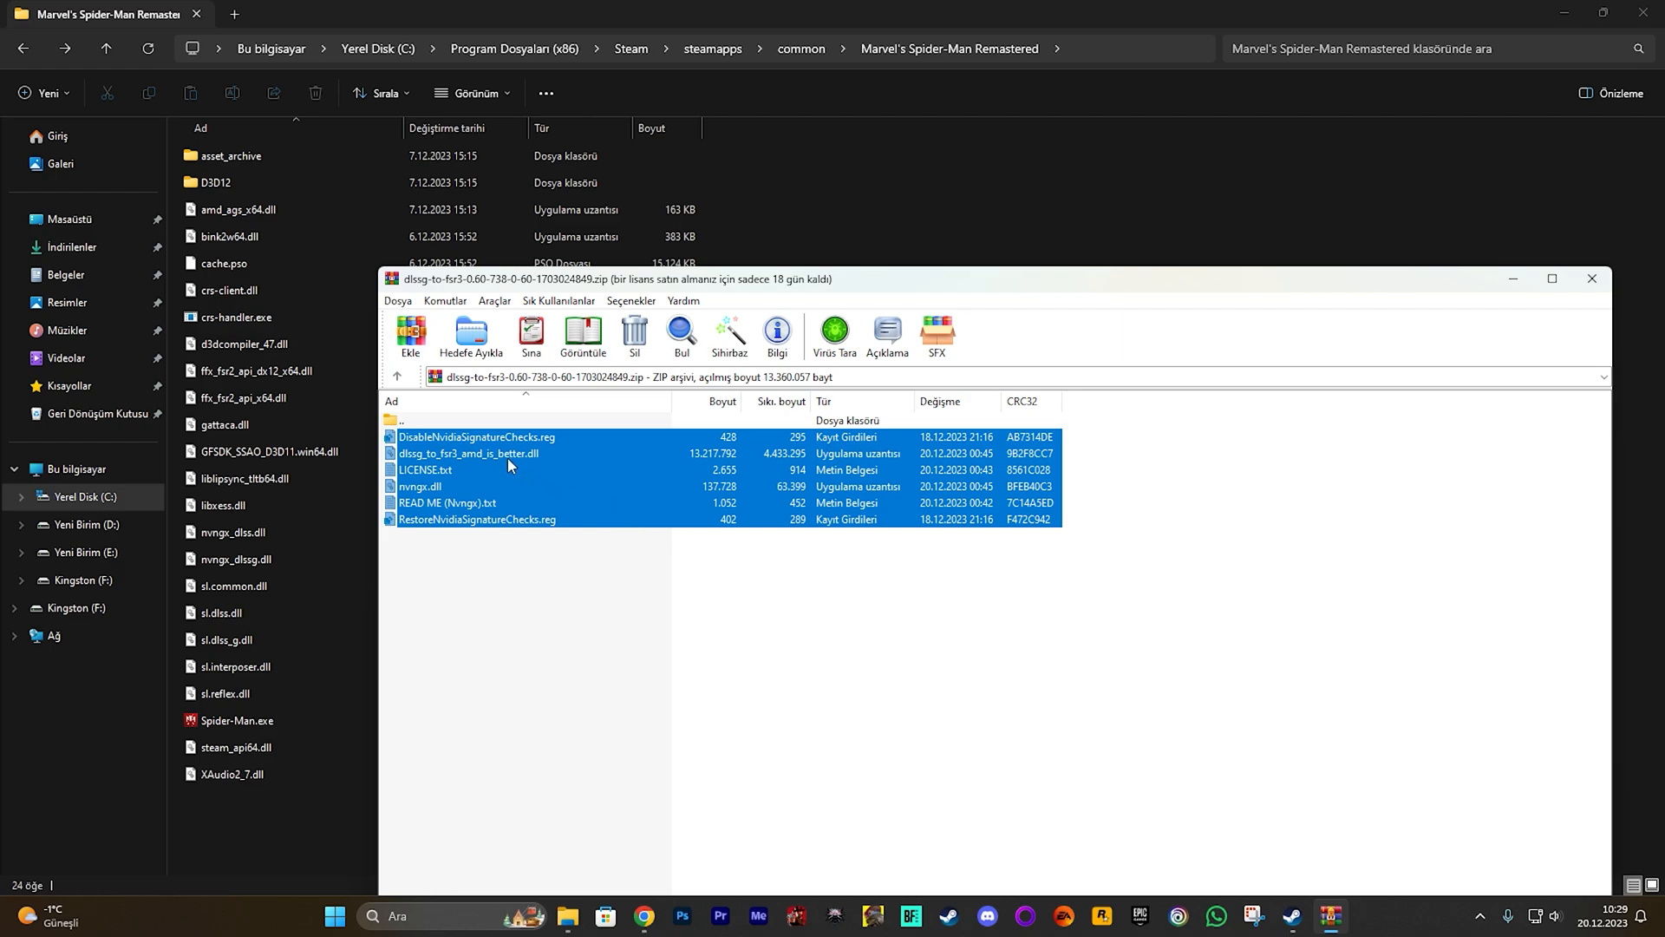
pyautogui.moveTo(465, 472)
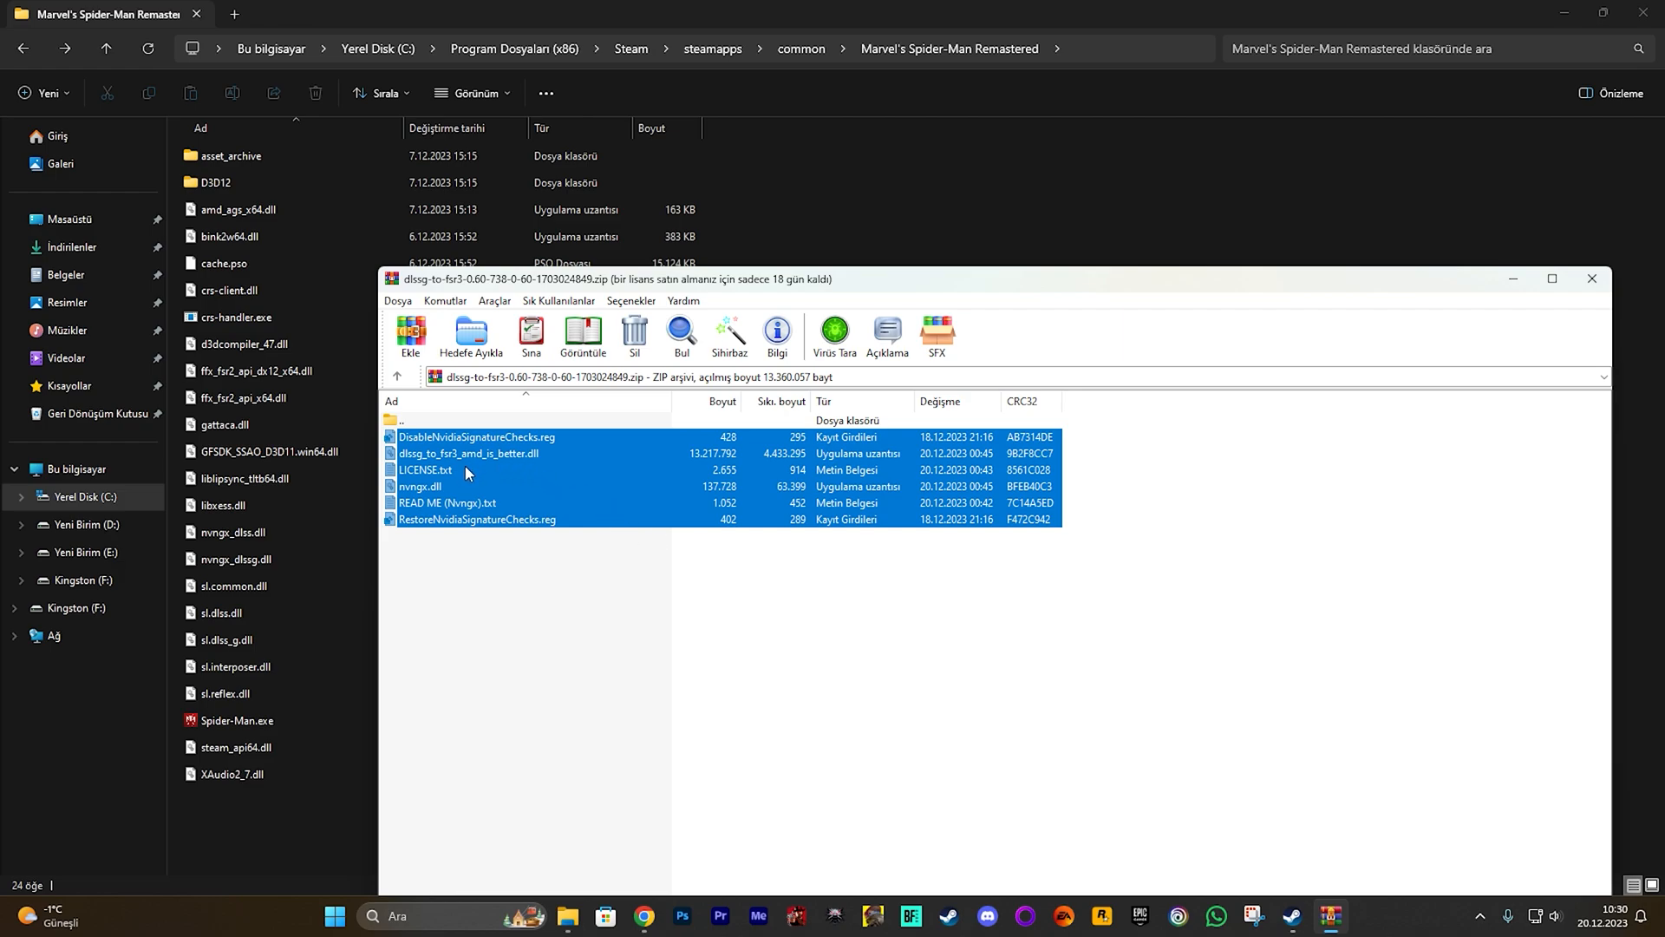
pyautogui.moveTo(457, 473)
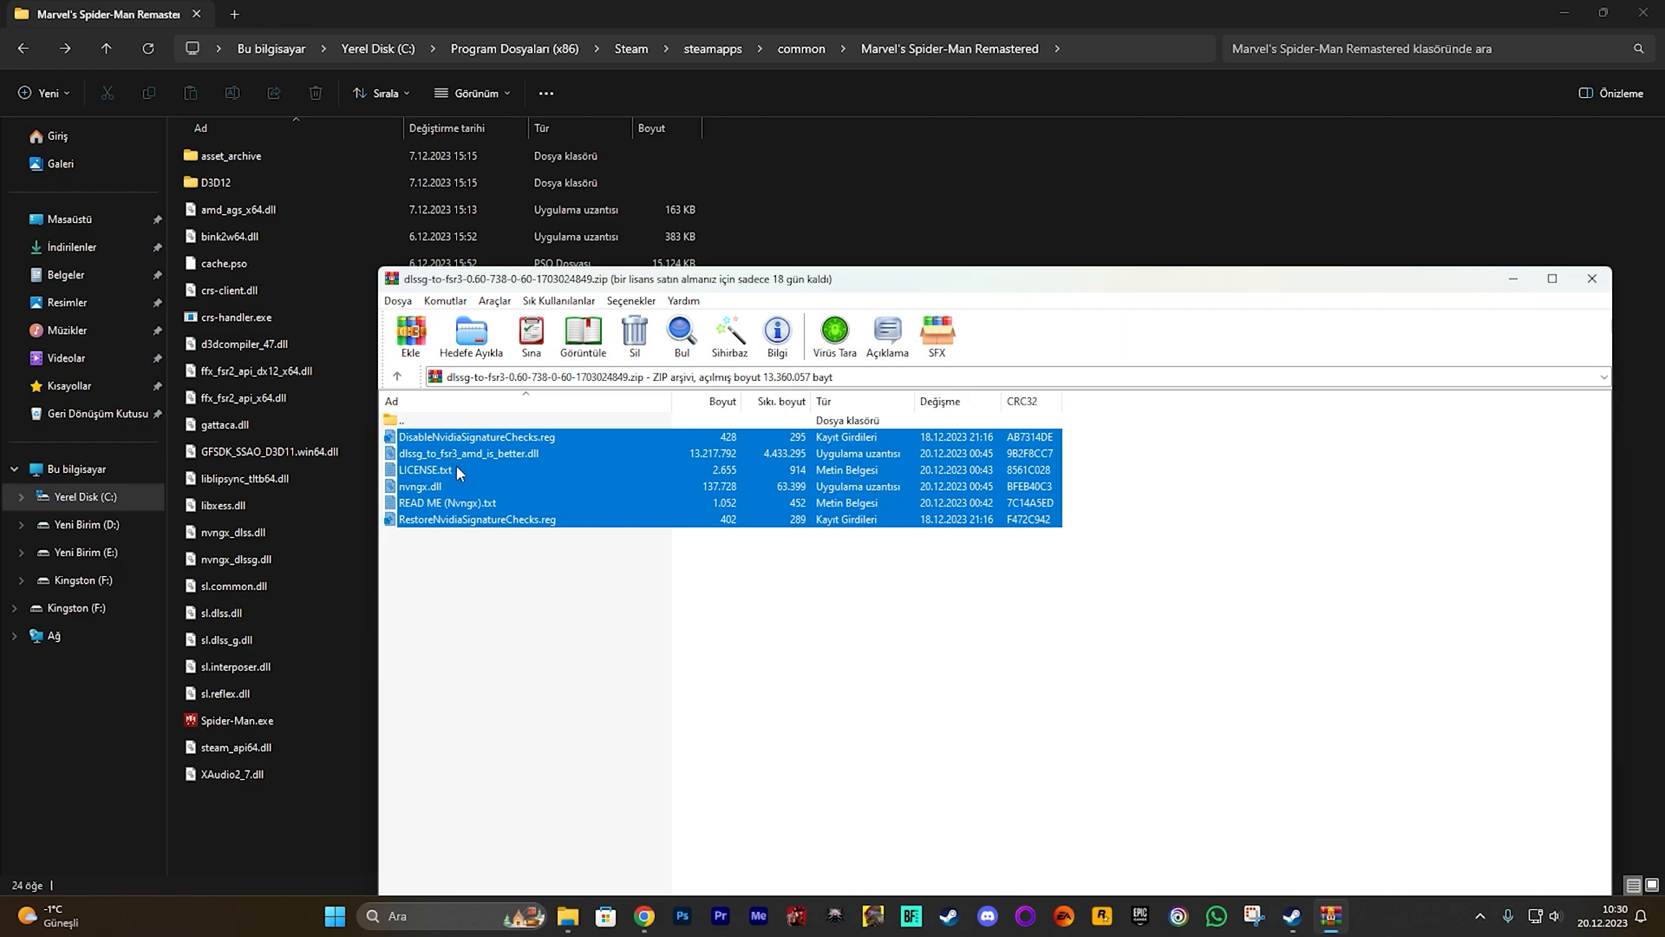
pyautogui.moveTo(458, 473)
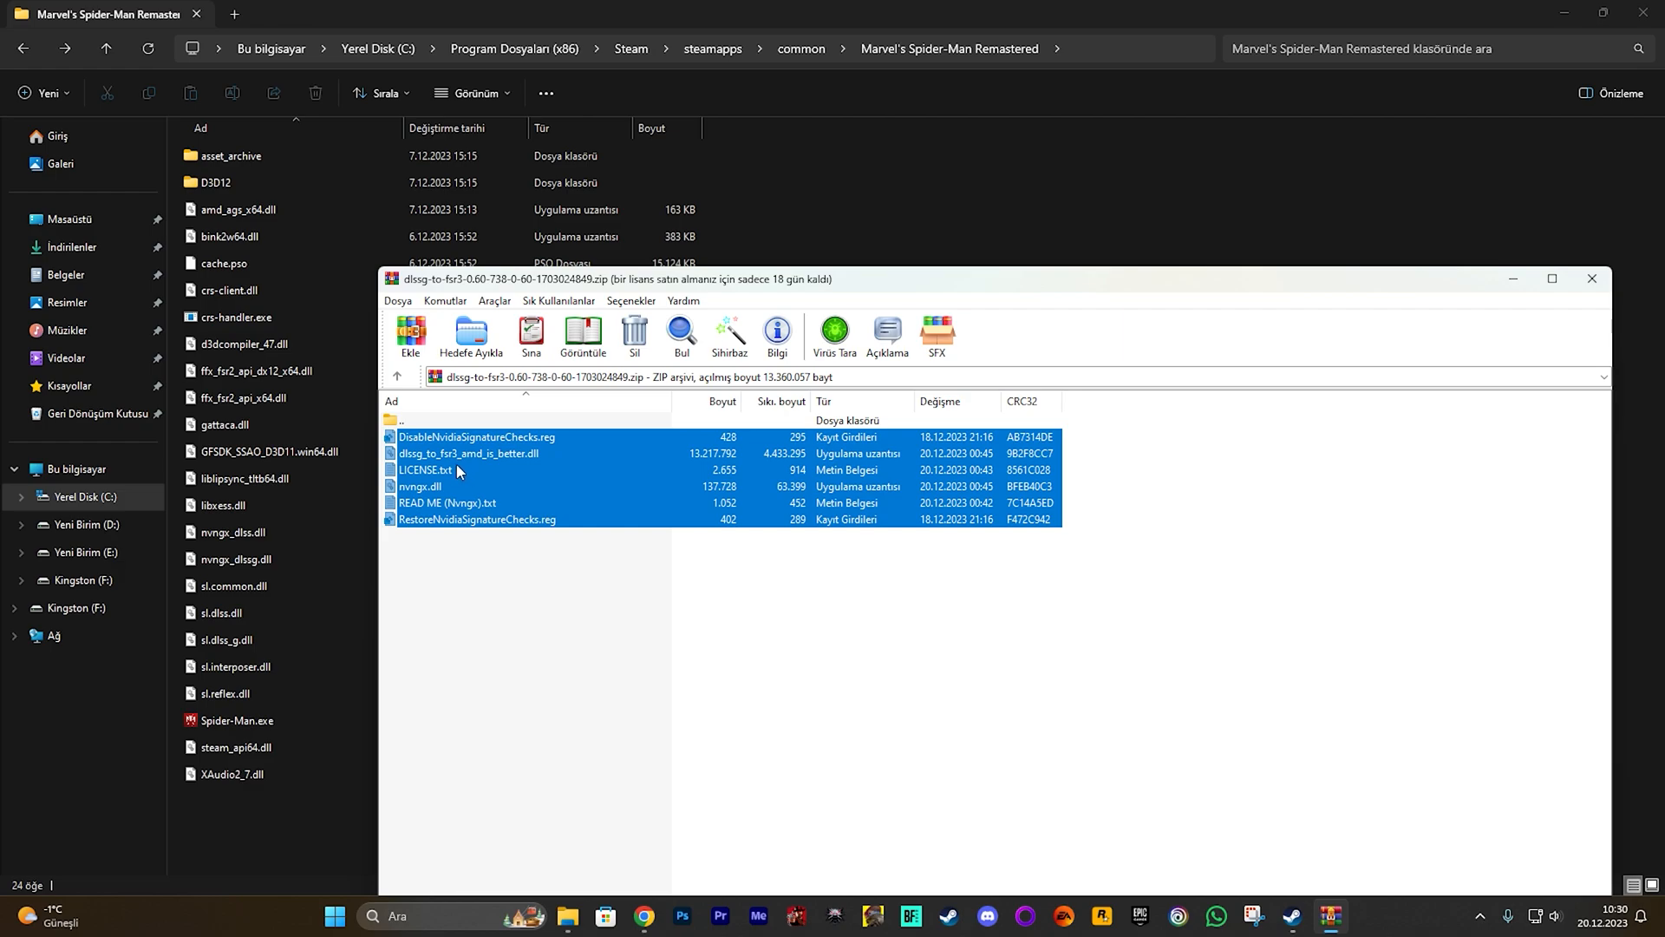
# Step: Add nvngx.dll, dlssg_to_fsr3_amd_is_better.dll and the .reg files to the game folder
pyautogui.click(425, 469)
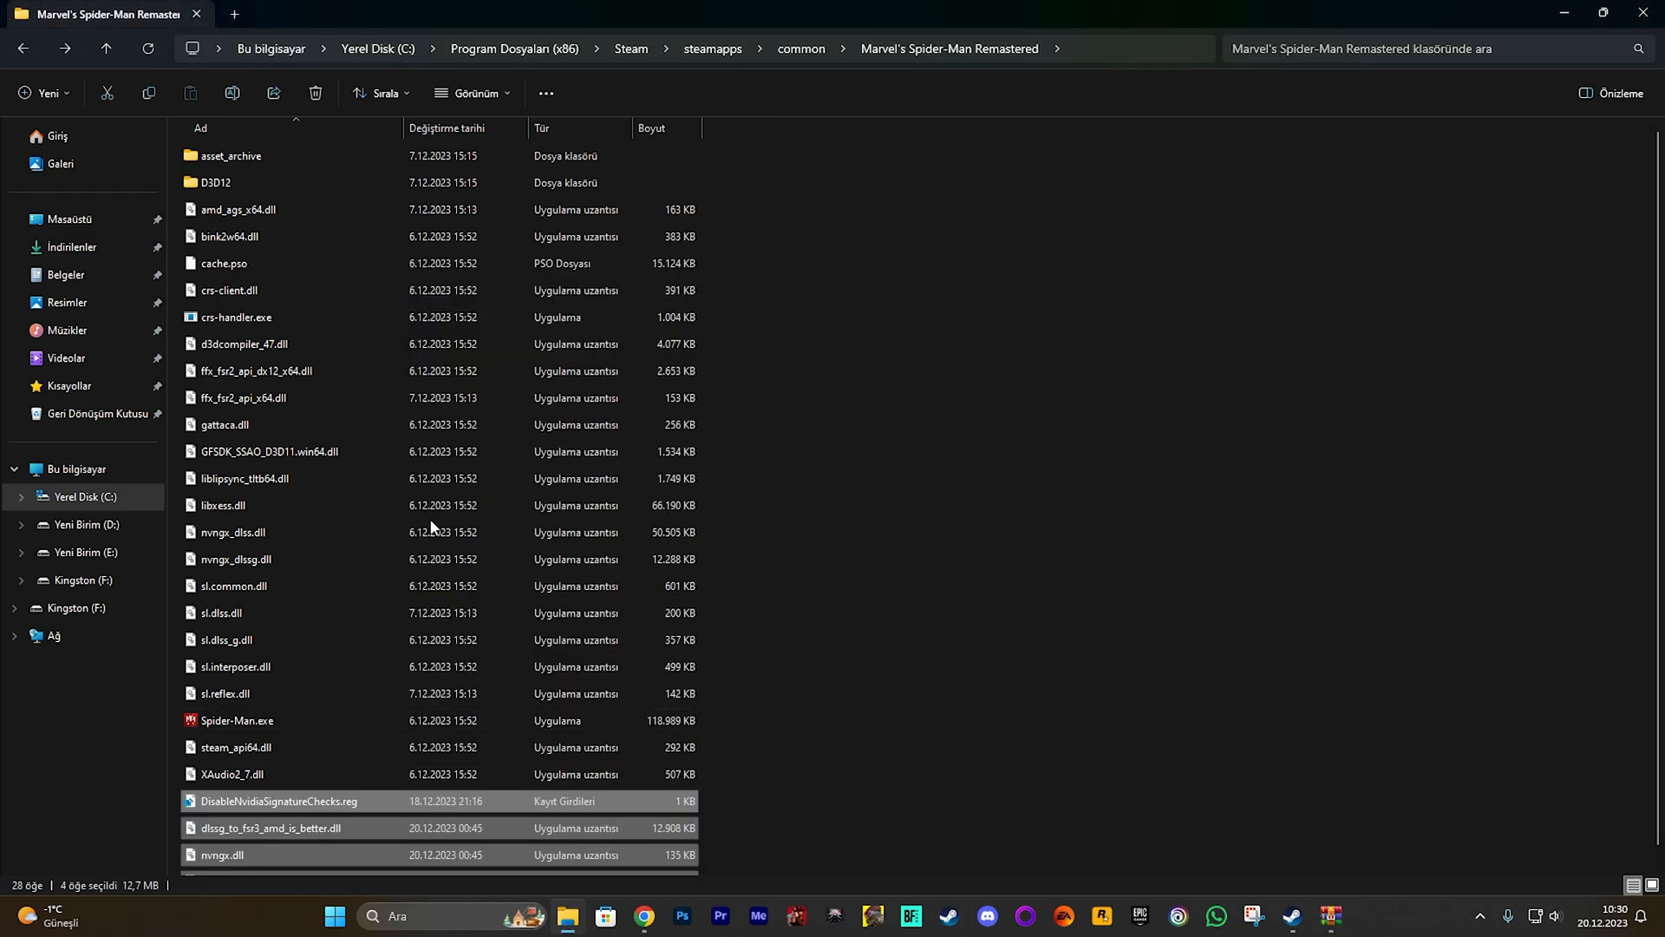
pyautogui.scroll(-3)
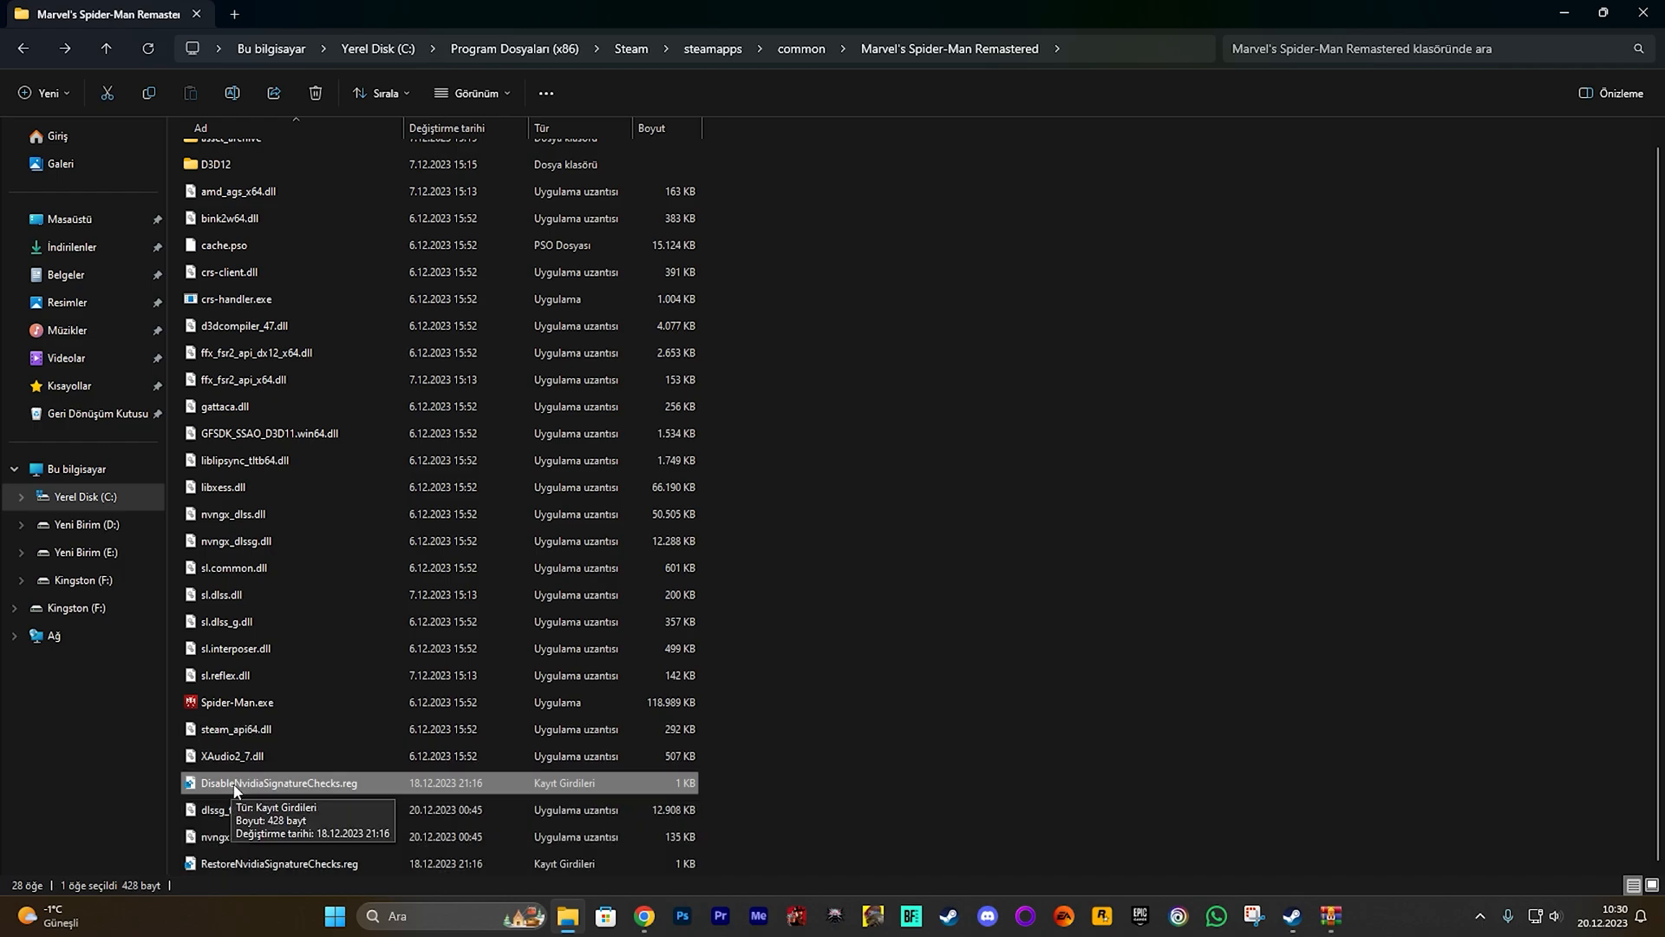
# Step: Merge DisableNvidiaSignatureChecks.reg into the registry, confirming with Evet
pyautogui.doubleClick(279, 782)
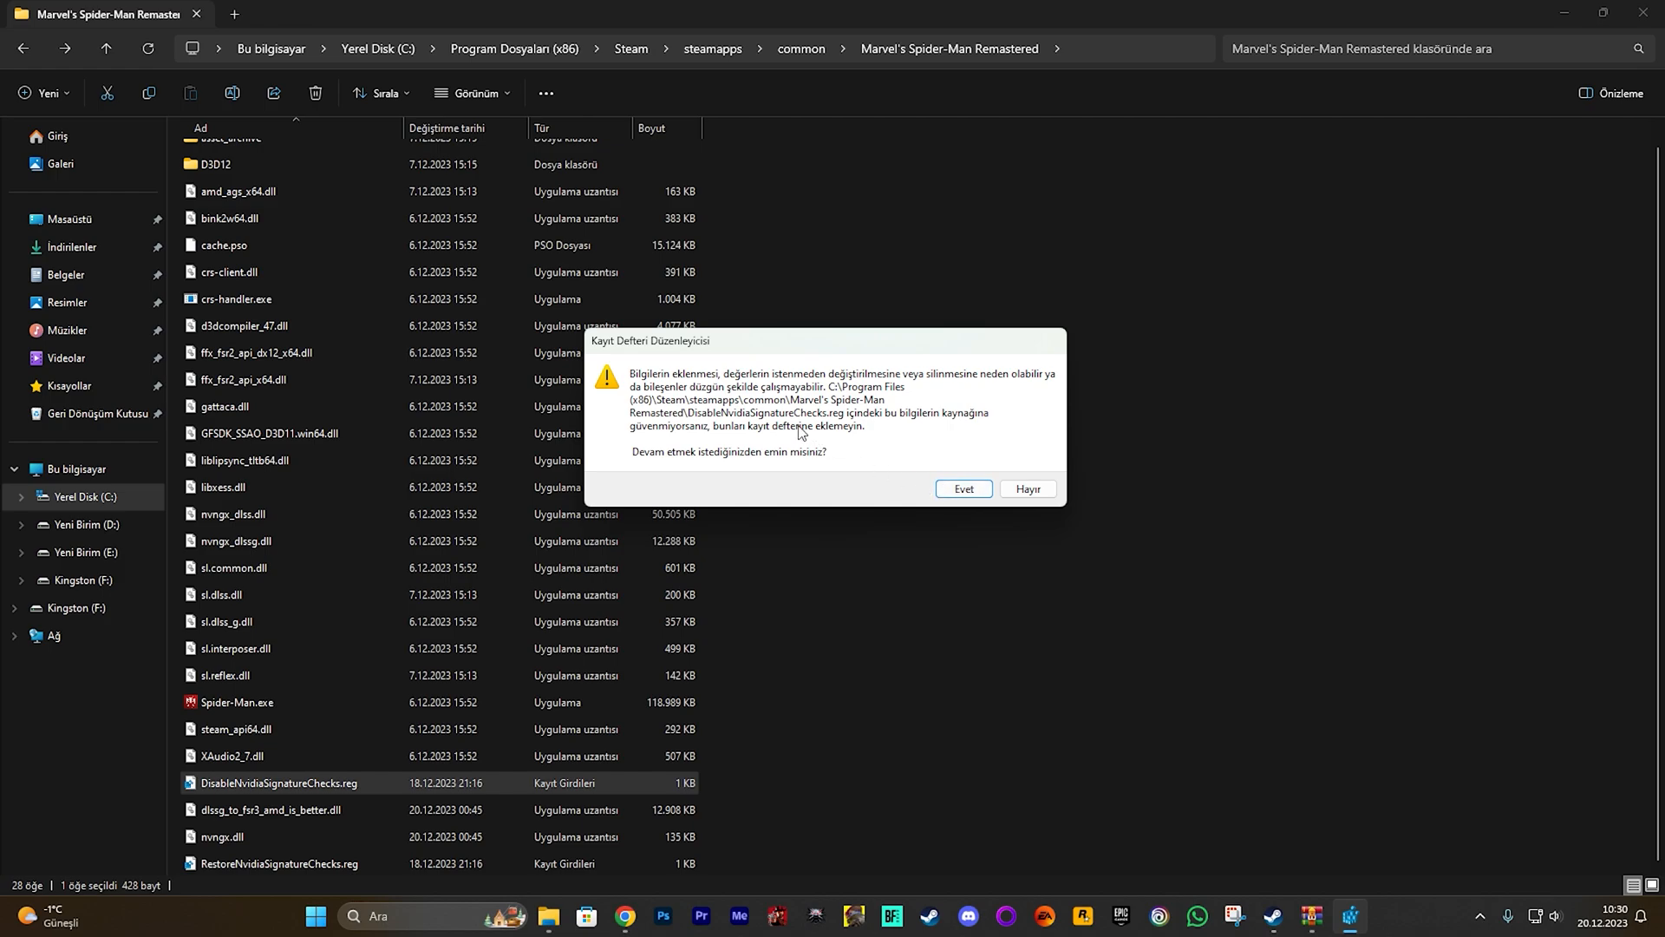
pyautogui.moveTo(938, 479)
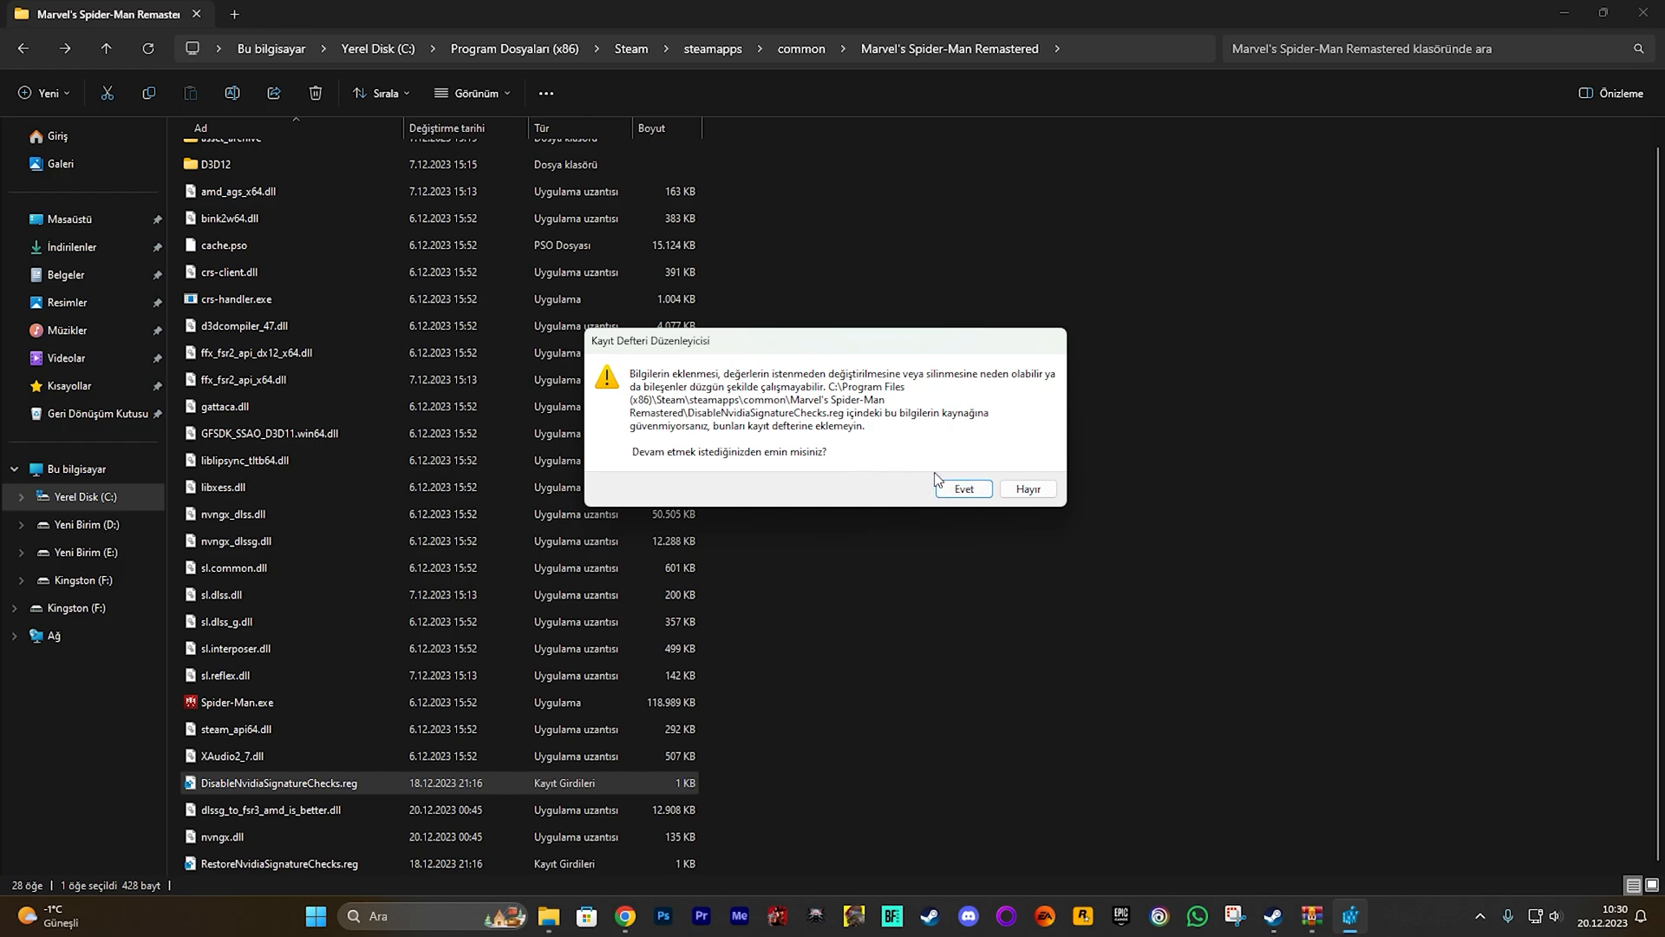
pyautogui.click(962, 489)
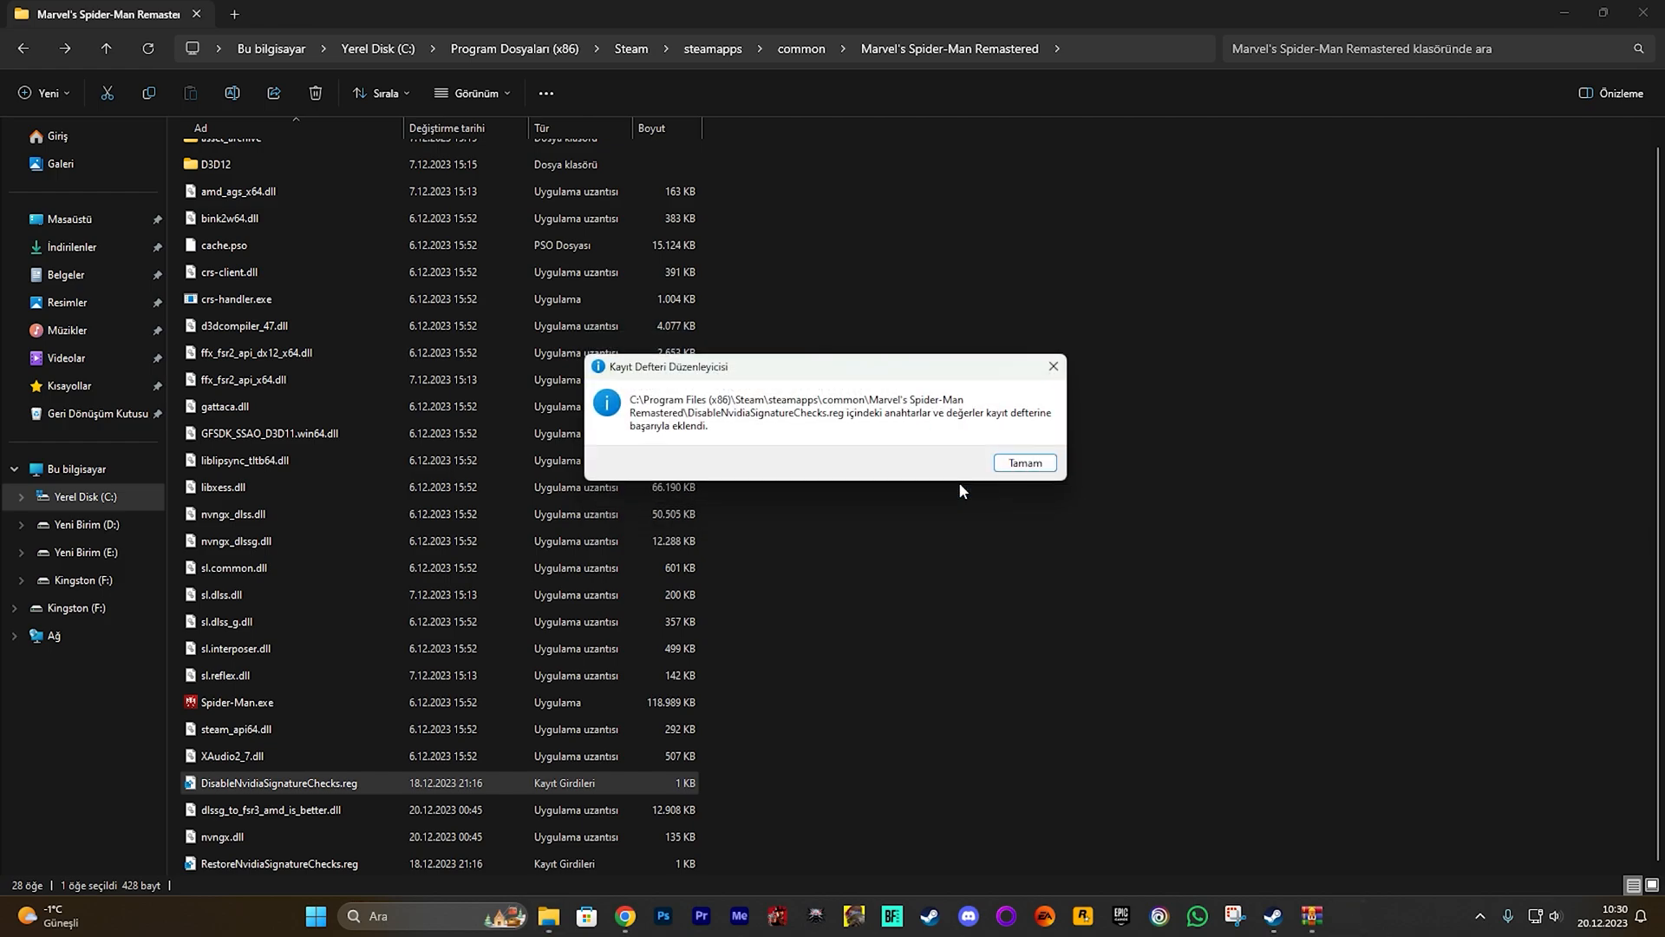
# Step: Dismiss the registry confirmation and select Spider-Man.exe in the game folder
pyautogui.click(1023, 462)
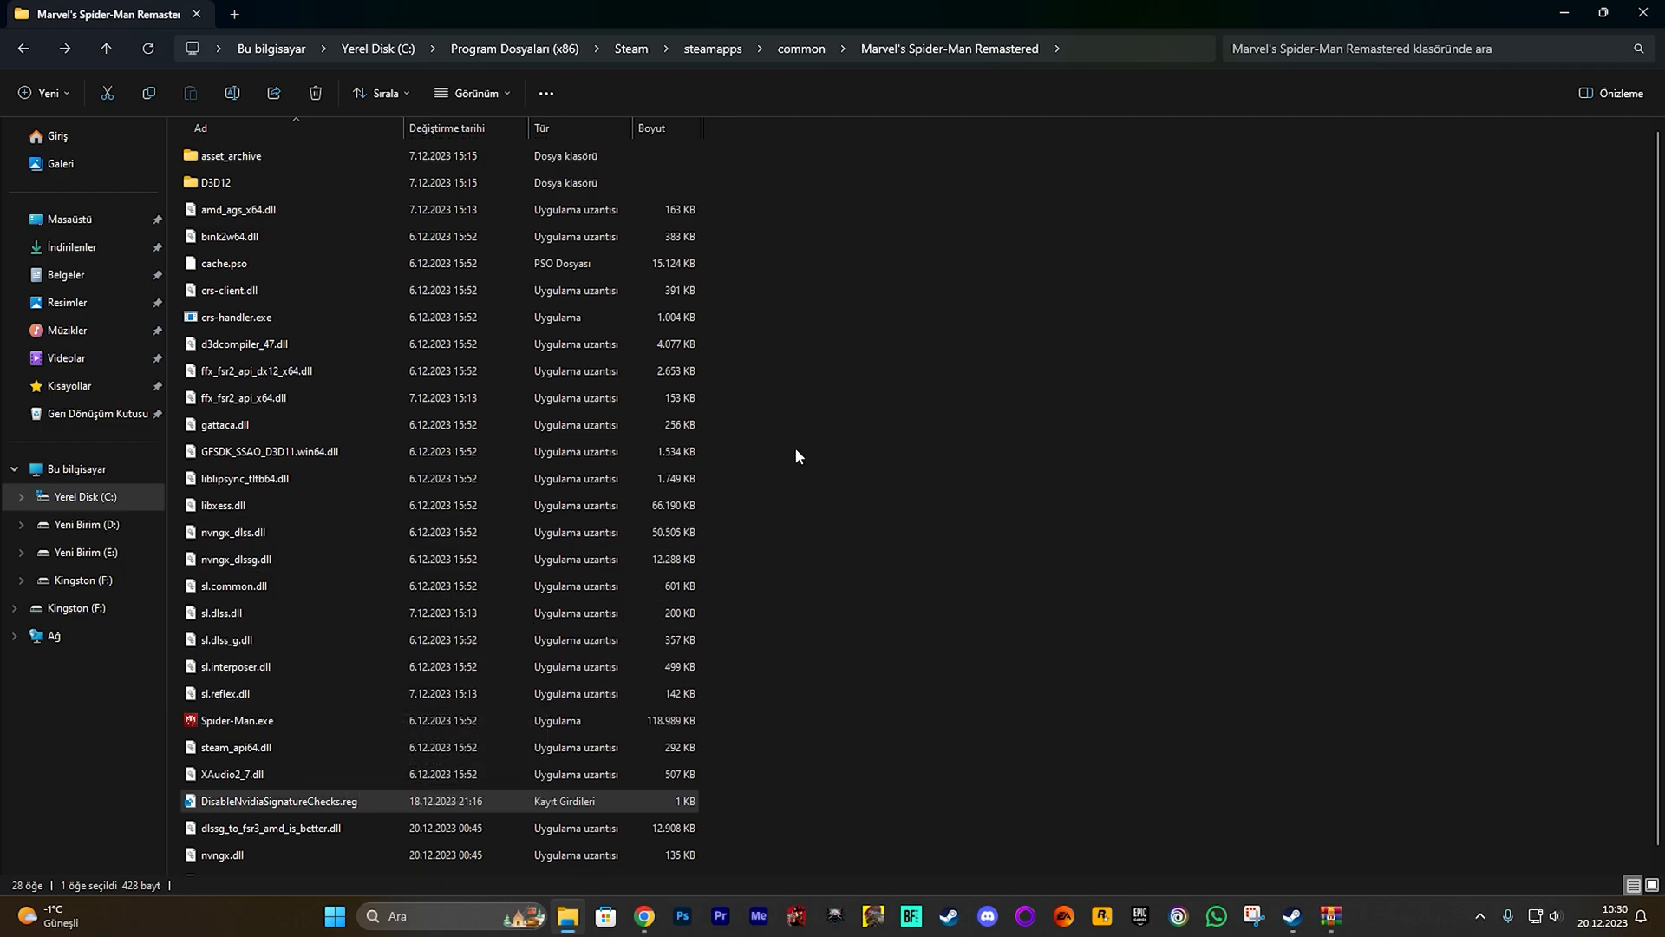
pyautogui.scroll(-3)
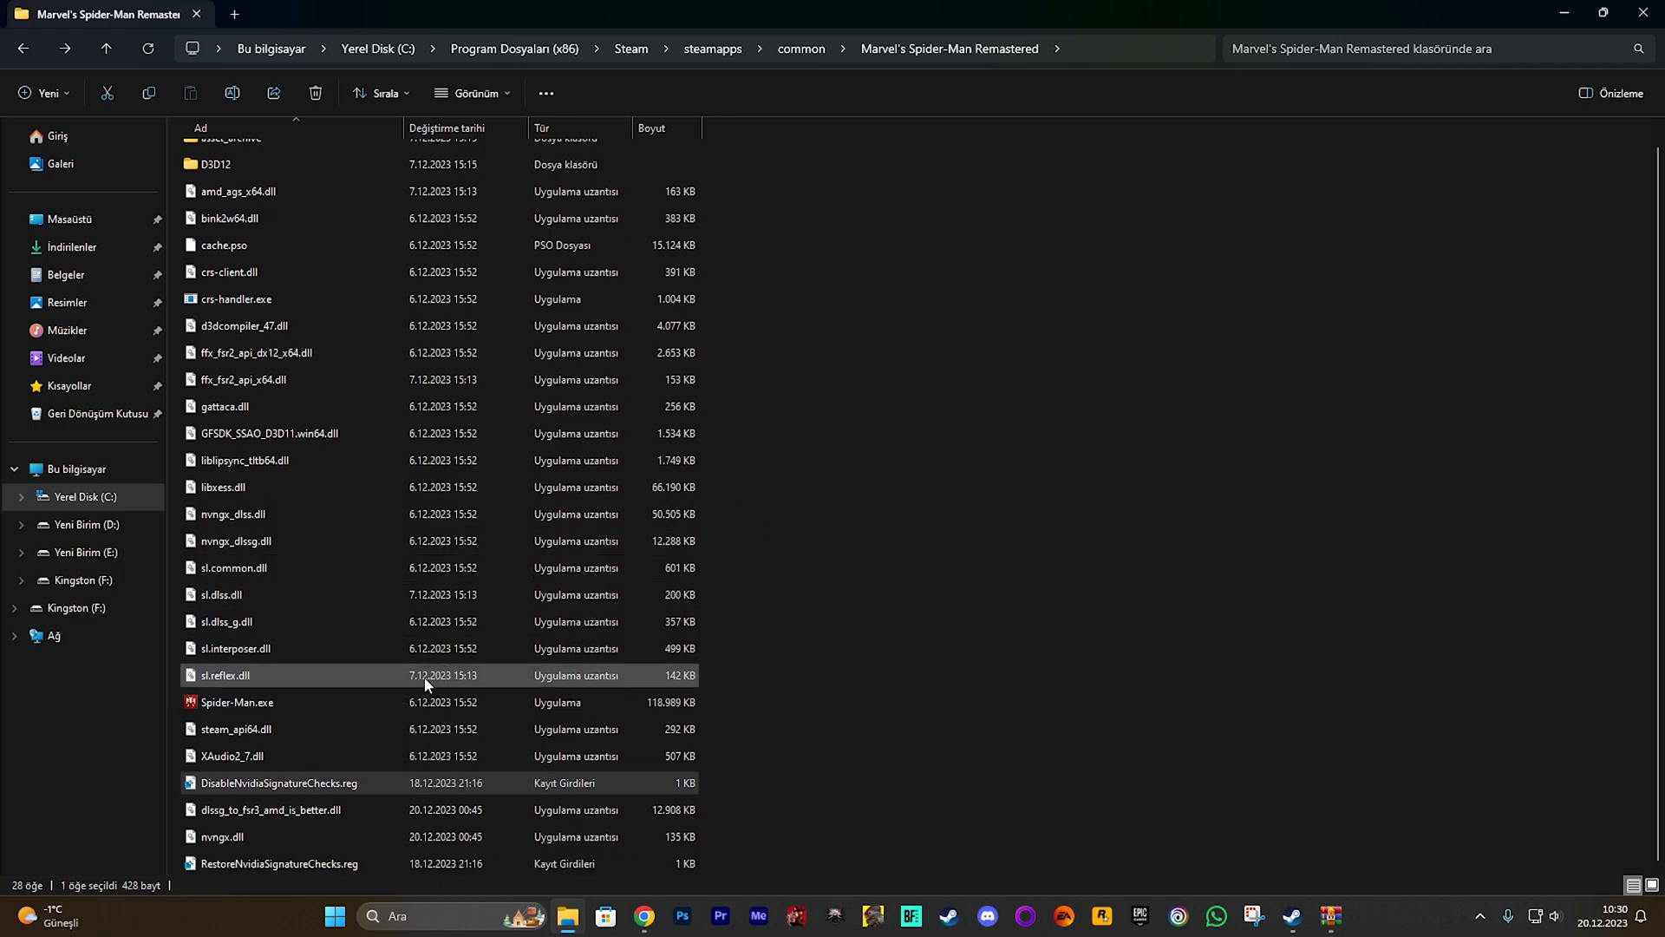
pyautogui.click(237, 702)
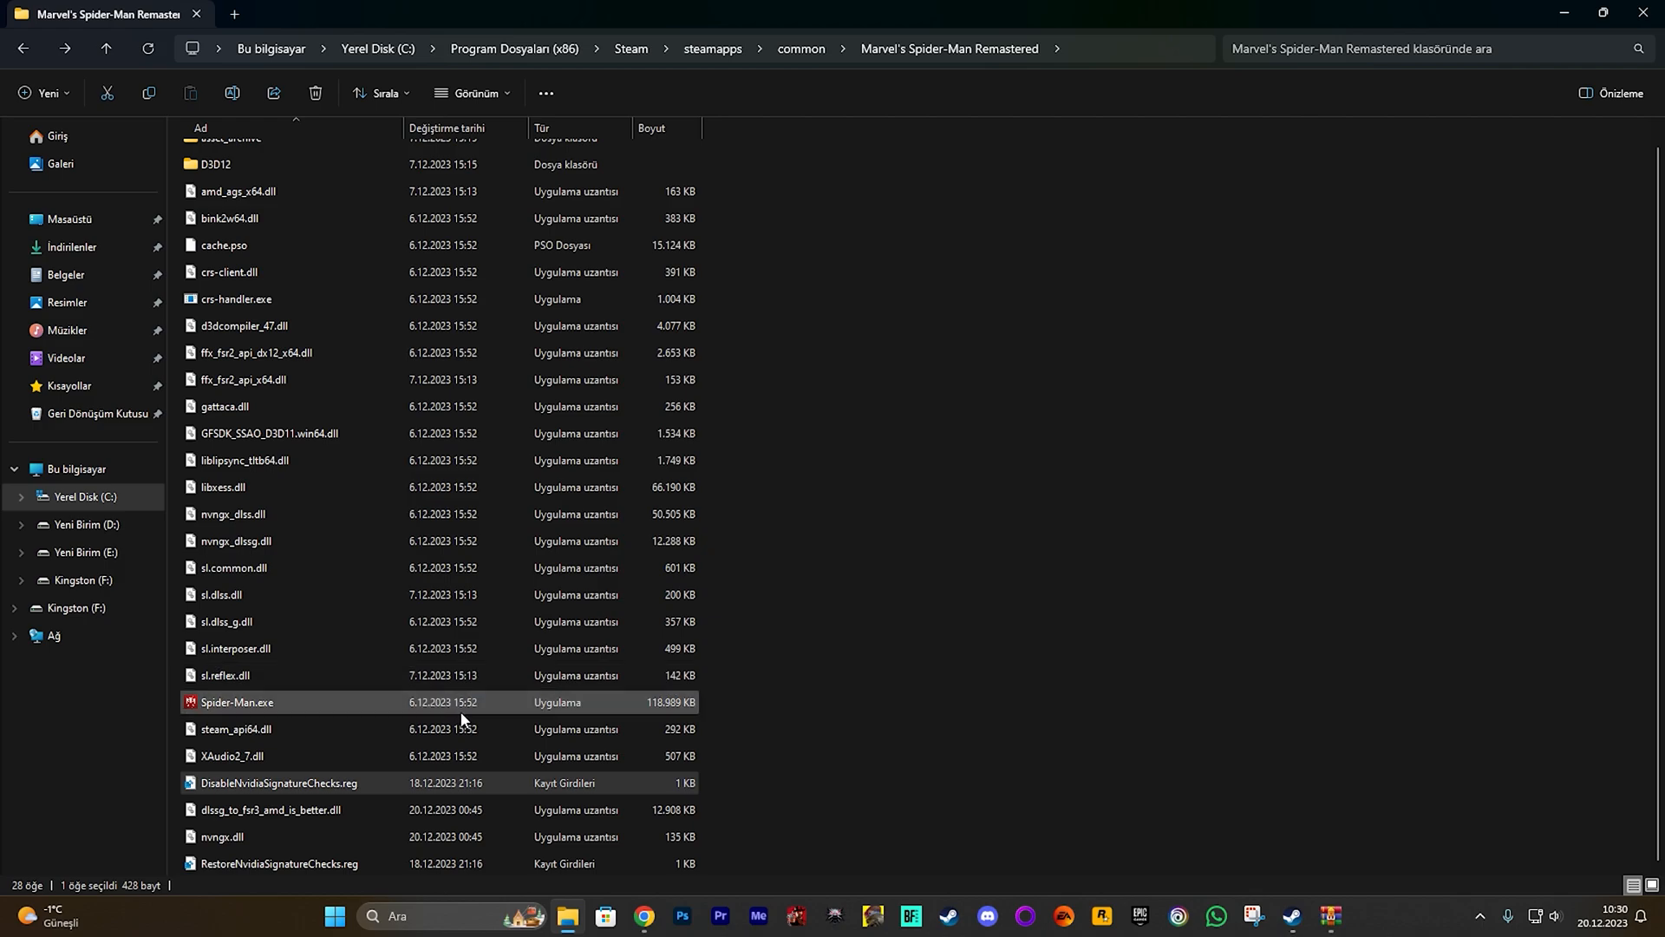
pyautogui.moveTo(474, 706)
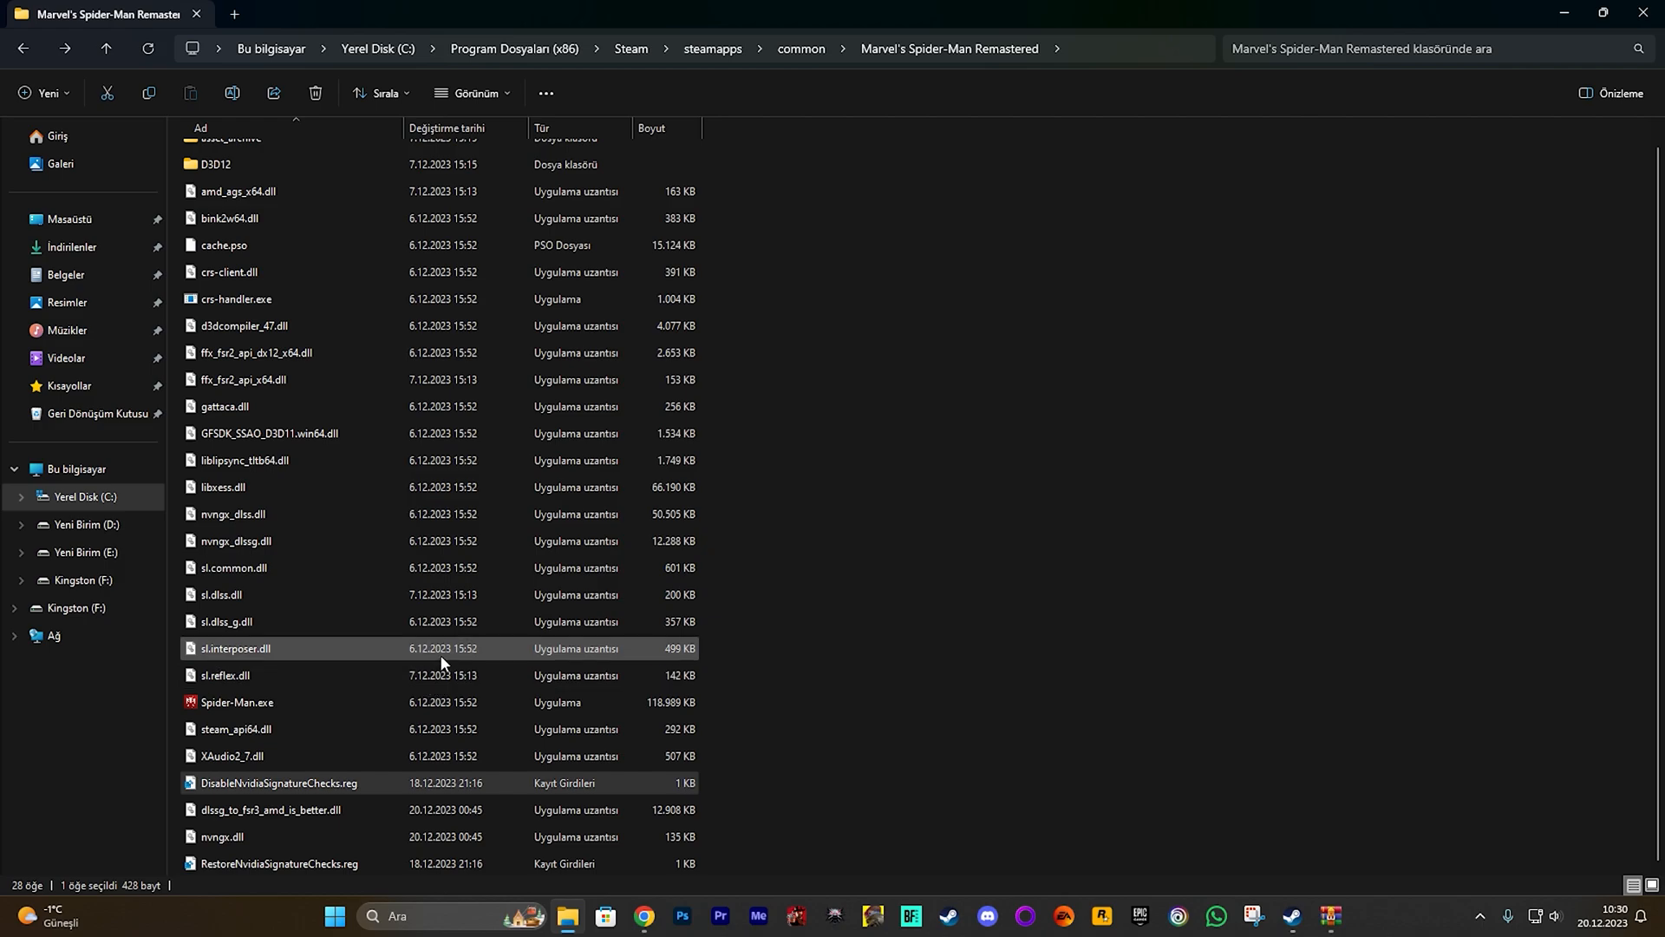
pyautogui.click(219, 595)
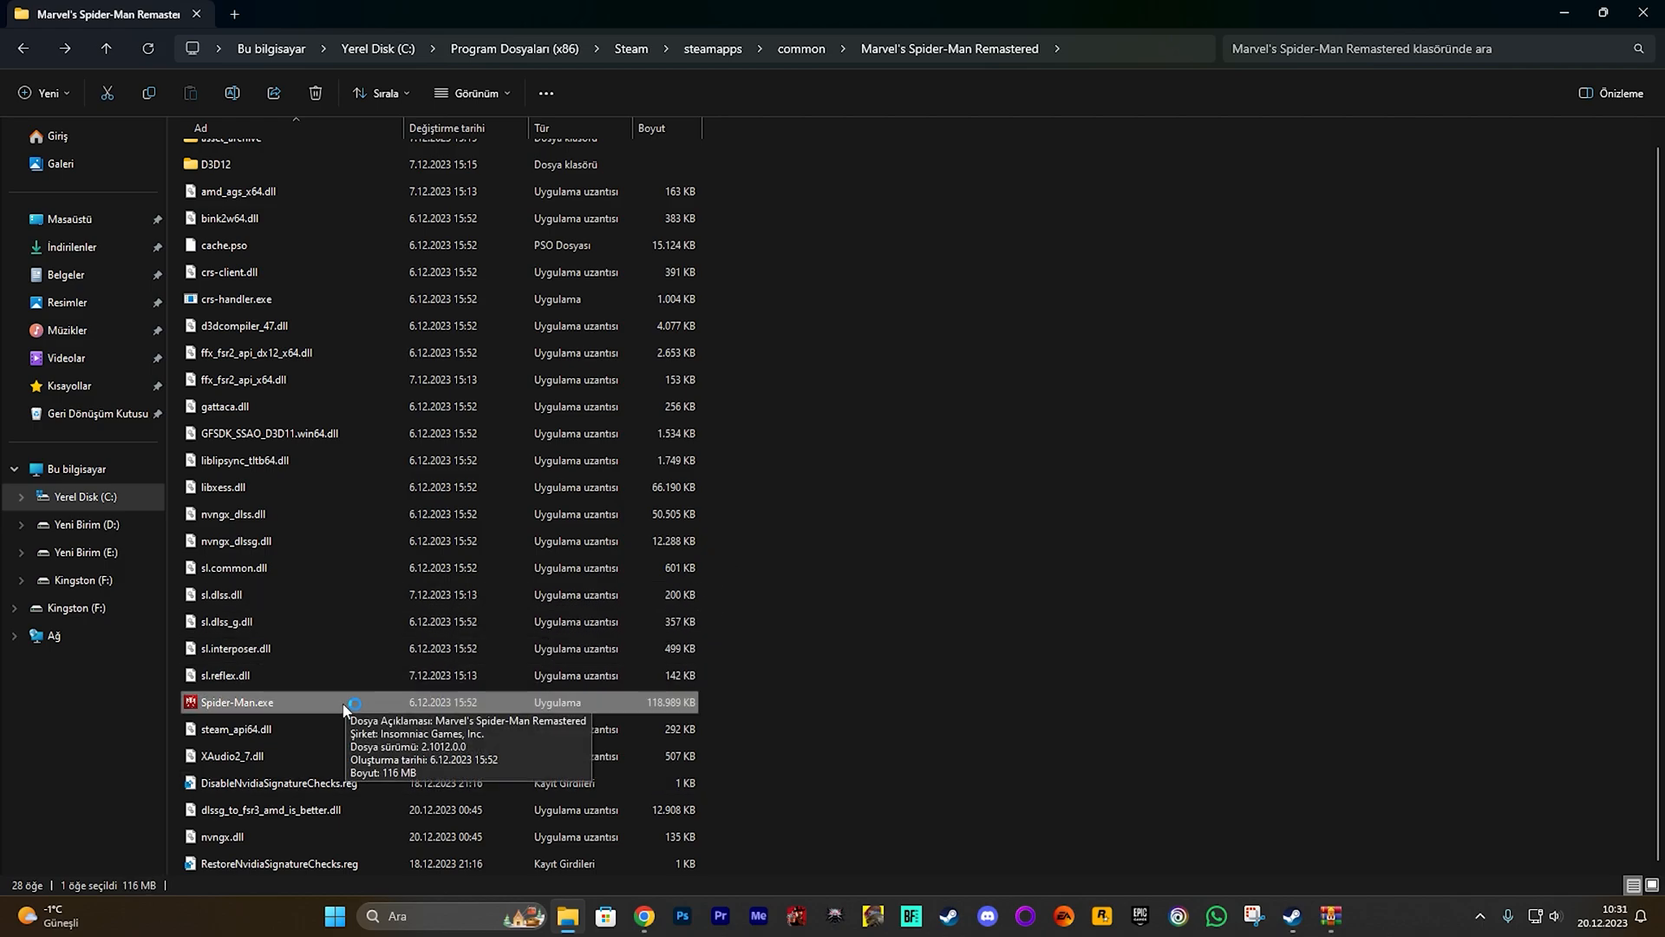
# Step: Run Spider-Man.exe to open the v2.1012.0.0 launcher with Play, Settings and Quit
pyautogui.doubleClick(236, 701)
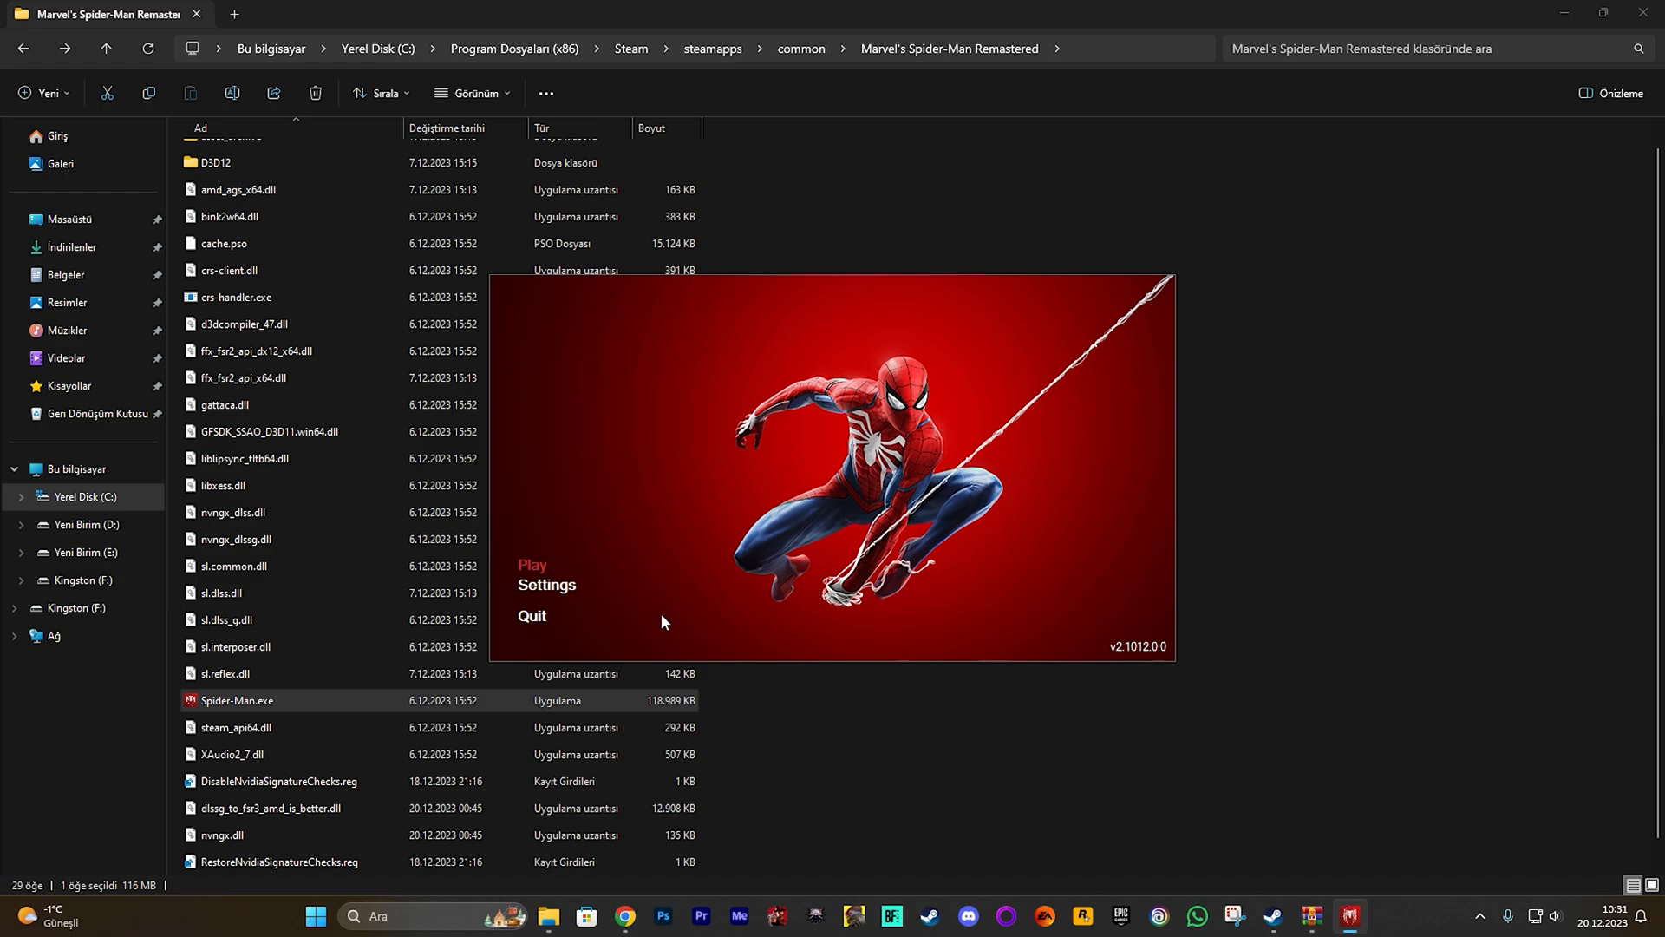
pyautogui.moveTo(654, 616)
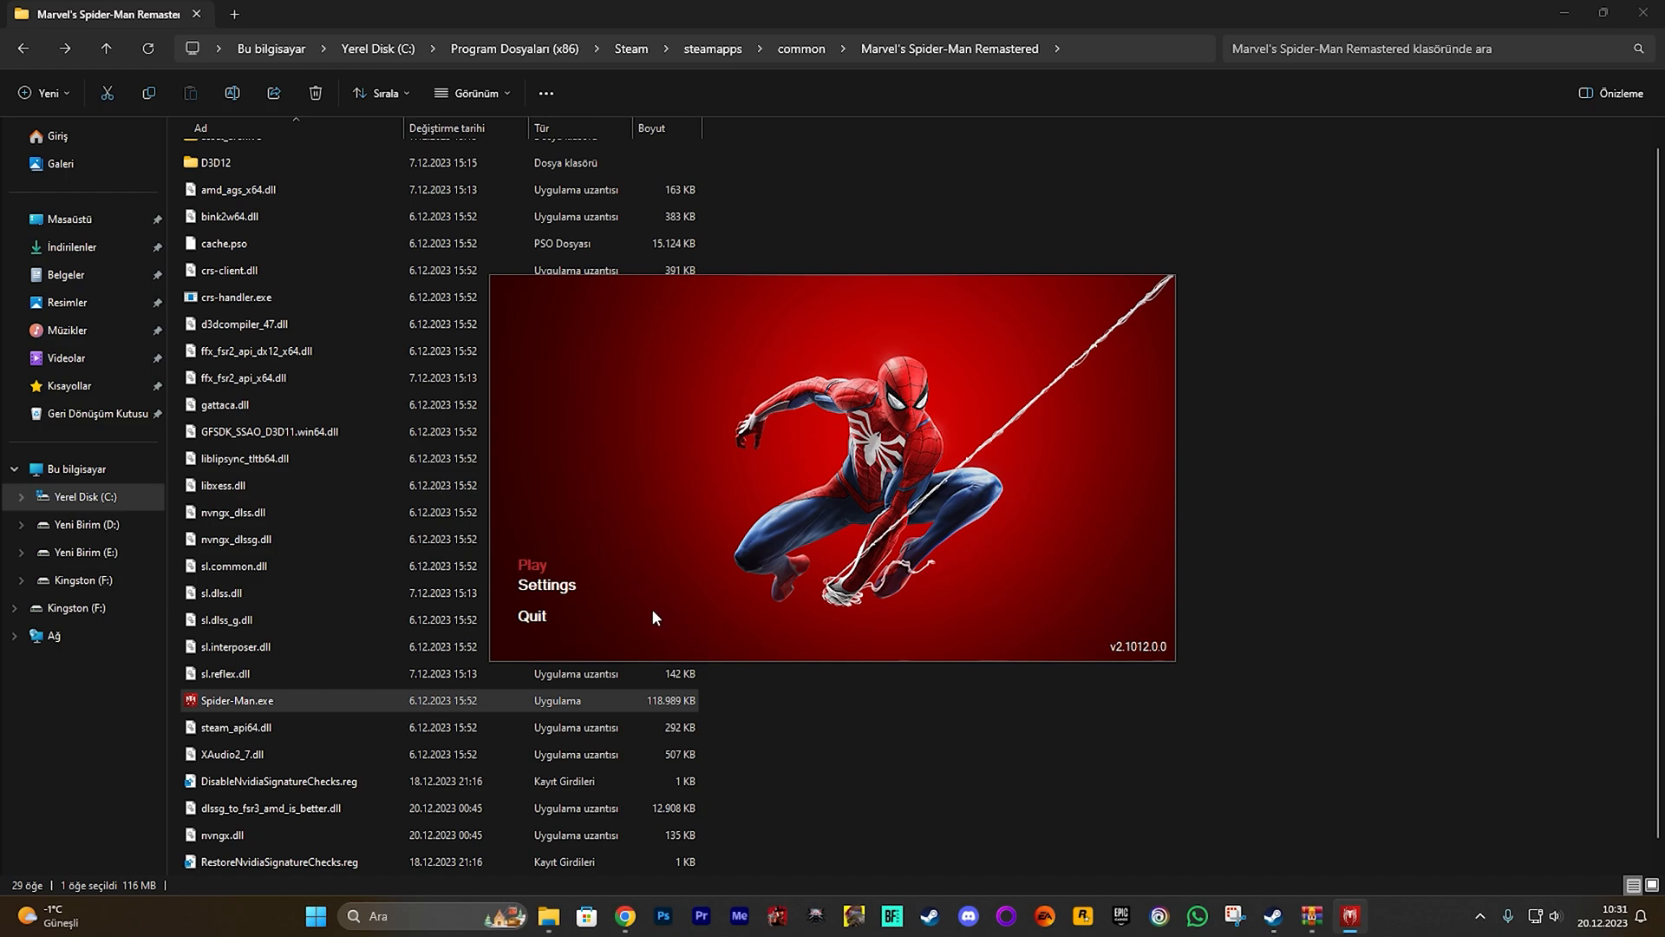
pyautogui.moveTo(639, 609)
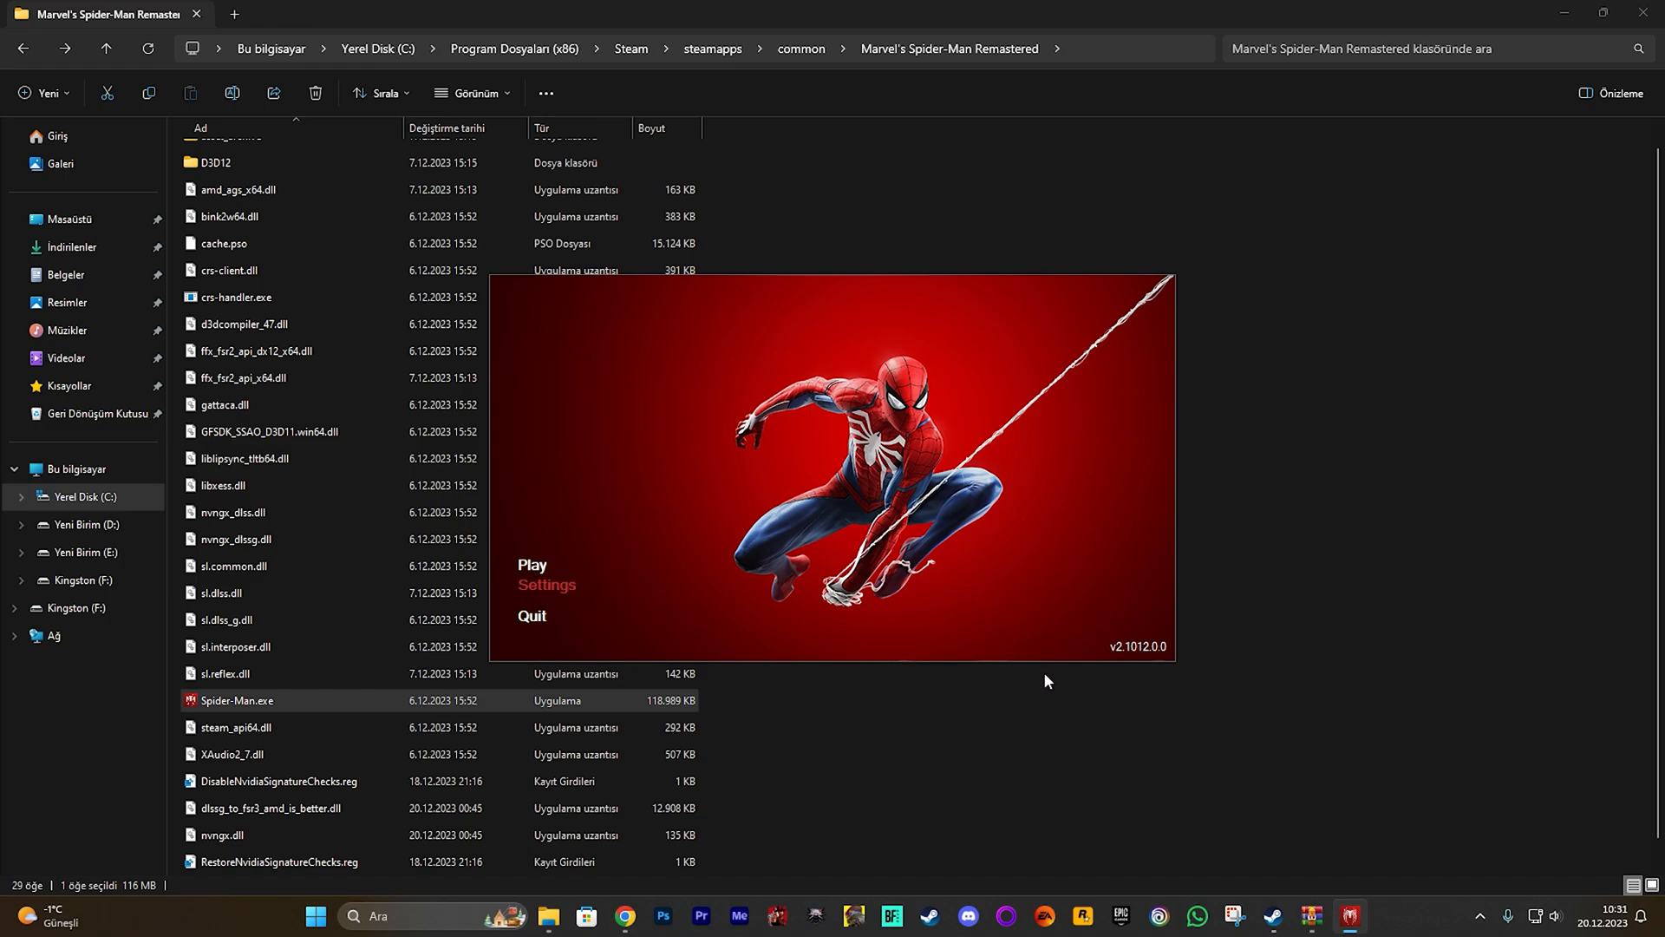
pyautogui.moveTo(1081, 652)
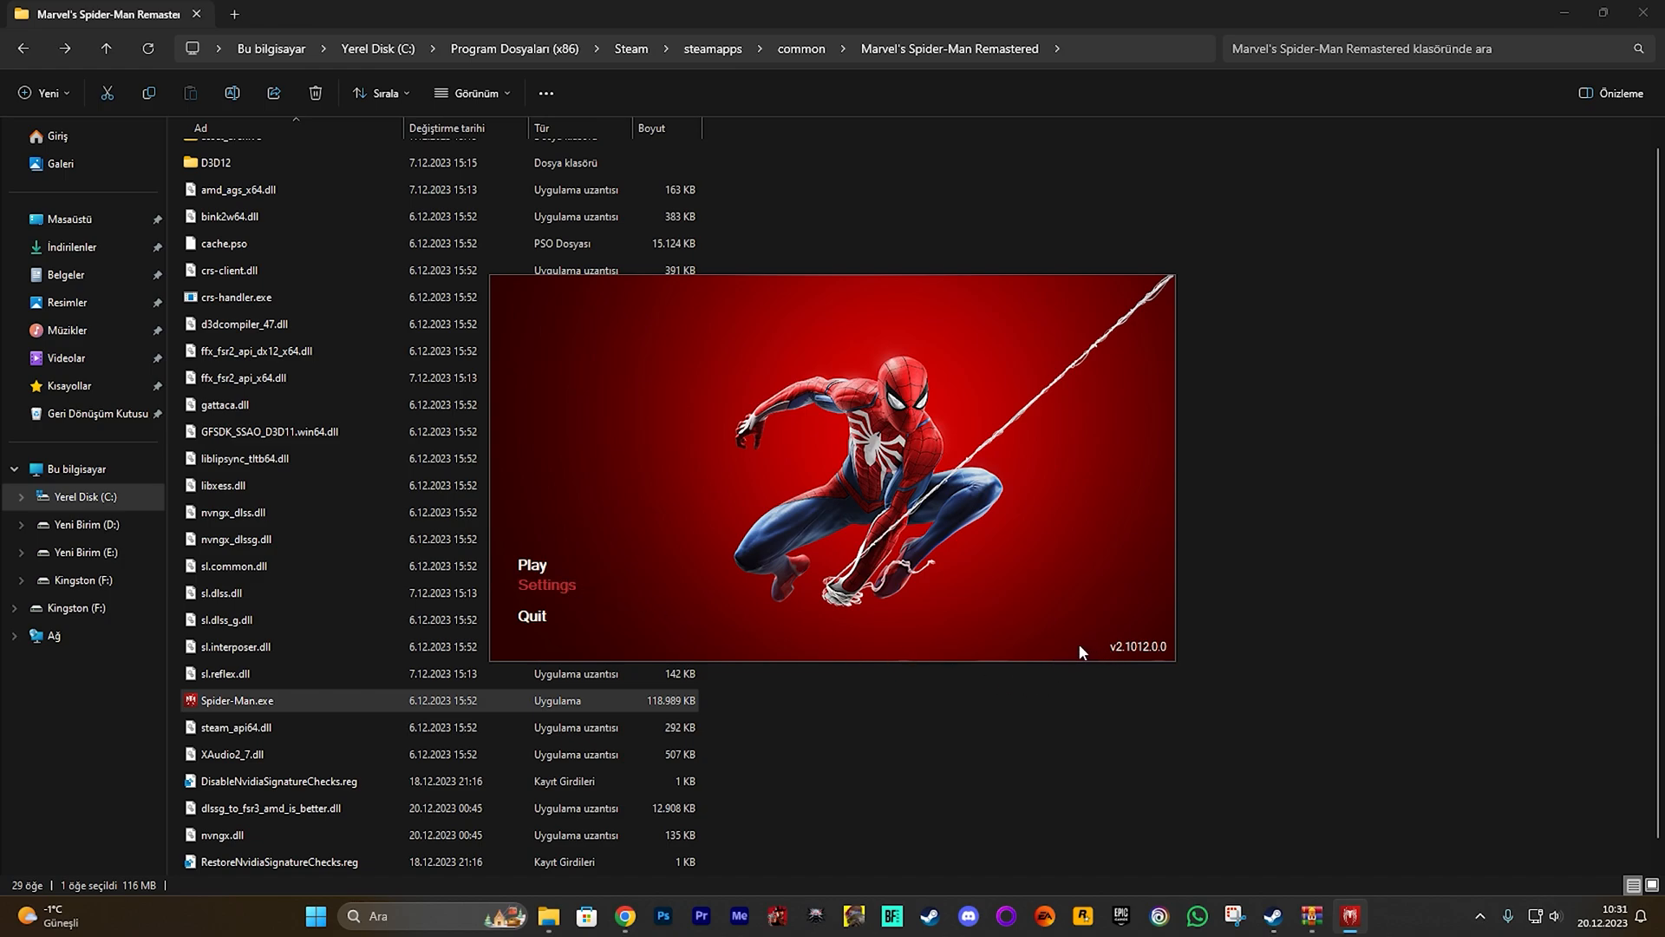
pyautogui.moveTo(564, 591)
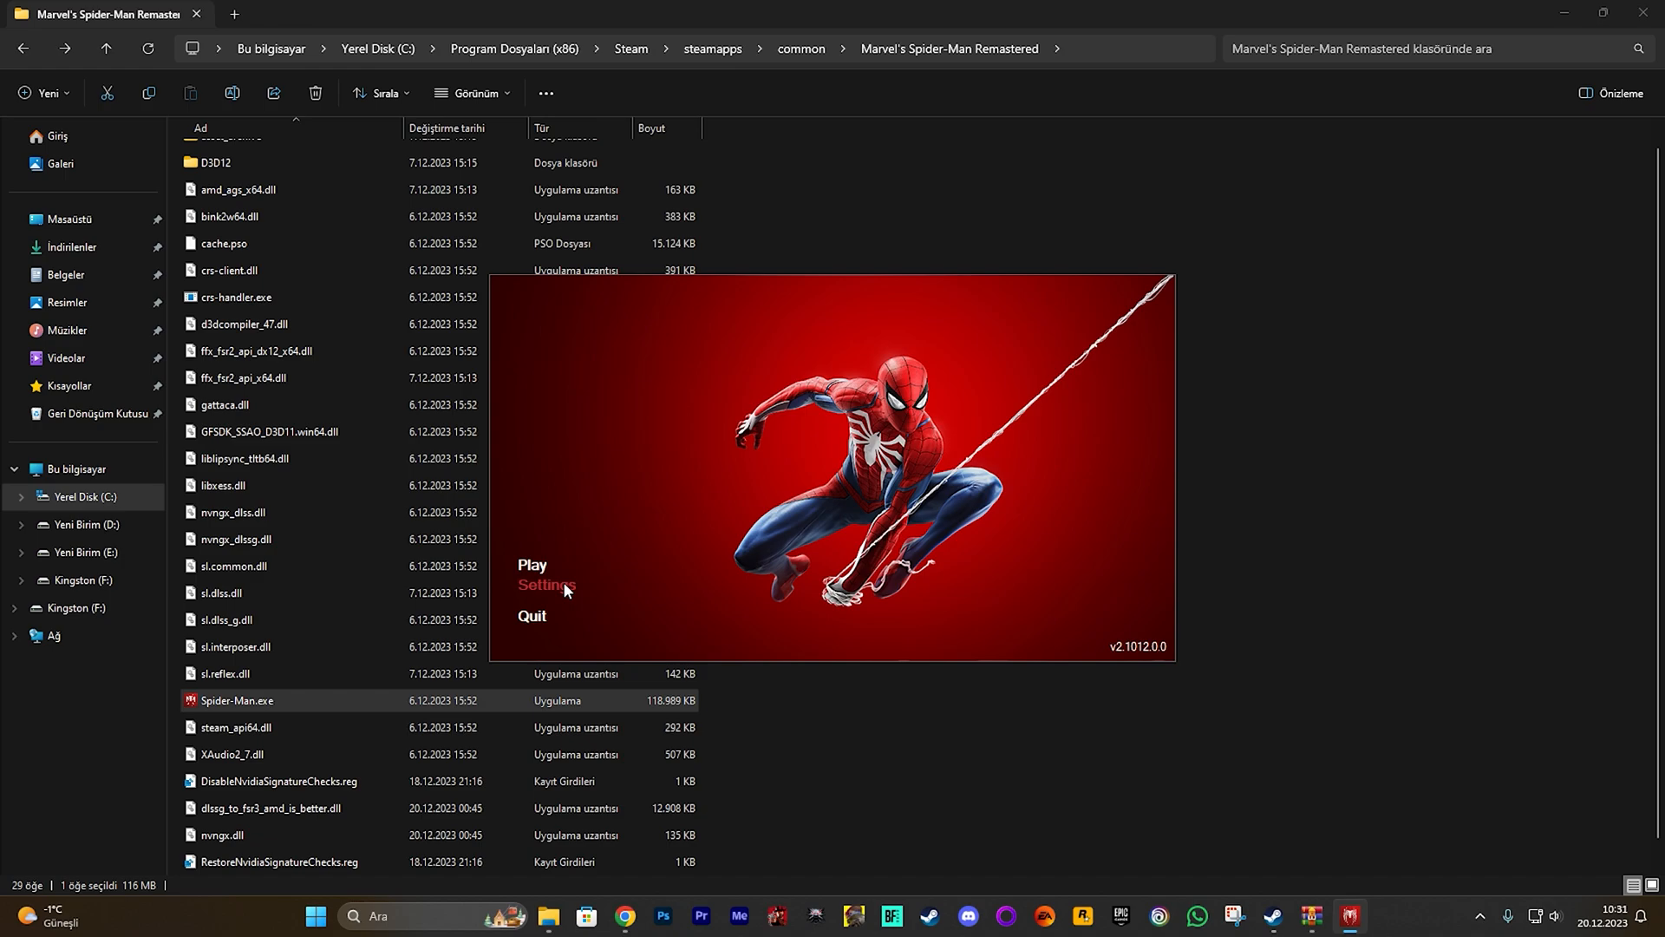
# Step: Confirm DLSS Frame Generation is ticked in the launcher's Display settings and save with Ok
pyautogui.click(548, 586)
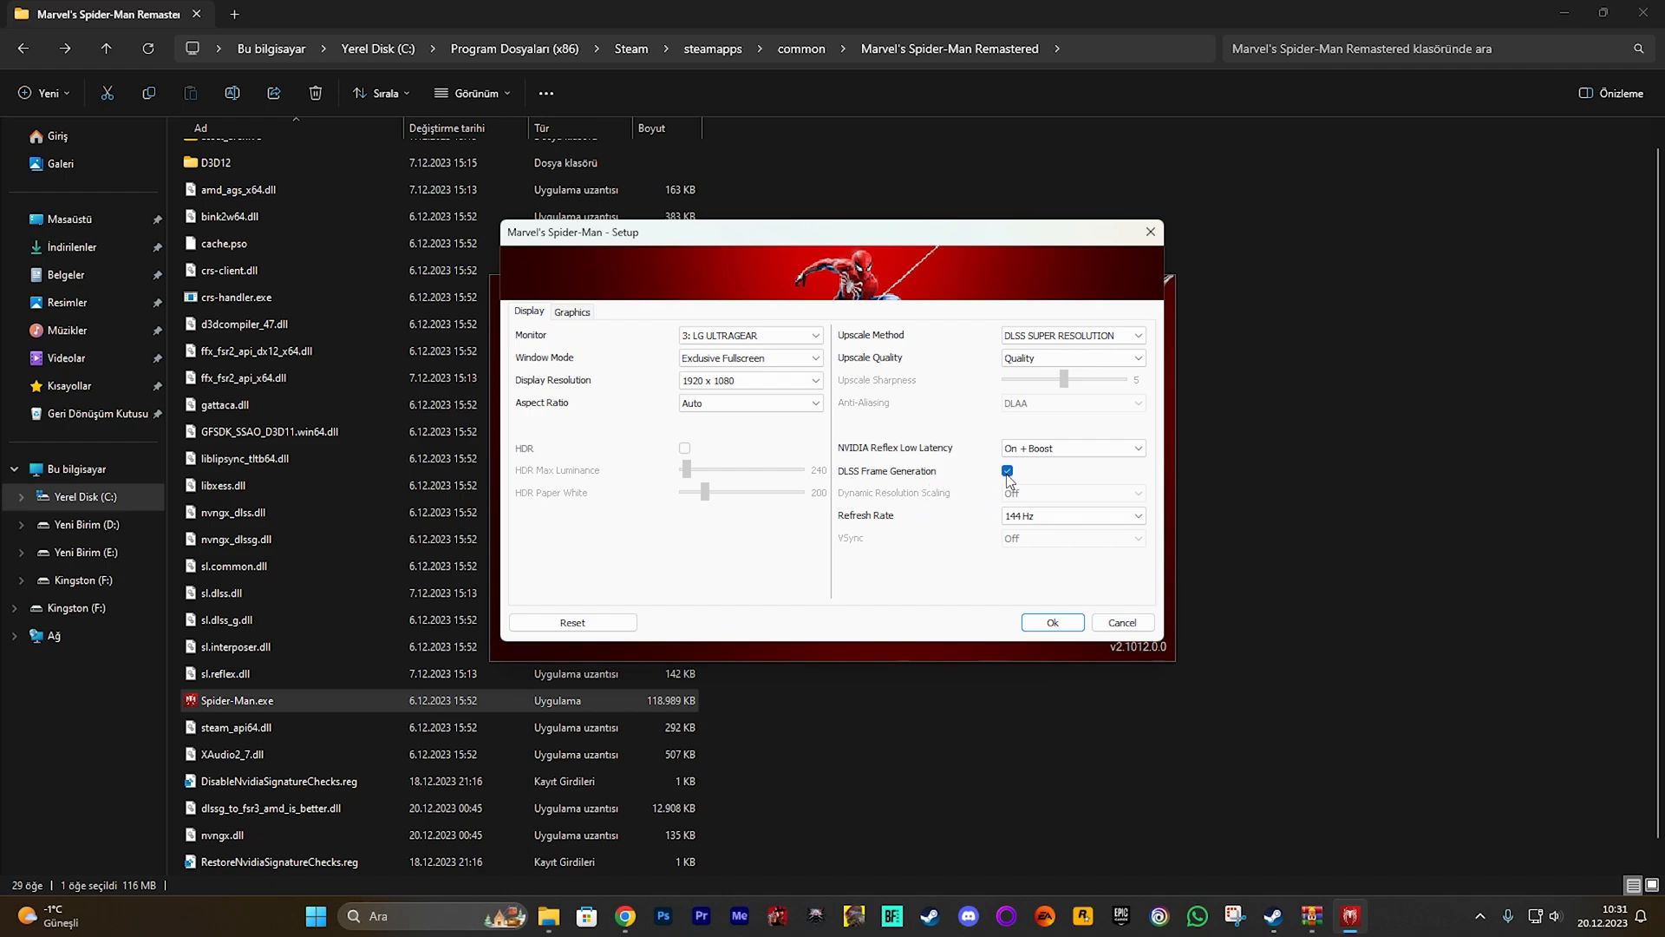
pyautogui.moveTo(946, 474)
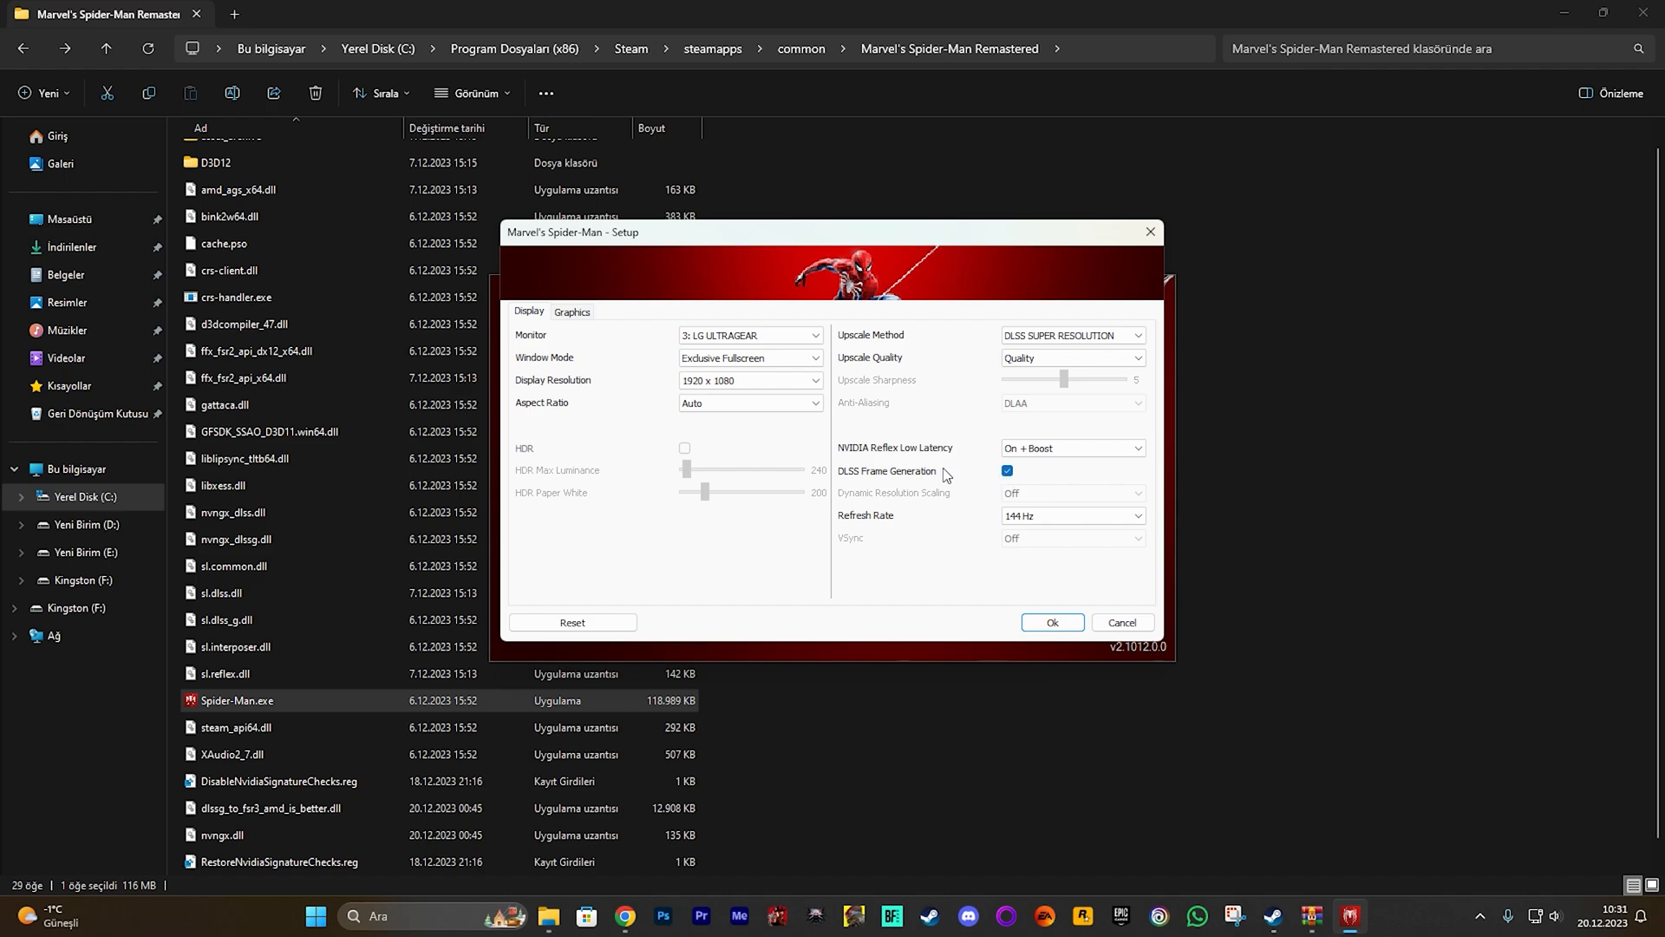
pyautogui.moveTo(910, 470)
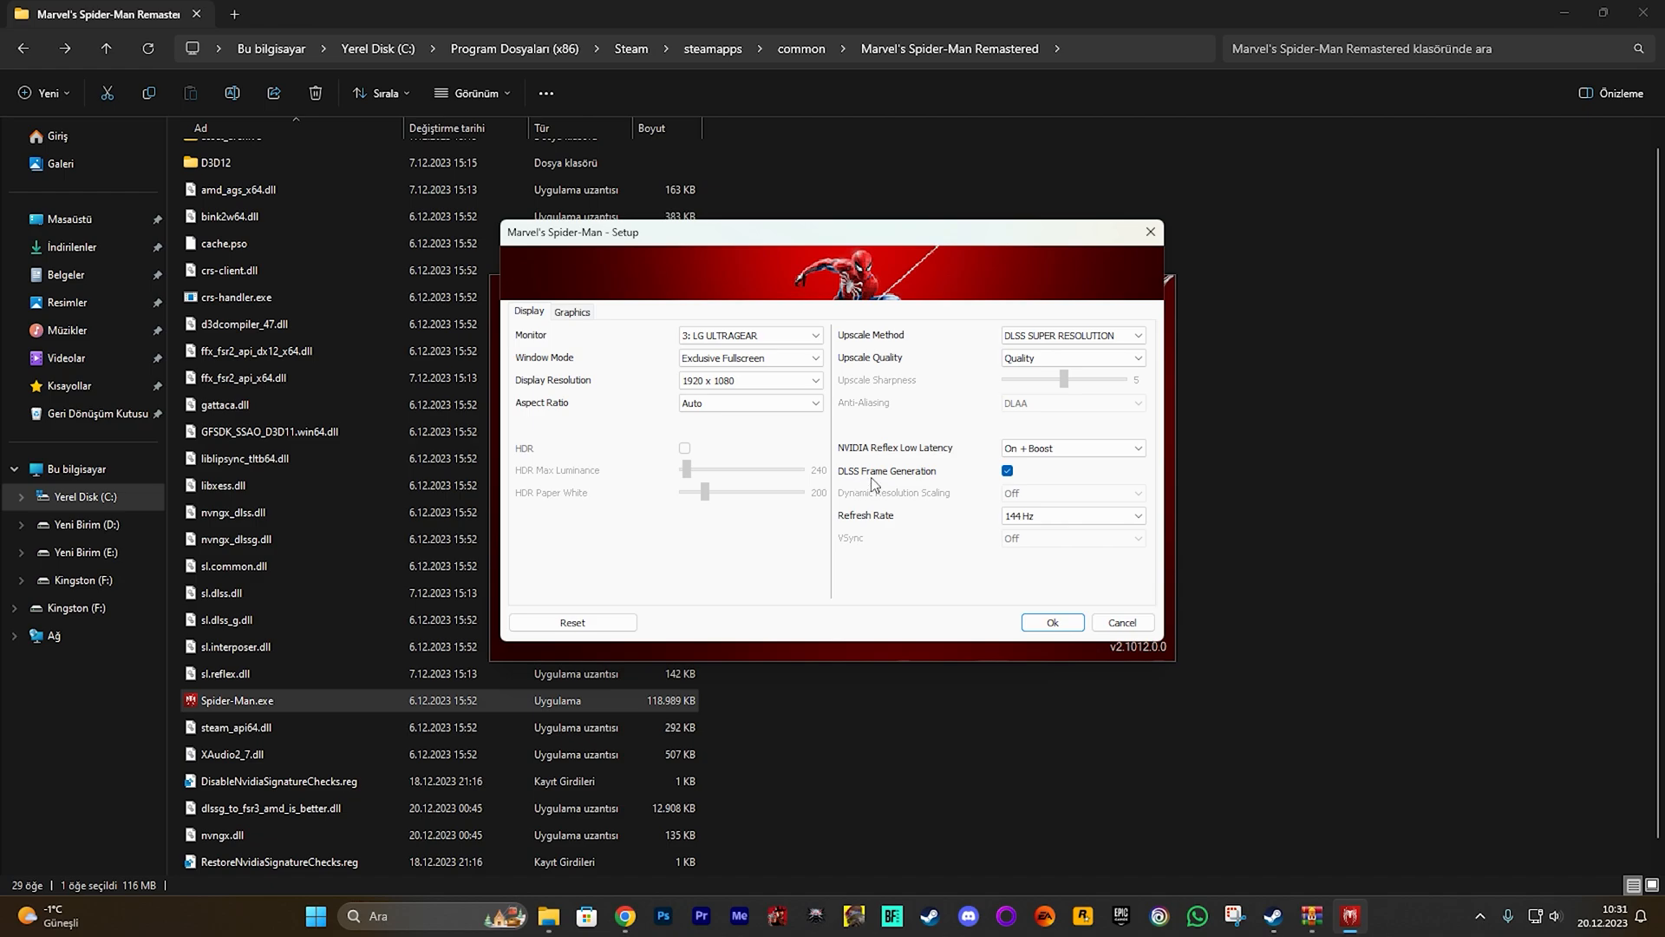
pyautogui.moveTo(1007, 487)
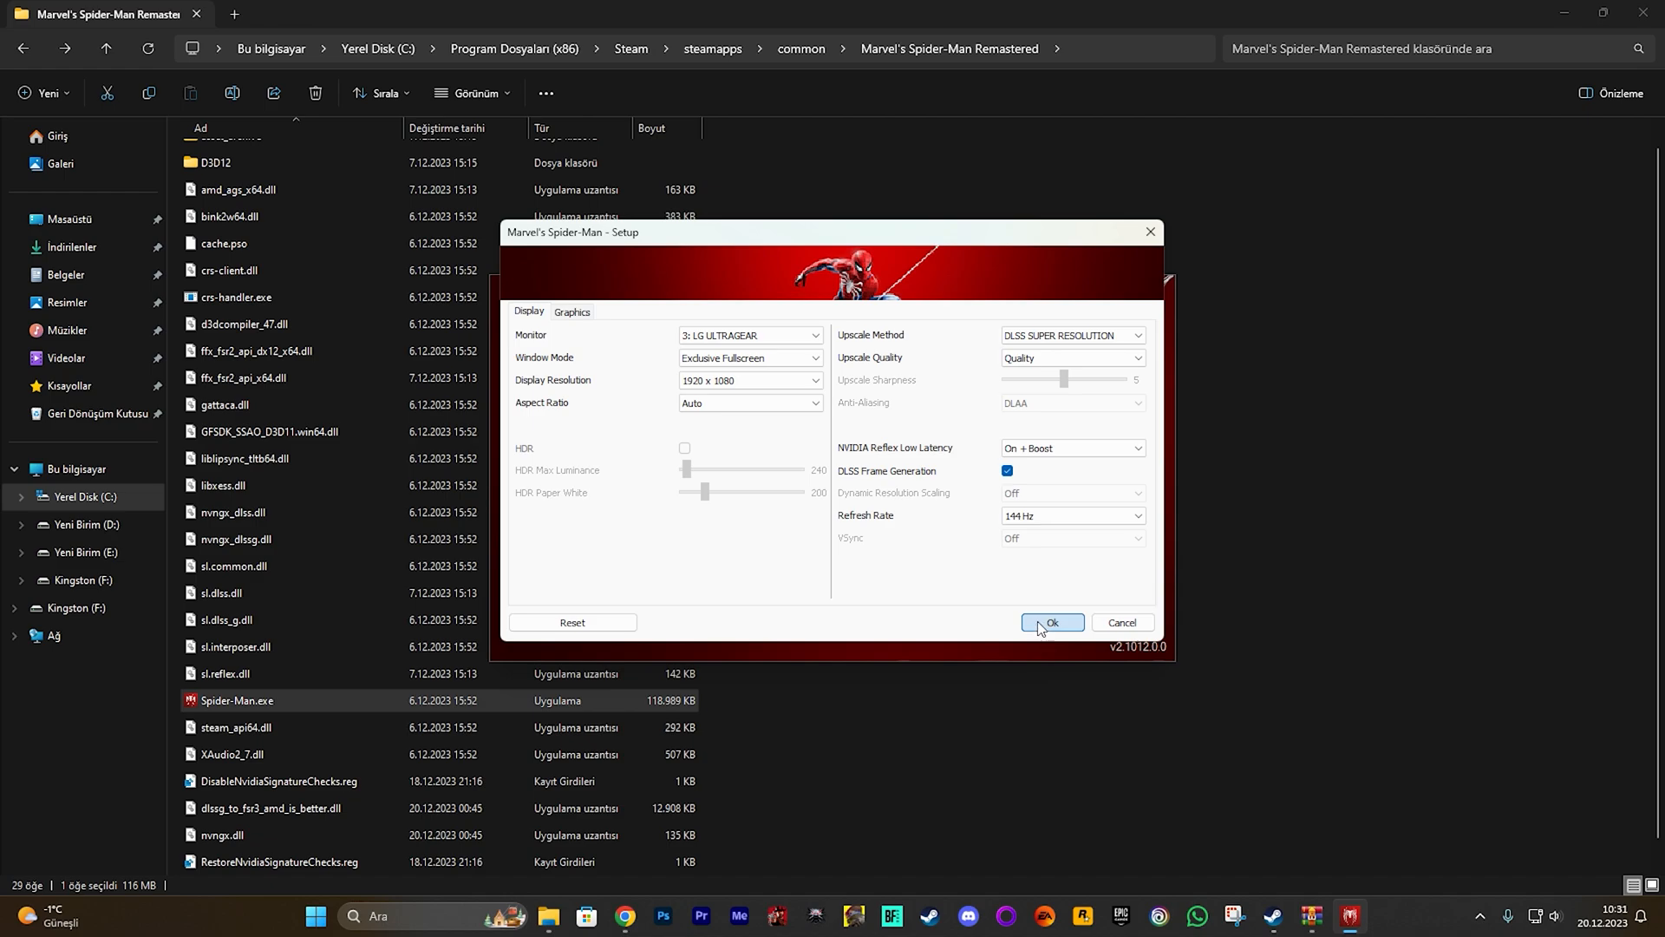
pyautogui.click(1051, 622)
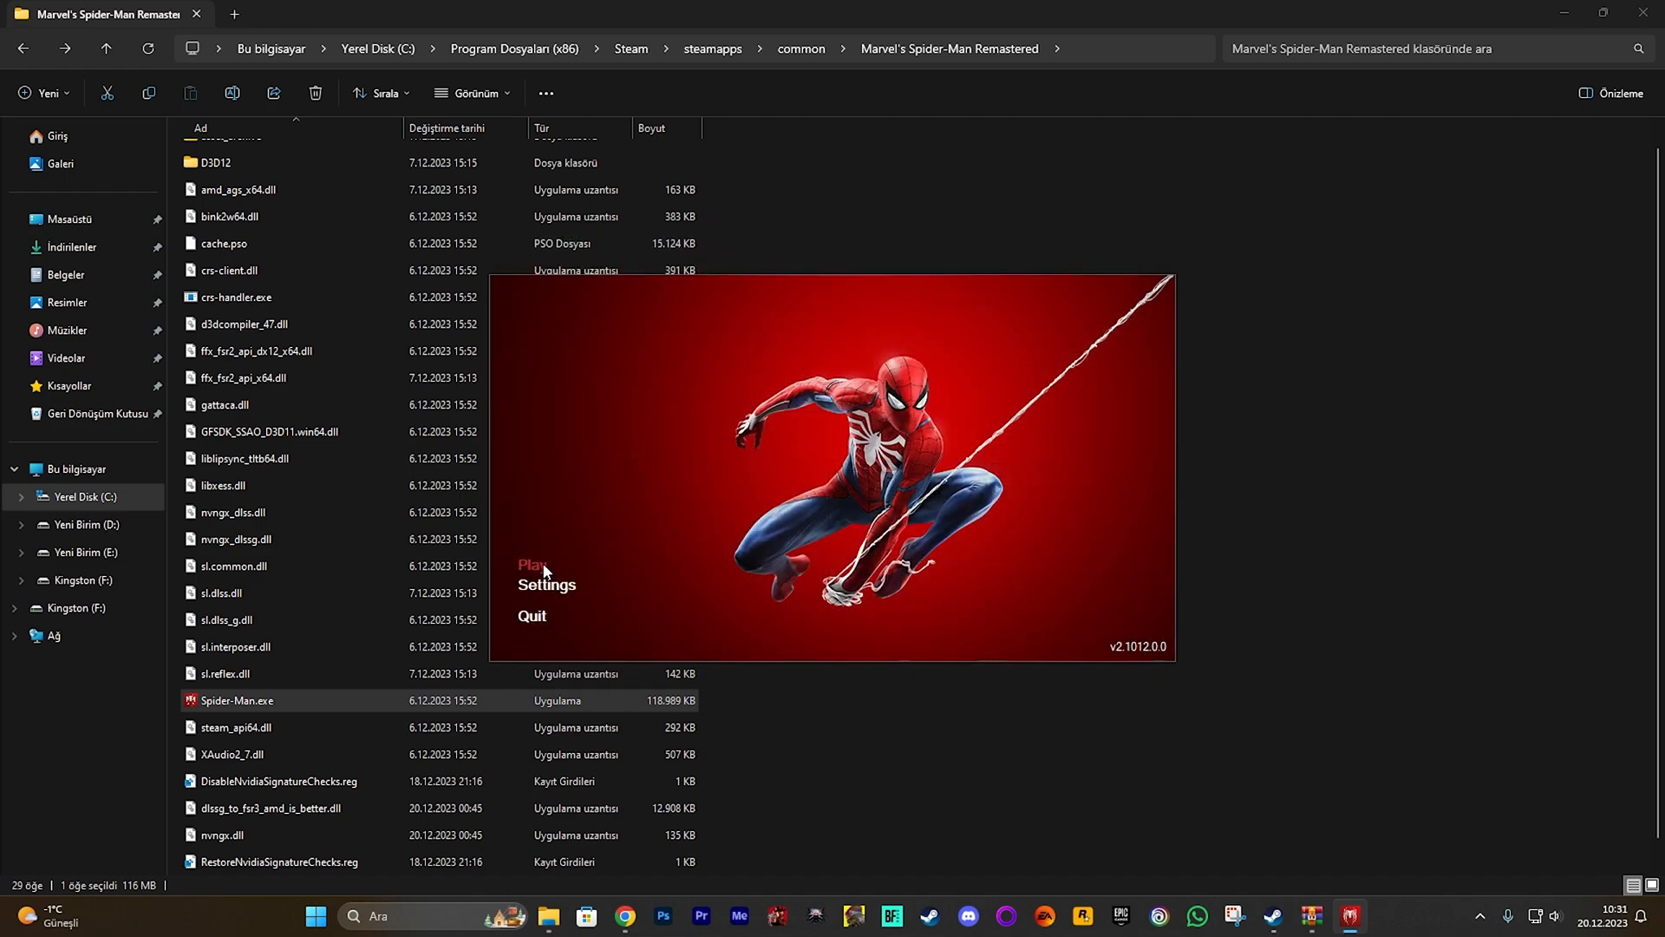
# Step: Launch the game and reopen Settings to verify DLSS Frame Generation is ON
pyautogui.click(531, 564)
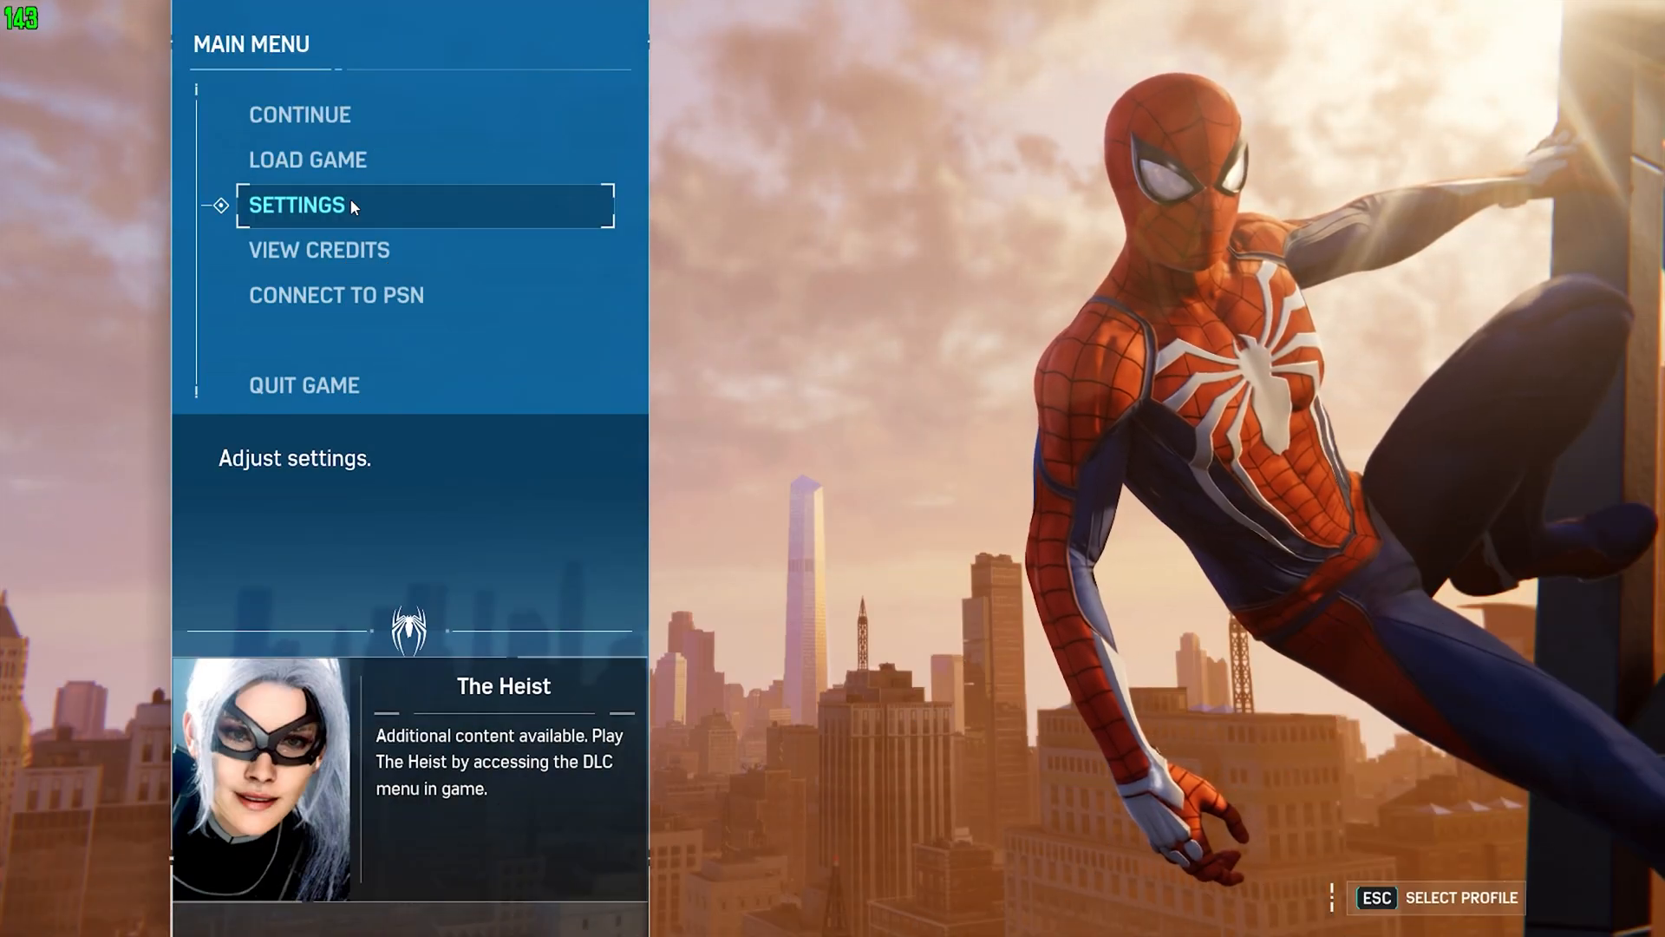
pyautogui.click(298, 204)
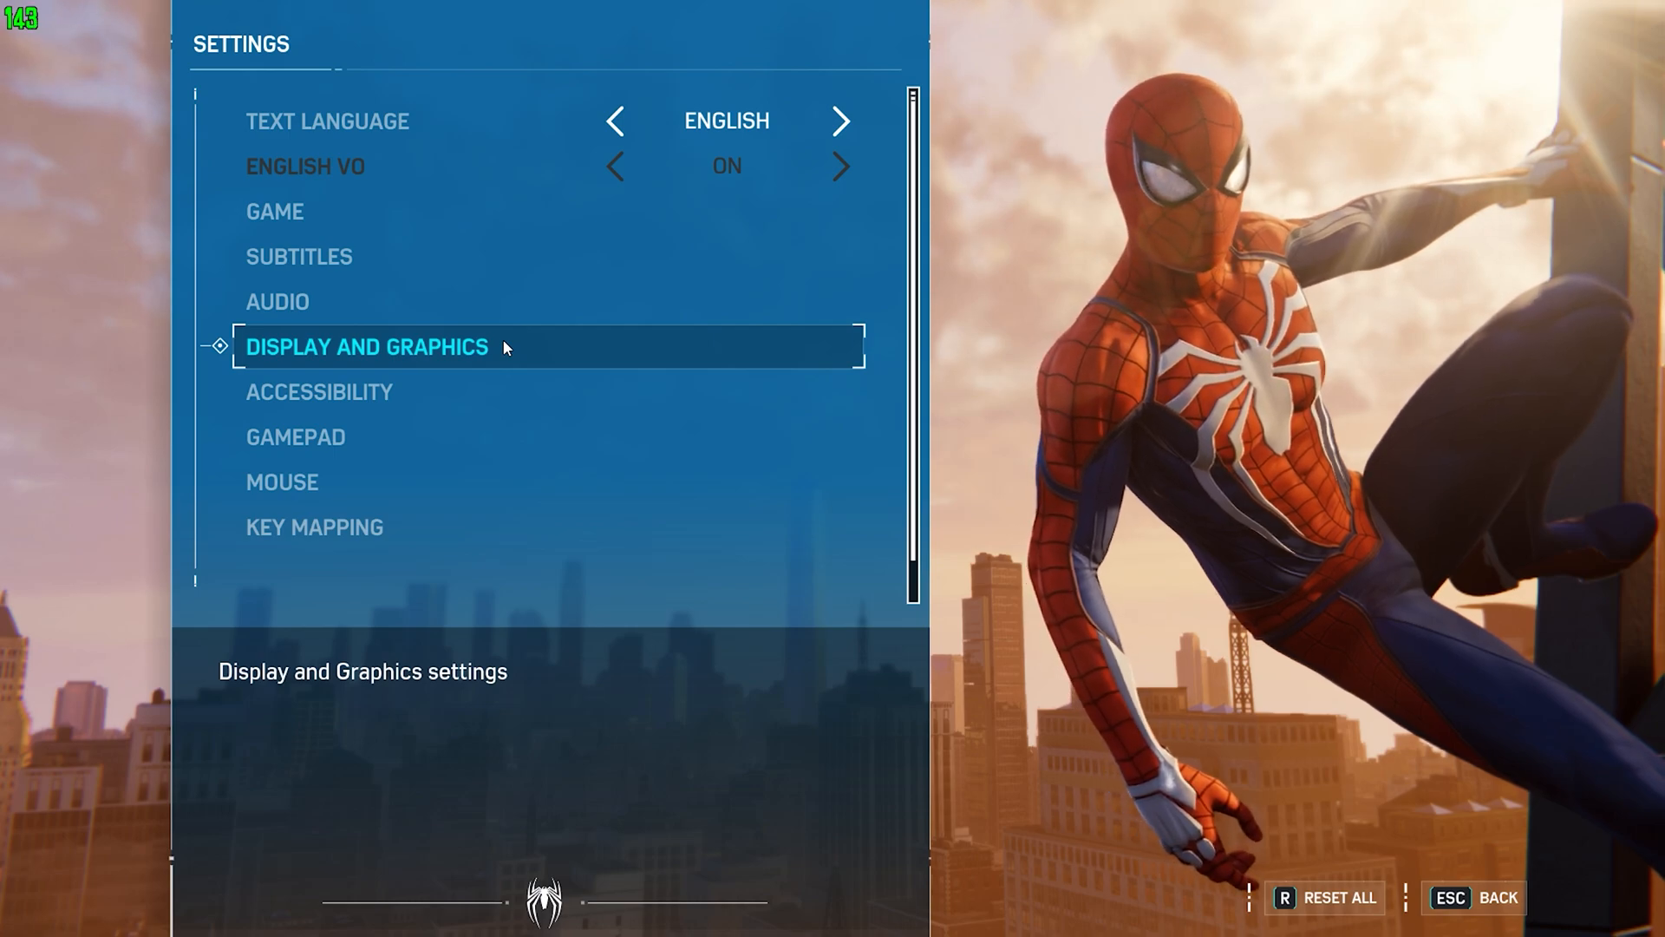
pyautogui.click(368, 346)
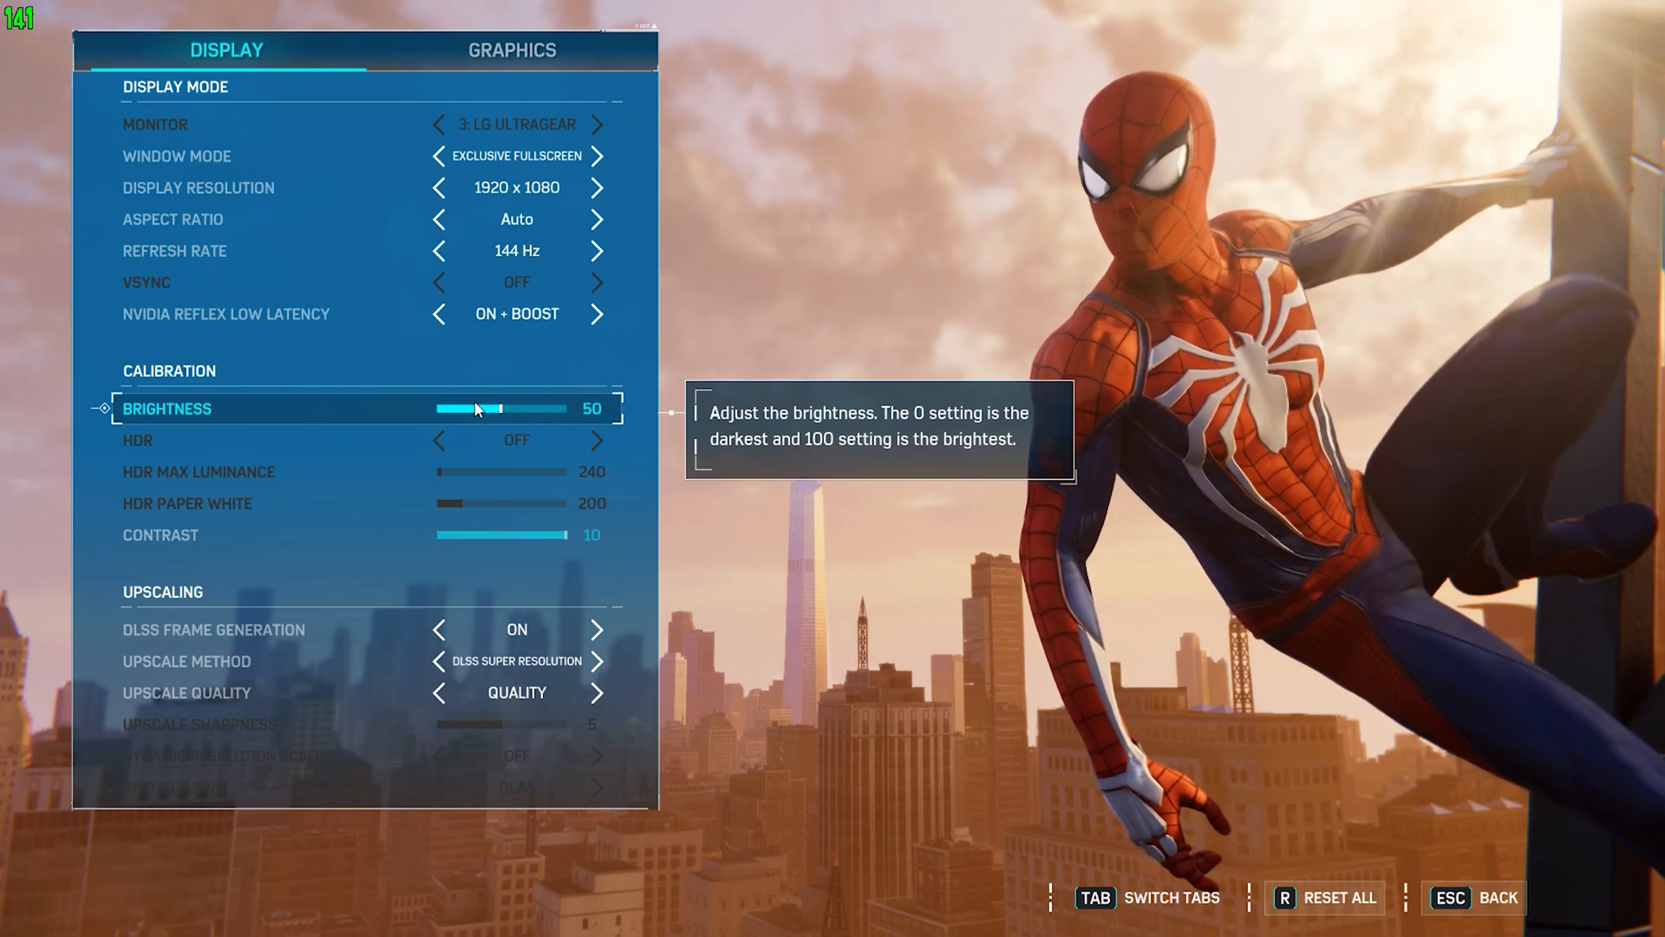
pyautogui.moveTo(351, 369)
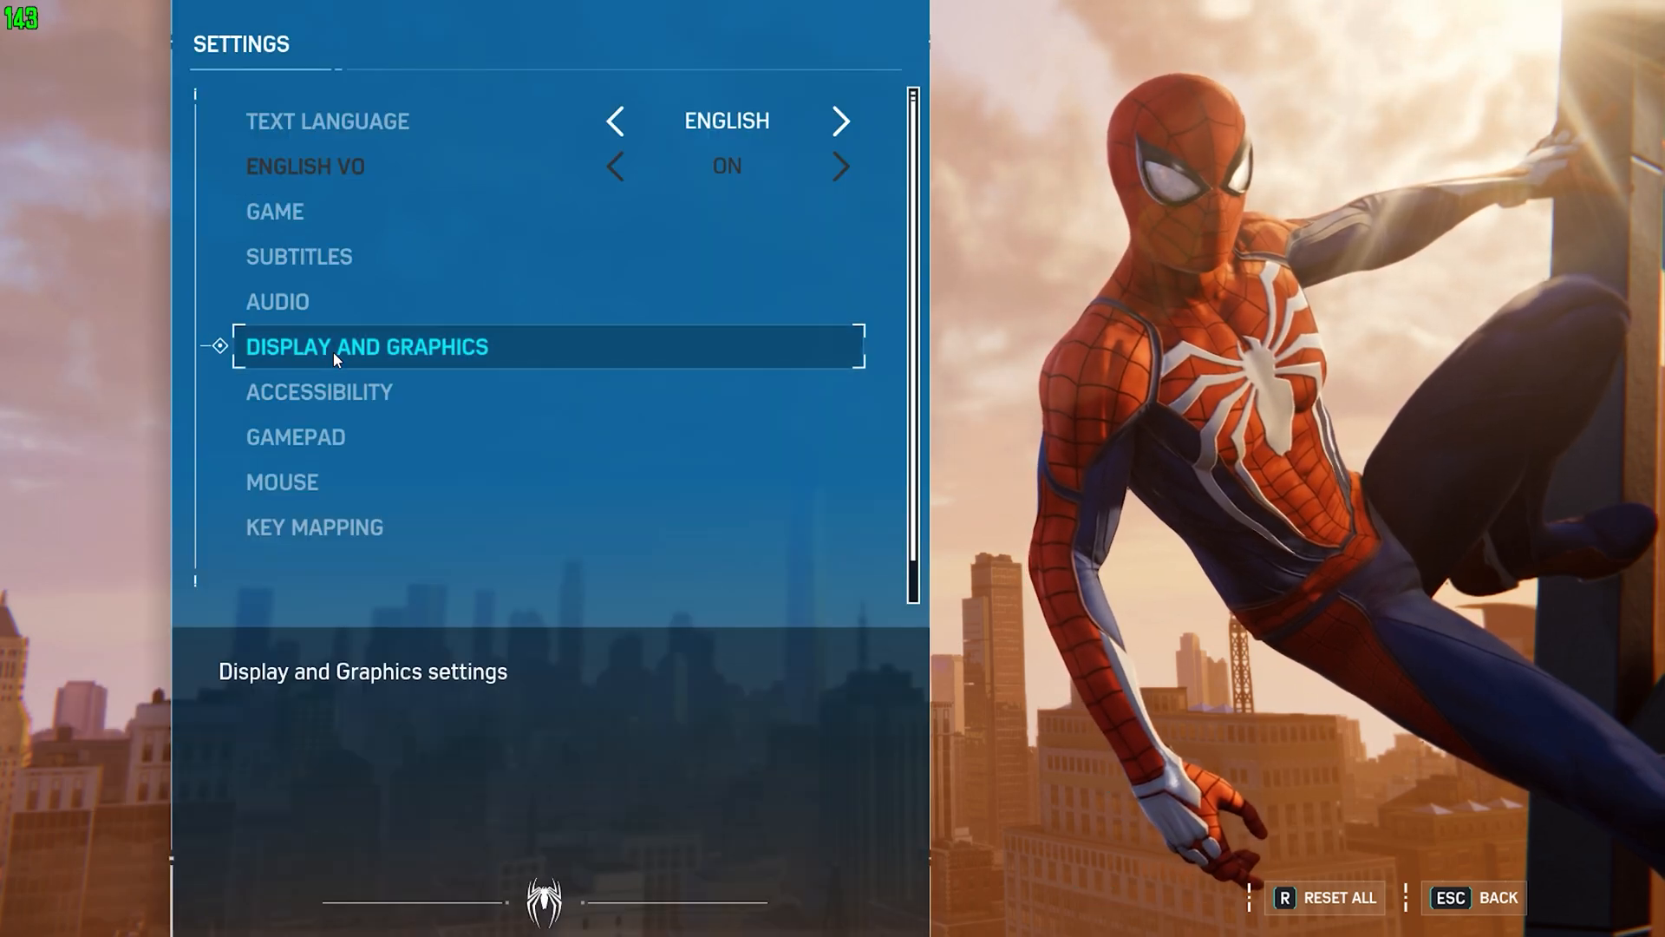
pyautogui.press('Escape')
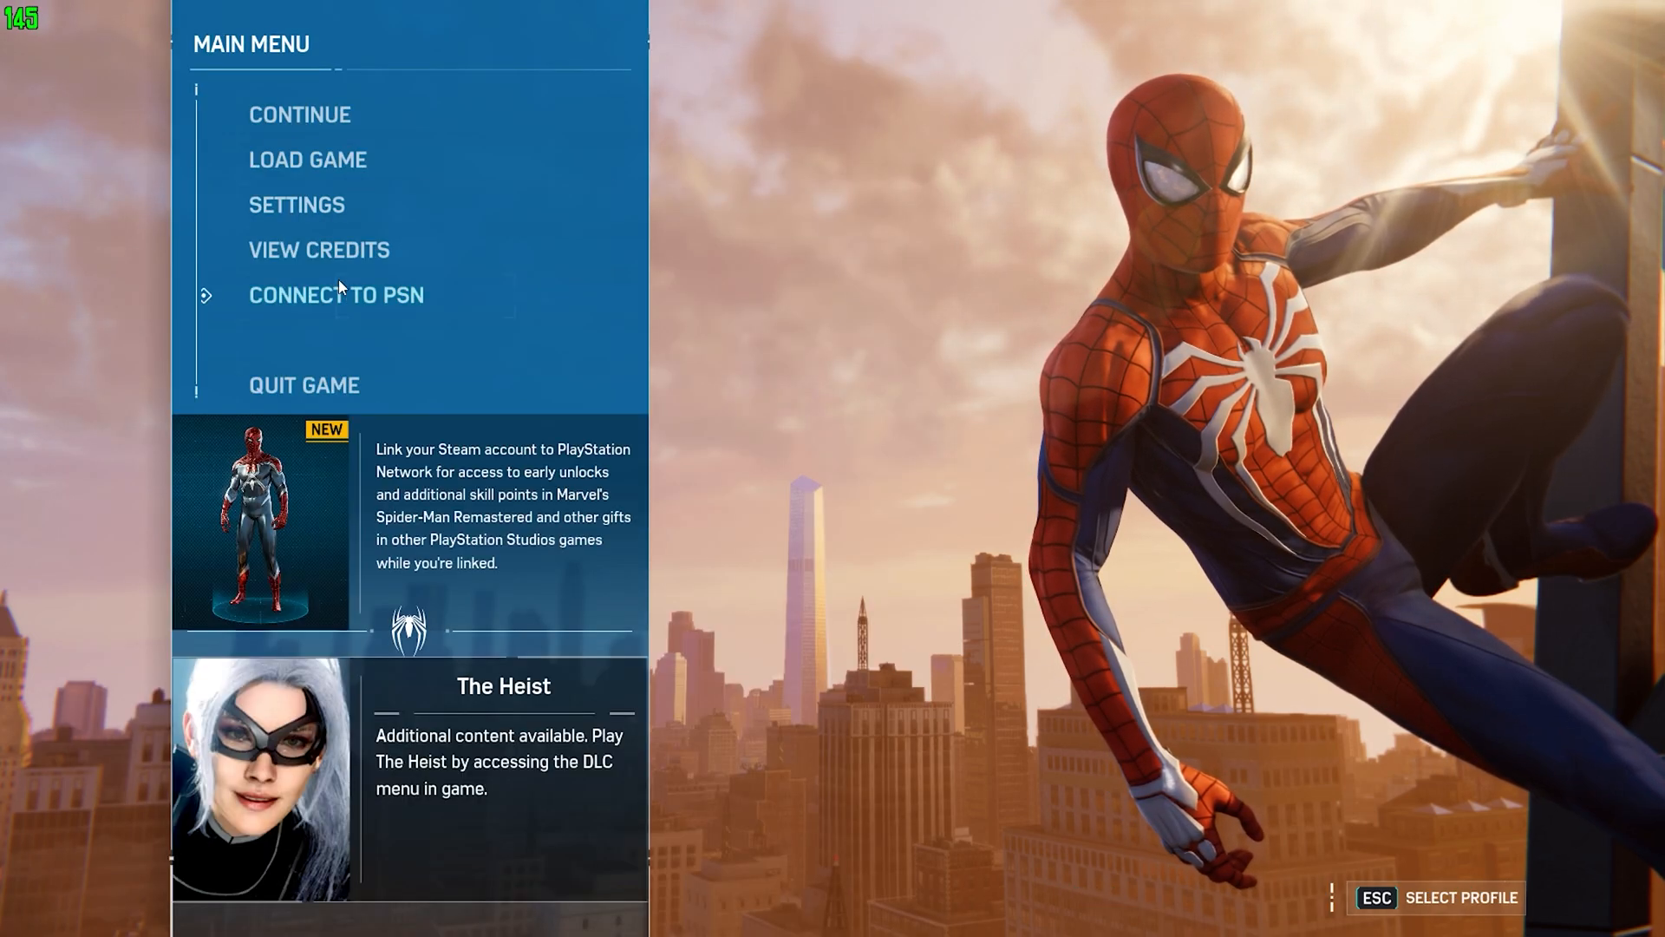
pyautogui.click(296, 204)
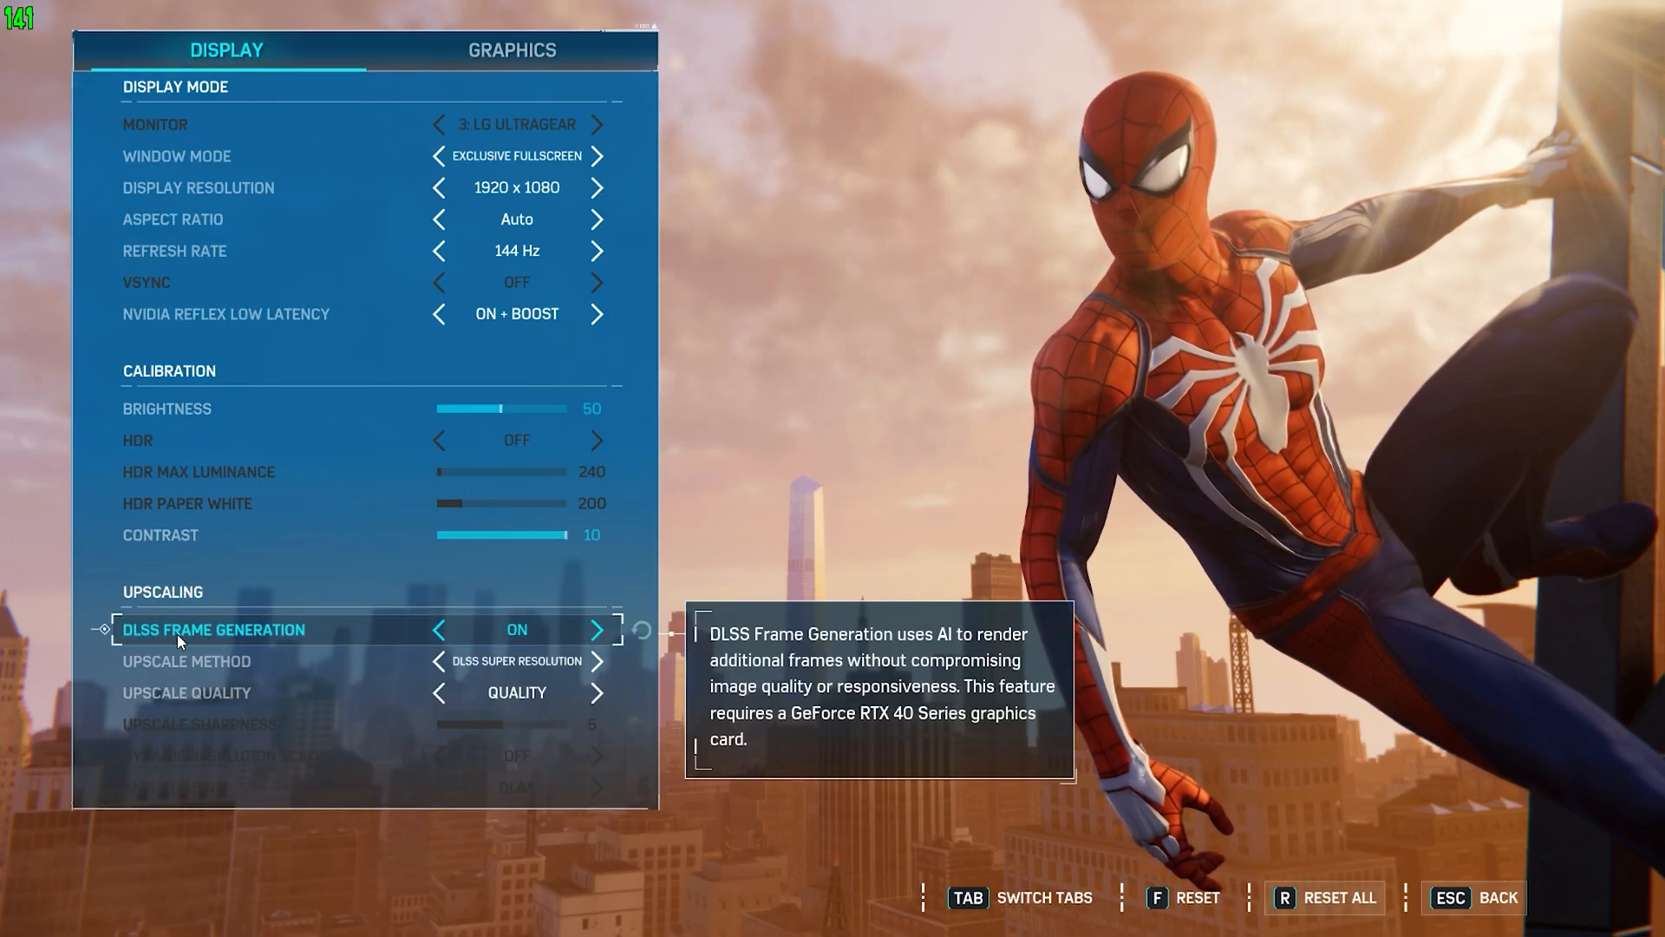
pyautogui.moveTo(472, 645)
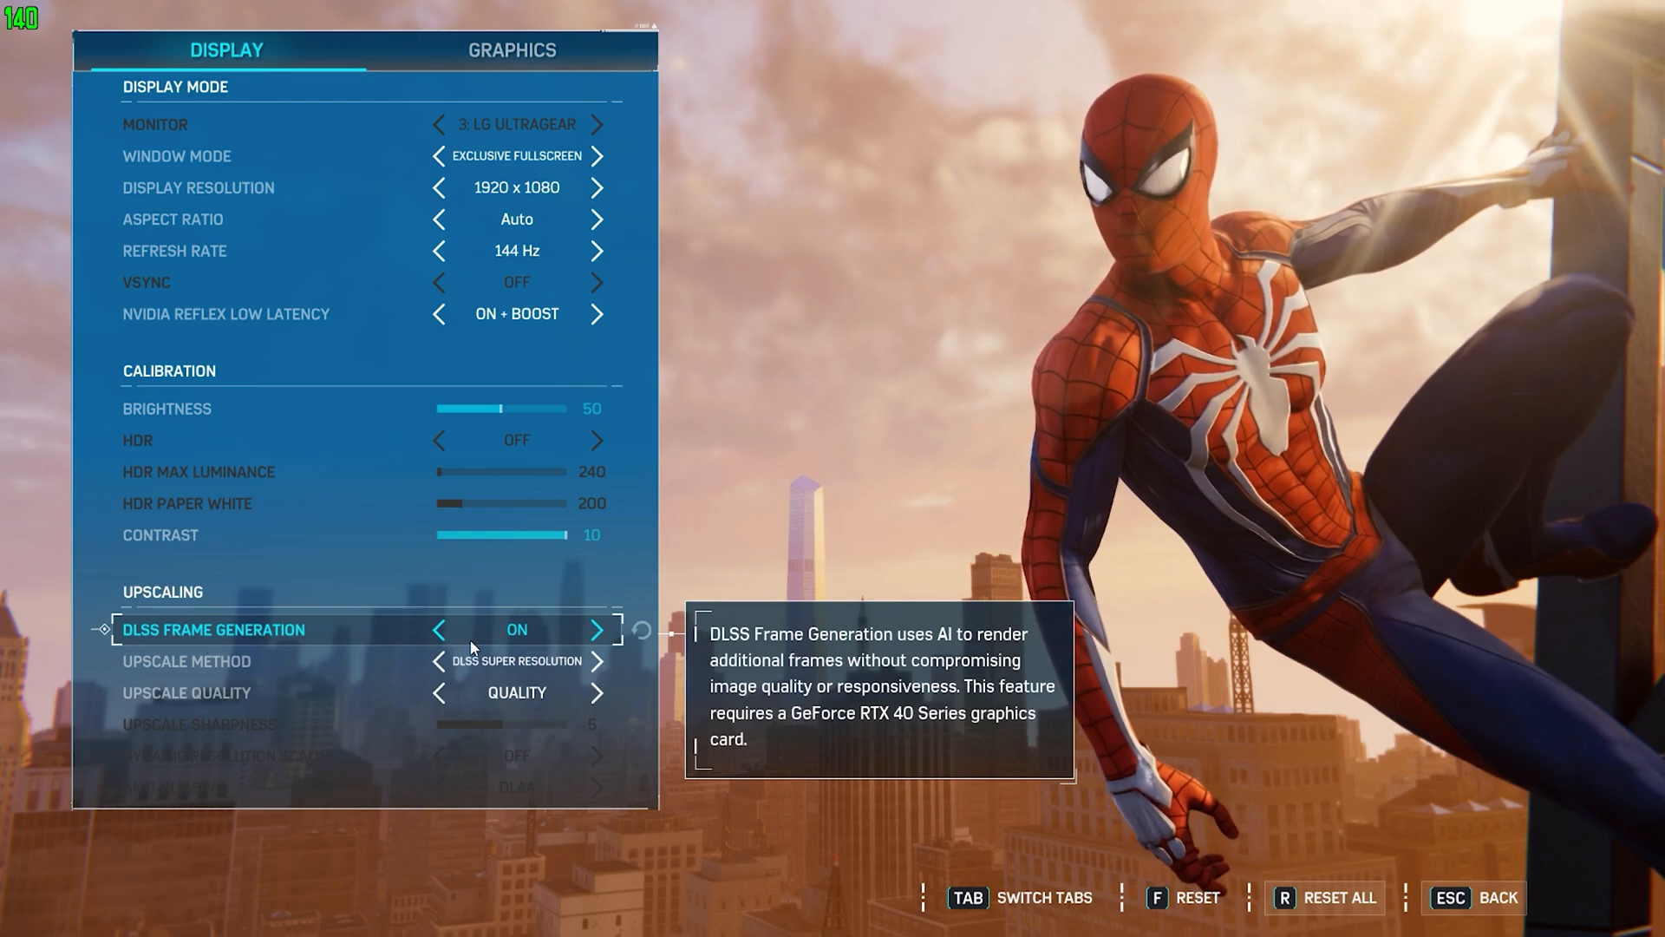
pyautogui.moveTo(275, 646)
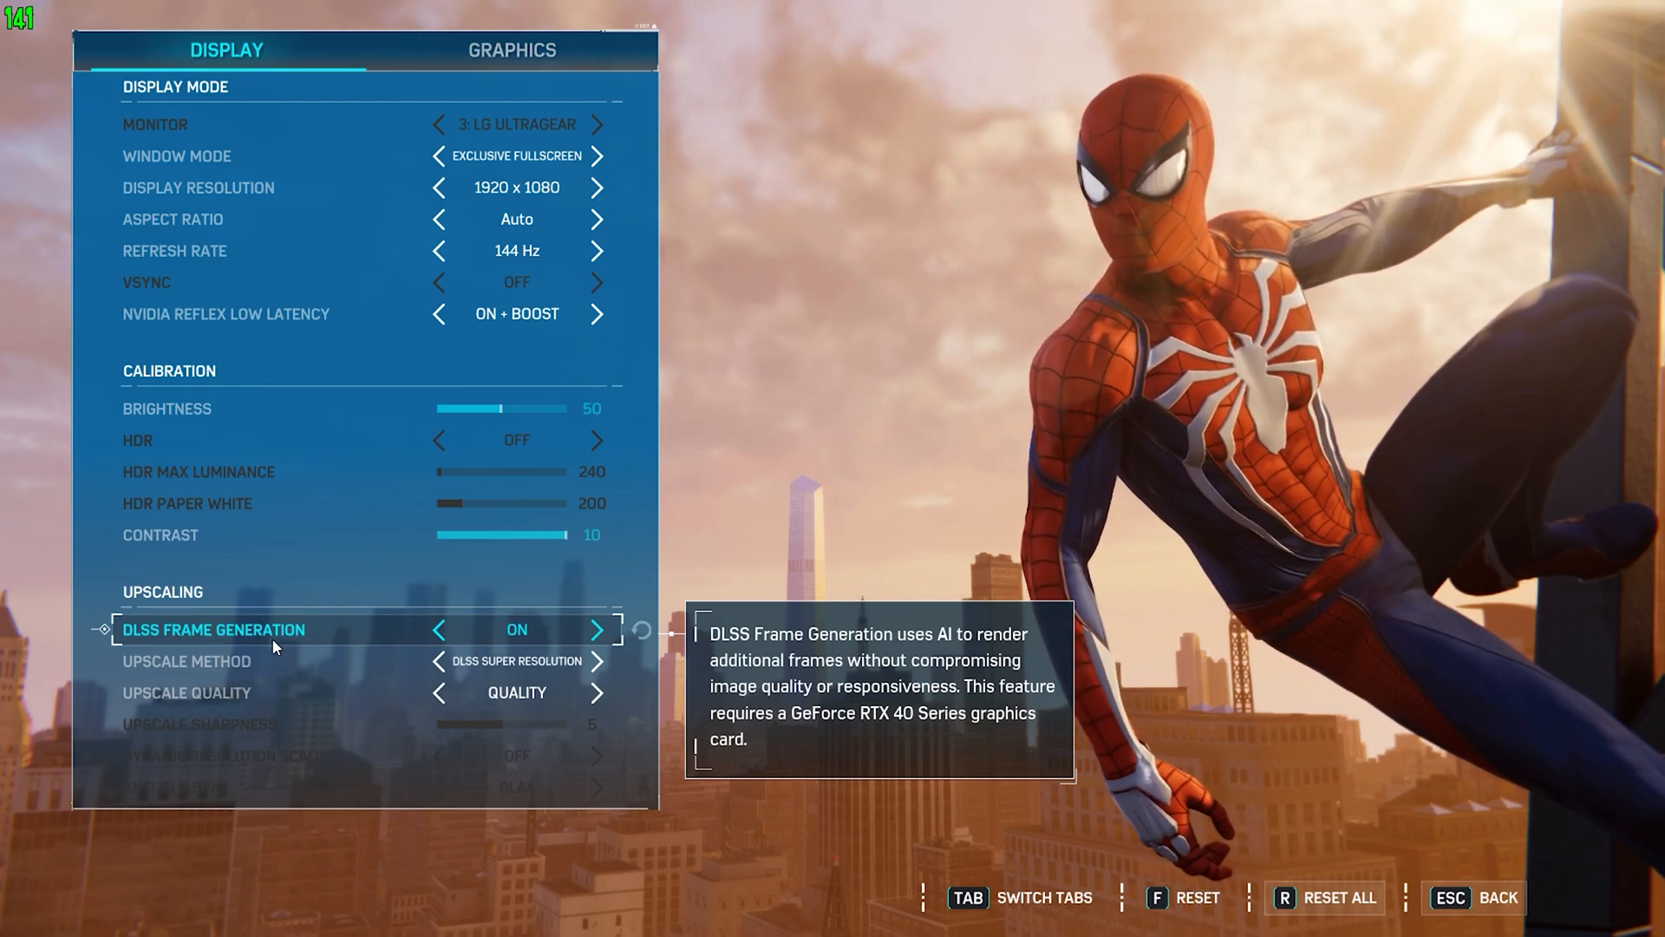